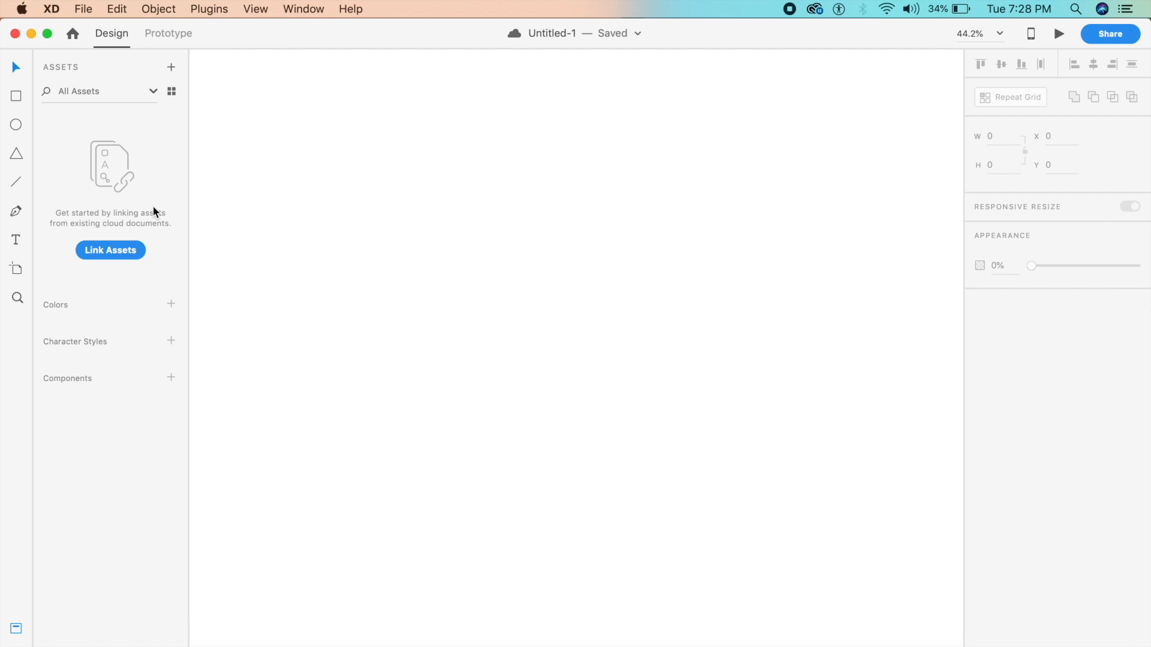
{"action": "mouse_move", "coordinate": [94, 242]}
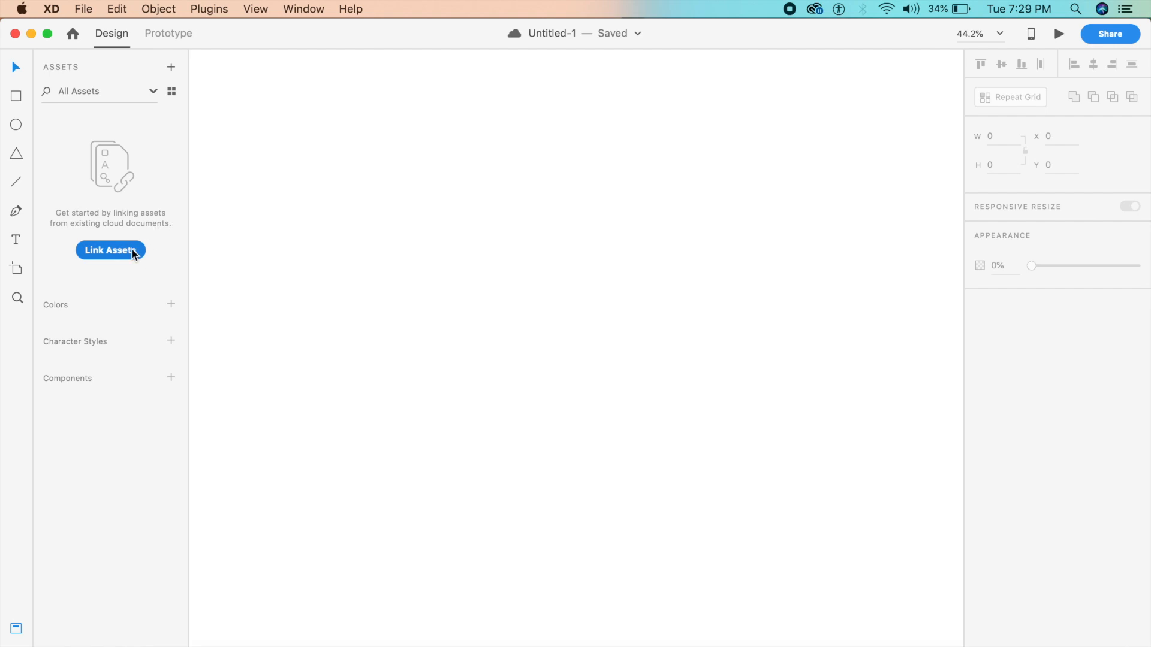
Link the 'clothes' cloud document so its three colours and three components appear in Assets
{"action": "left_click", "coordinate": [110, 250]}
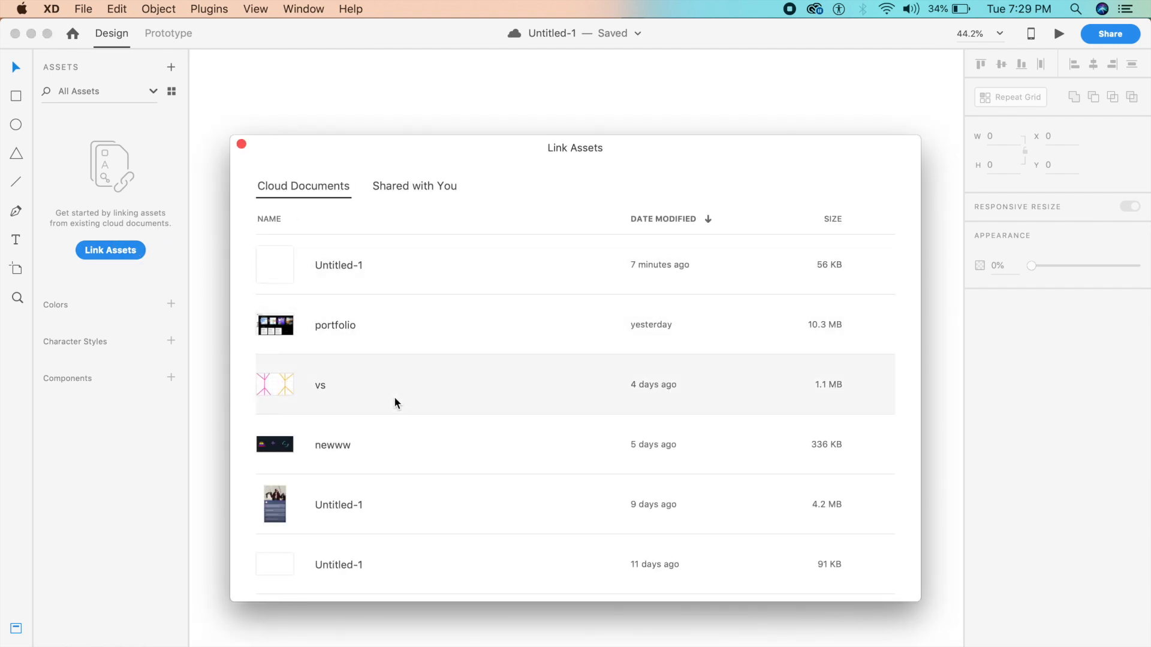
{"action": "left_click", "coordinate": [413, 186]}
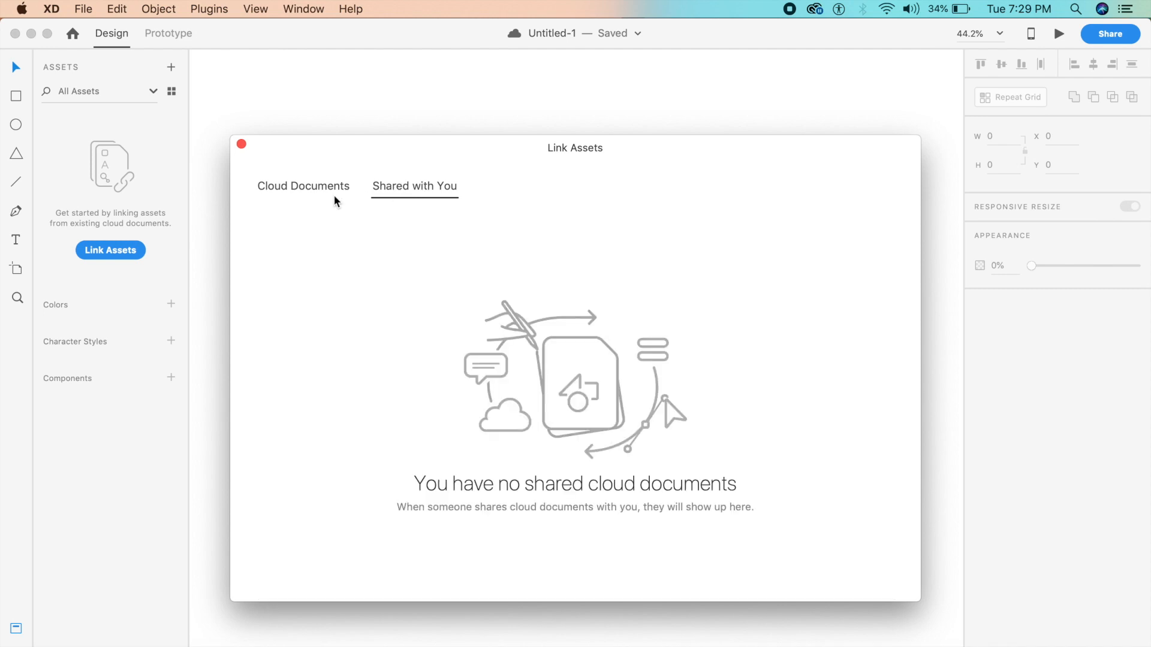
{"action": "left_click", "coordinate": [302, 186]}
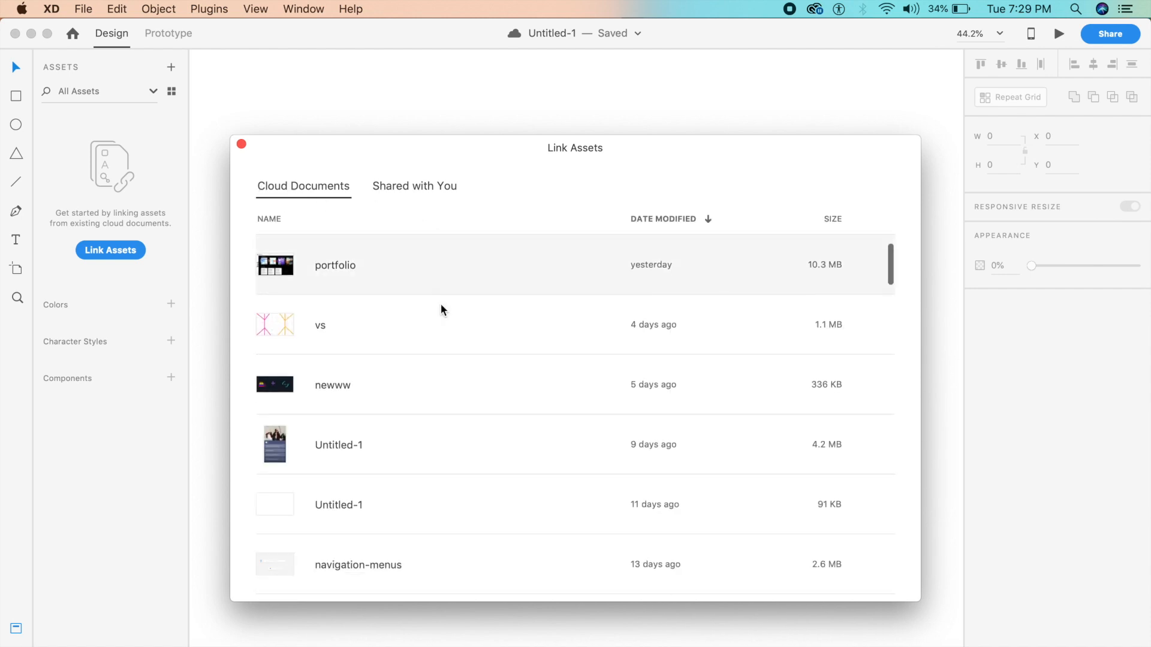
{"action": "scroll", "scroll_direction": "down", "scroll_amount": 3}
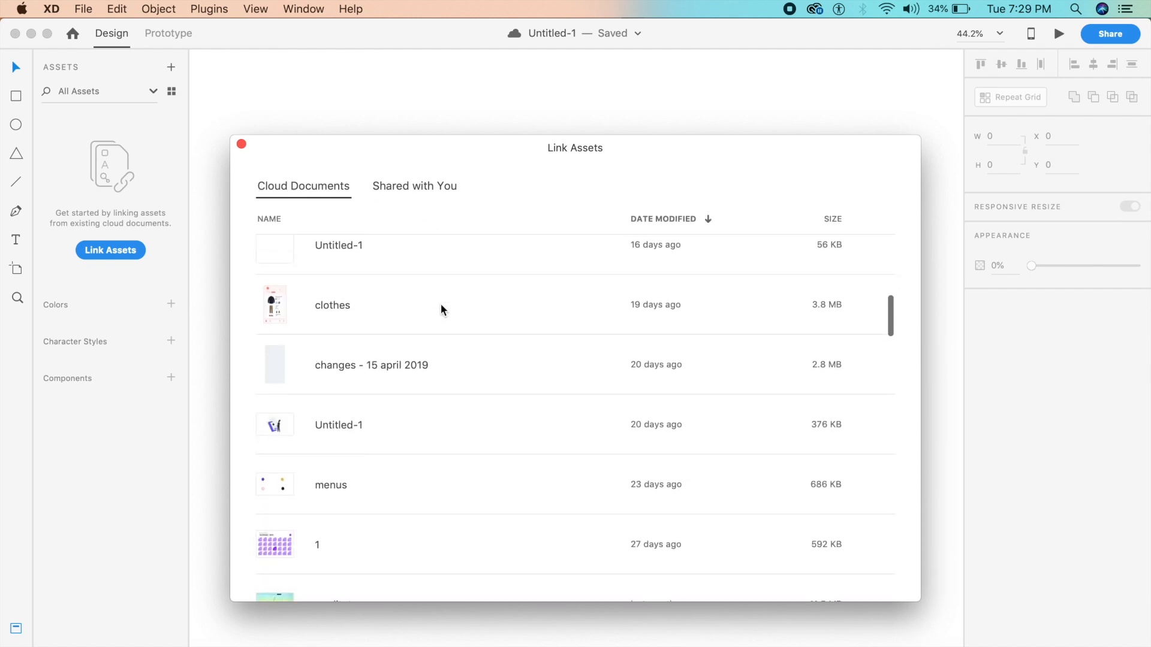
{"action": "mouse_move", "coordinate": [388, 317]}
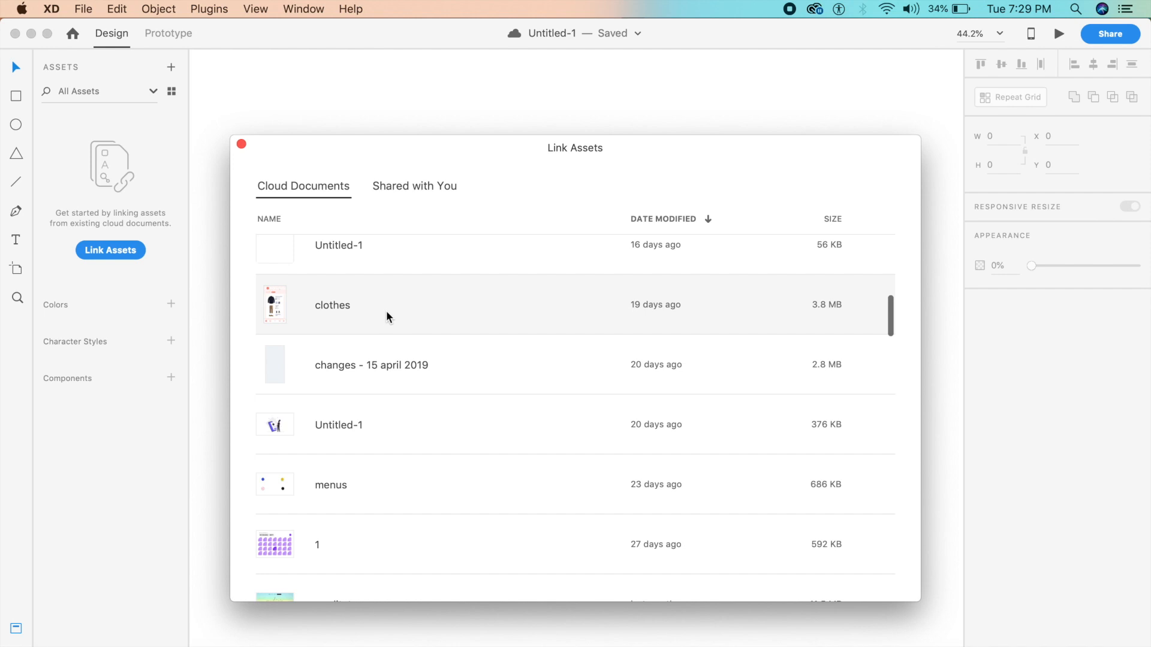
{"action": "mouse_move", "coordinate": [329, 318]}
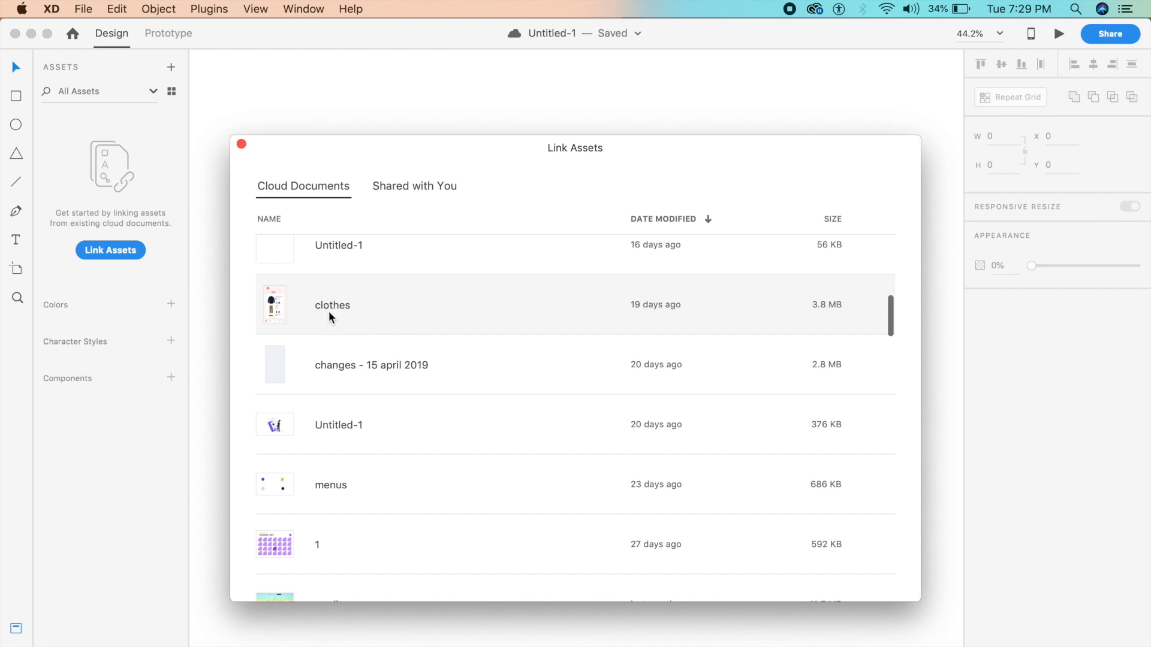
{"action": "double_click", "coordinate": [332, 306]}
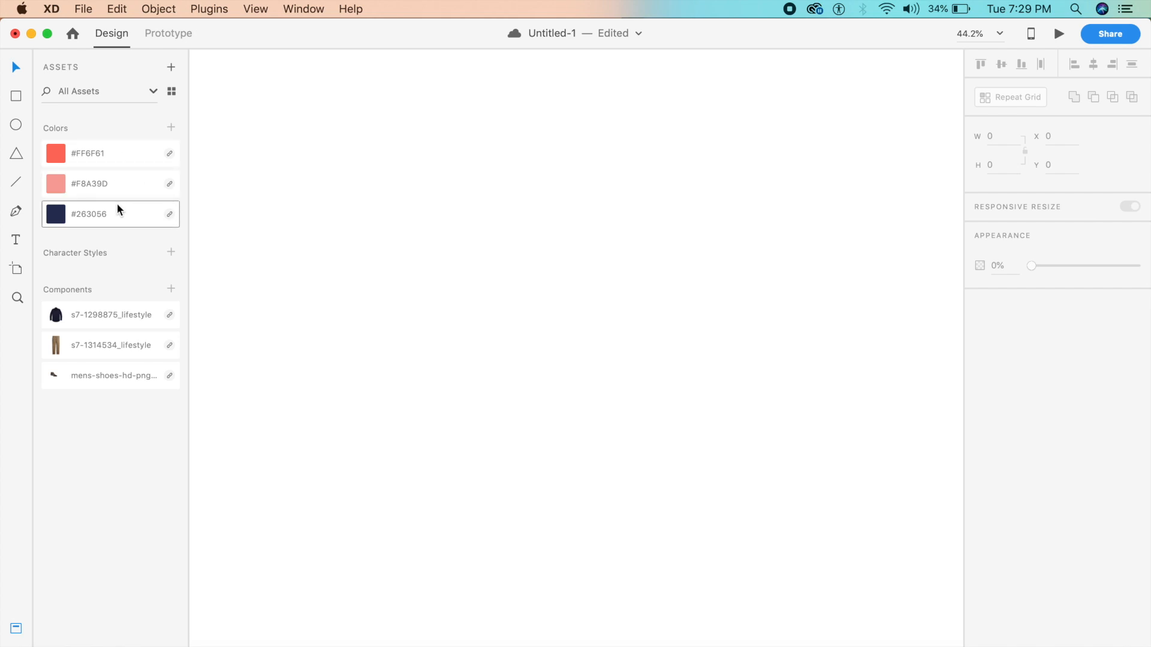
{"action": "left_click", "coordinate": [111, 345]}
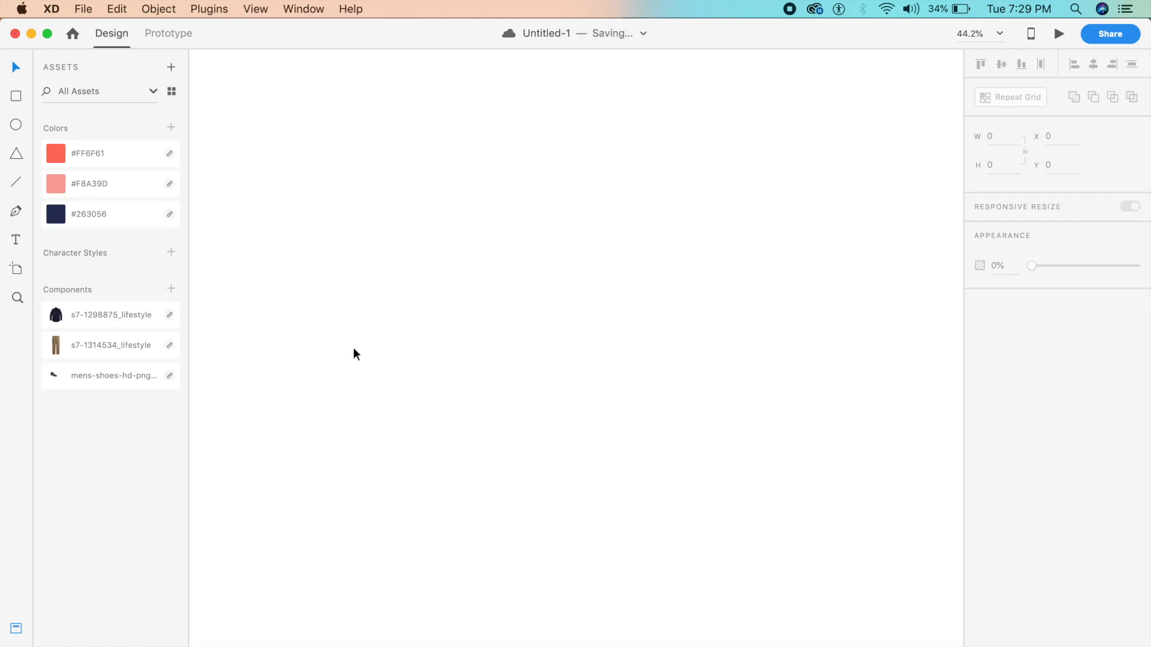
{"action": "mouse_move", "coordinate": [175, 283]}
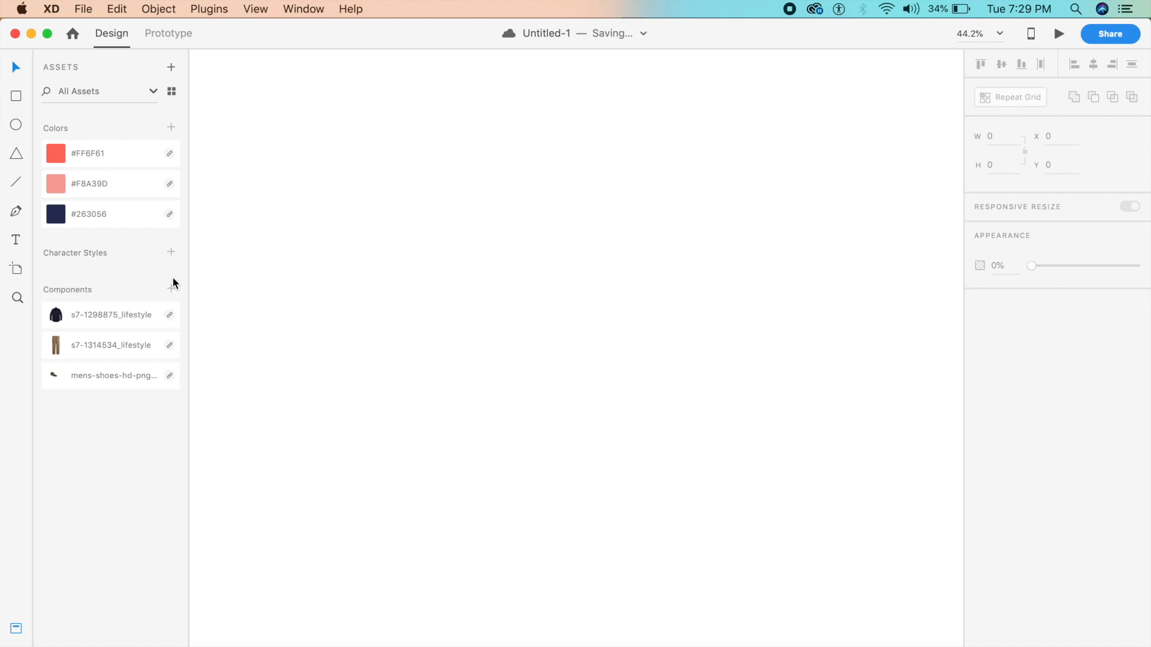
{"action": "mouse_move", "coordinate": [150, 250]}
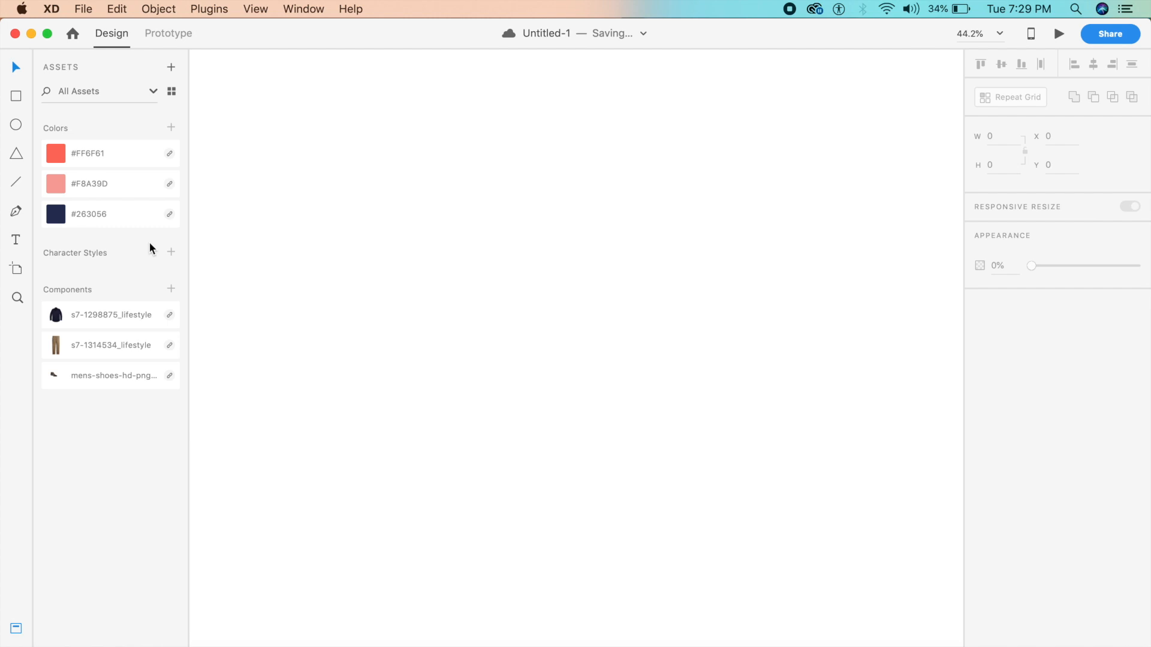
{"action": "mouse_move", "coordinate": [326, 236]}
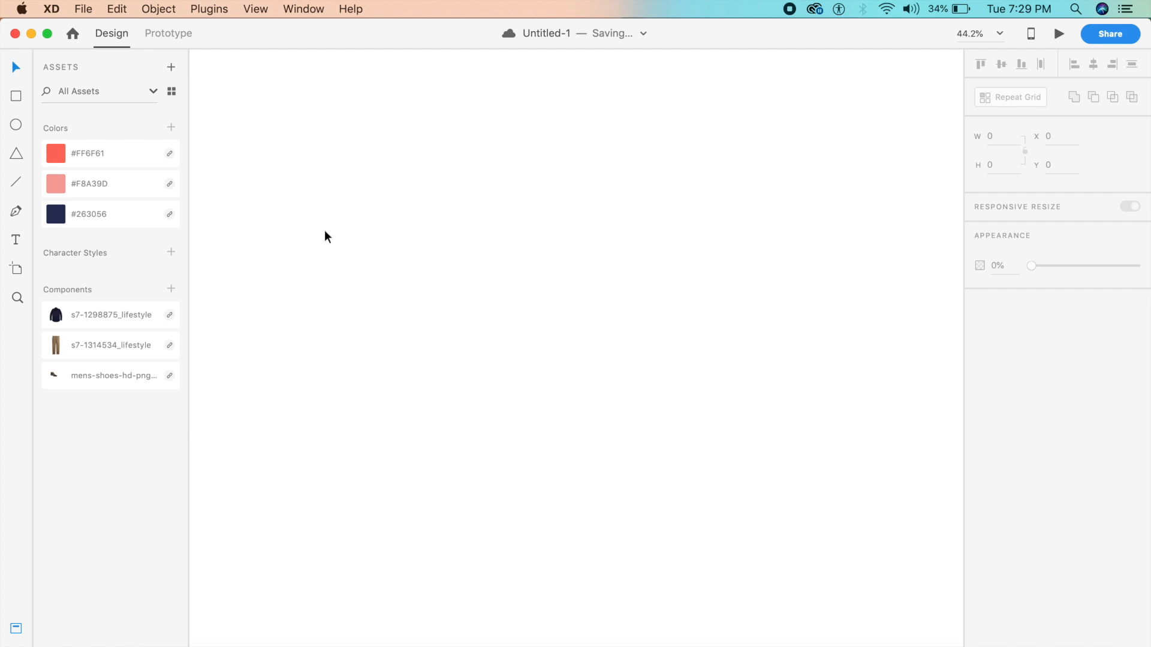
{"action": "mouse_move", "coordinate": [280, 228]}
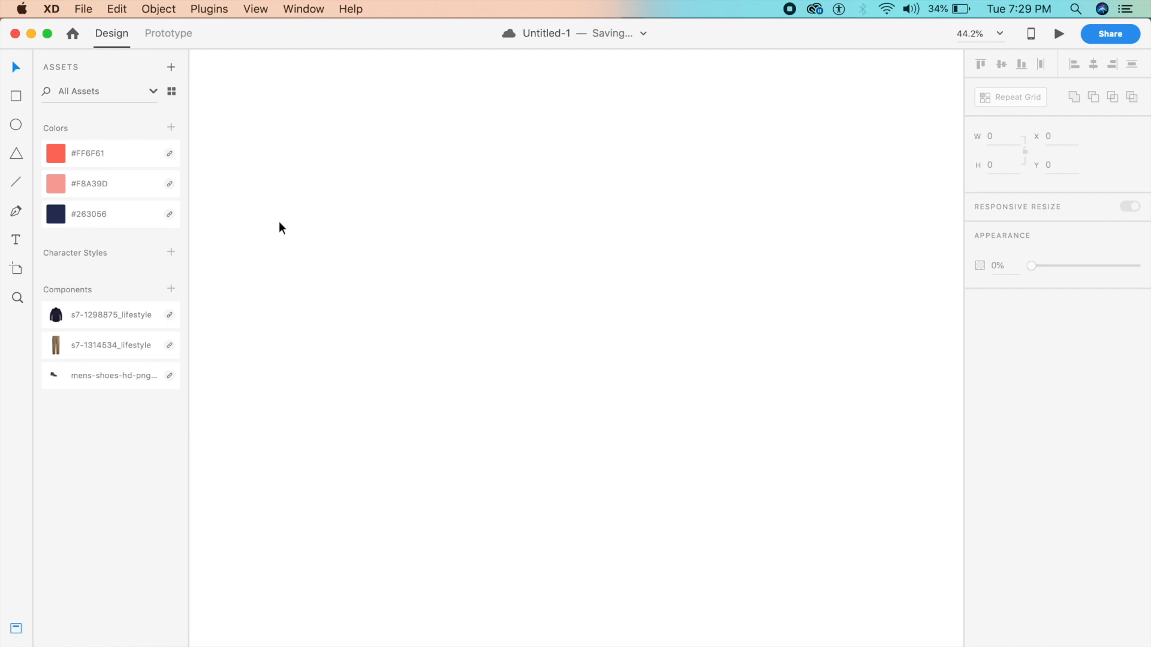
Add a Web 1920 artboard and reshape a triangle into a 6-corner hexagon with corner radius 50
{"action": "left_click", "coordinate": [16, 270]}
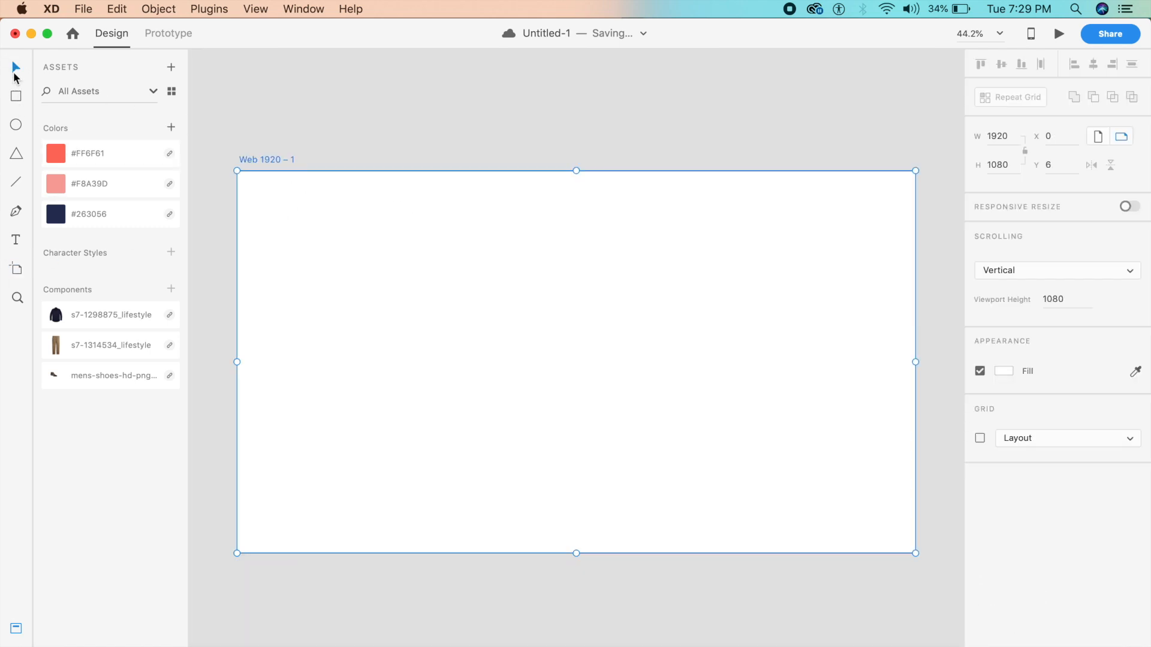
{"action": "mouse_move", "coordinate": [21, 164]}
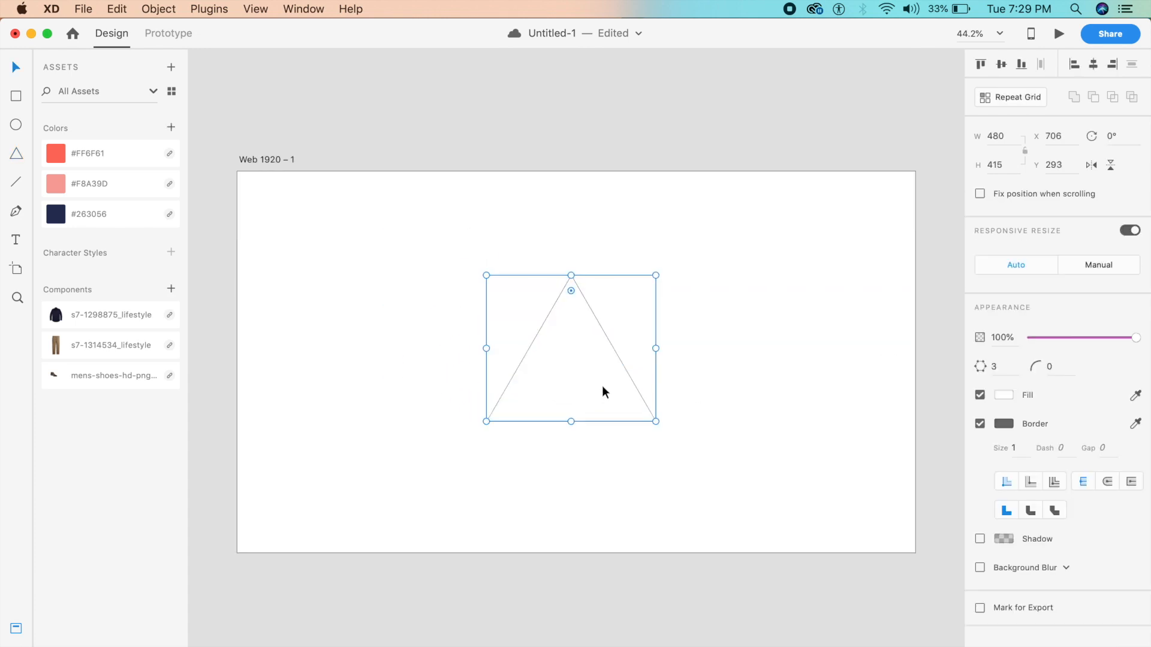
{"action": "left_click", "coordinate": [994, 367]}
{"action": "type", "text": "50"}
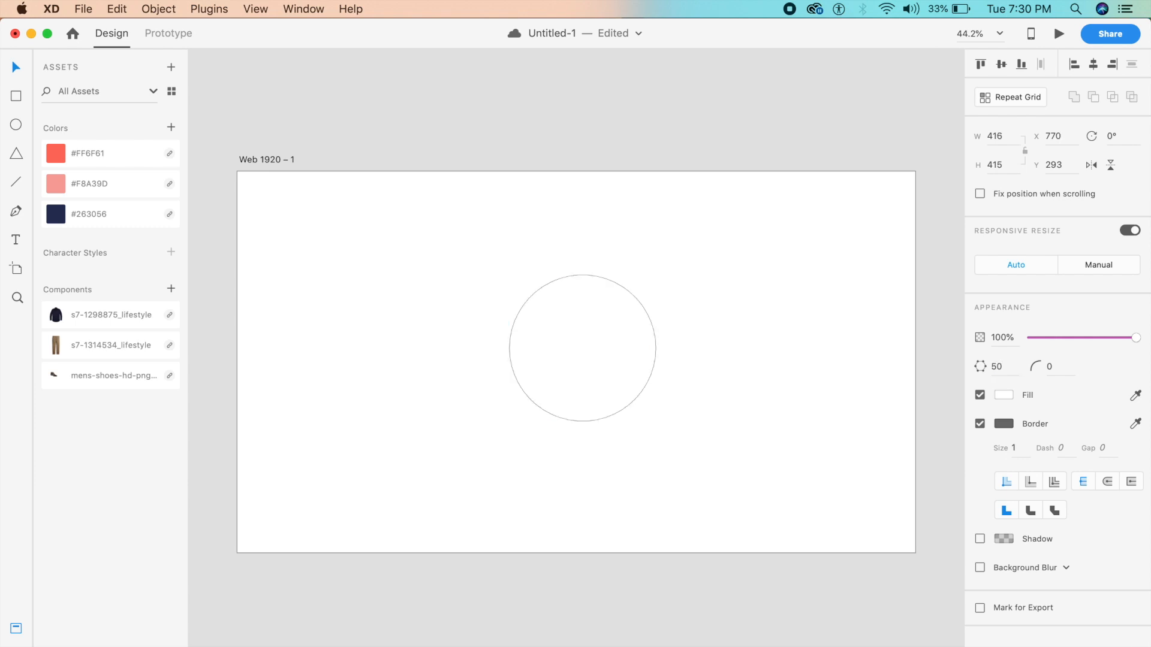
{"action": "left_click", "coordinate": [582, 348]}
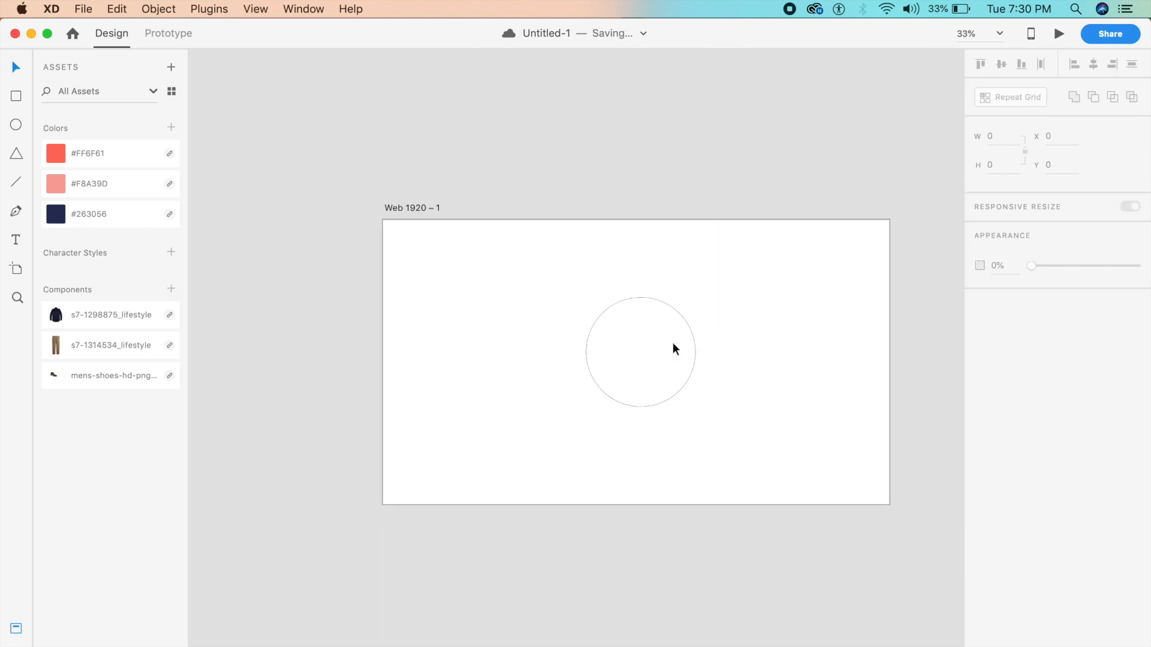
{"action": "left_click", "coordinate": [641, 350]}
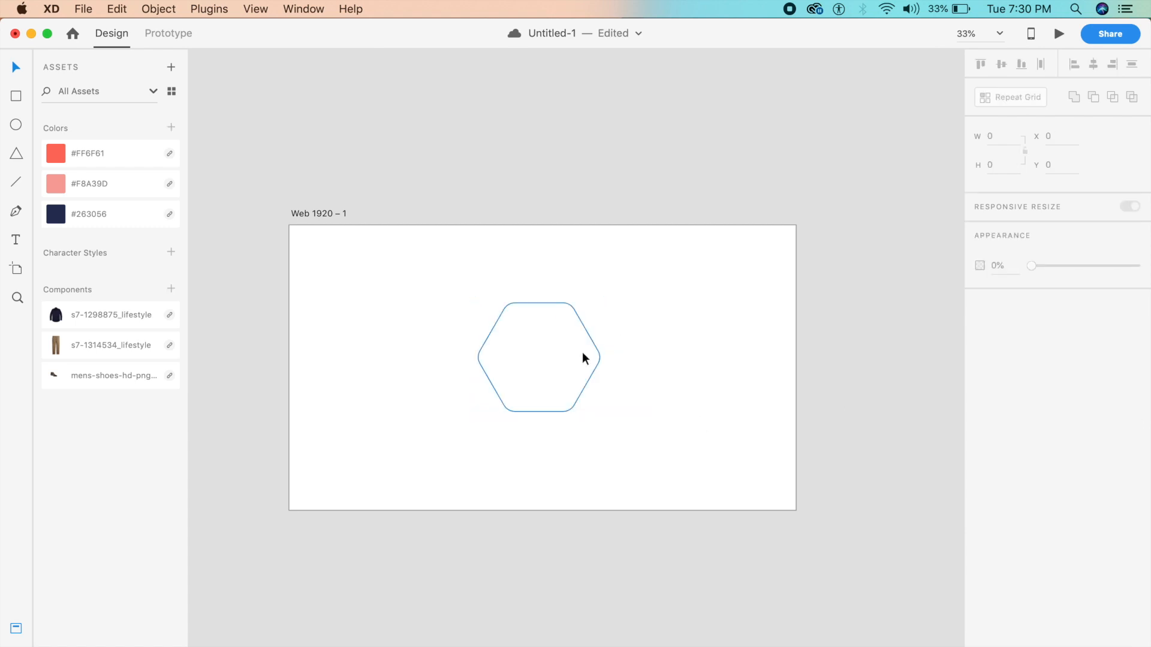
{"action": "left_click", "coordinate": [539, 357]}
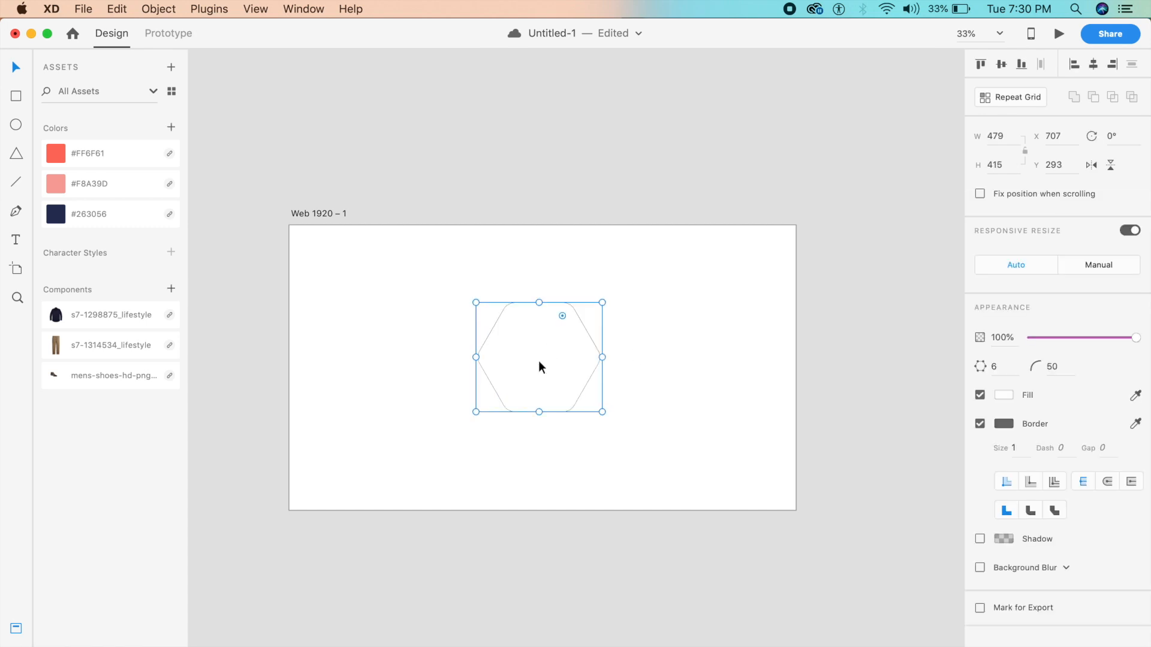
{"action": "mouse_move", "coordinate": [621, 359]}
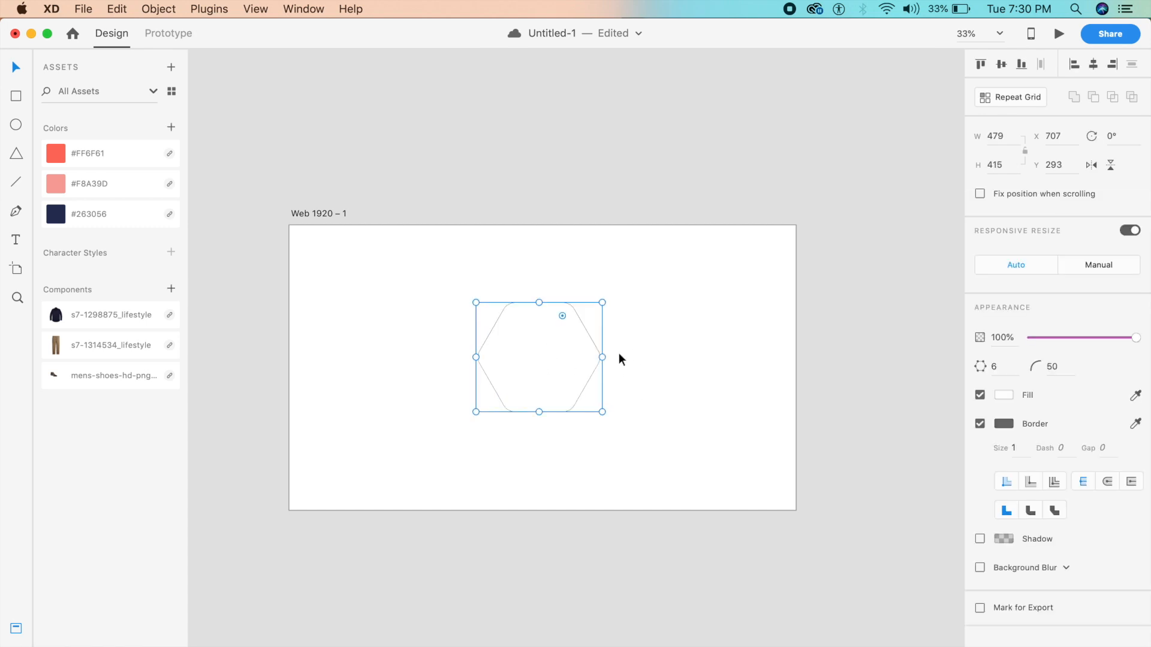
{"action": "left_click", "coordinate": [633, 362]}
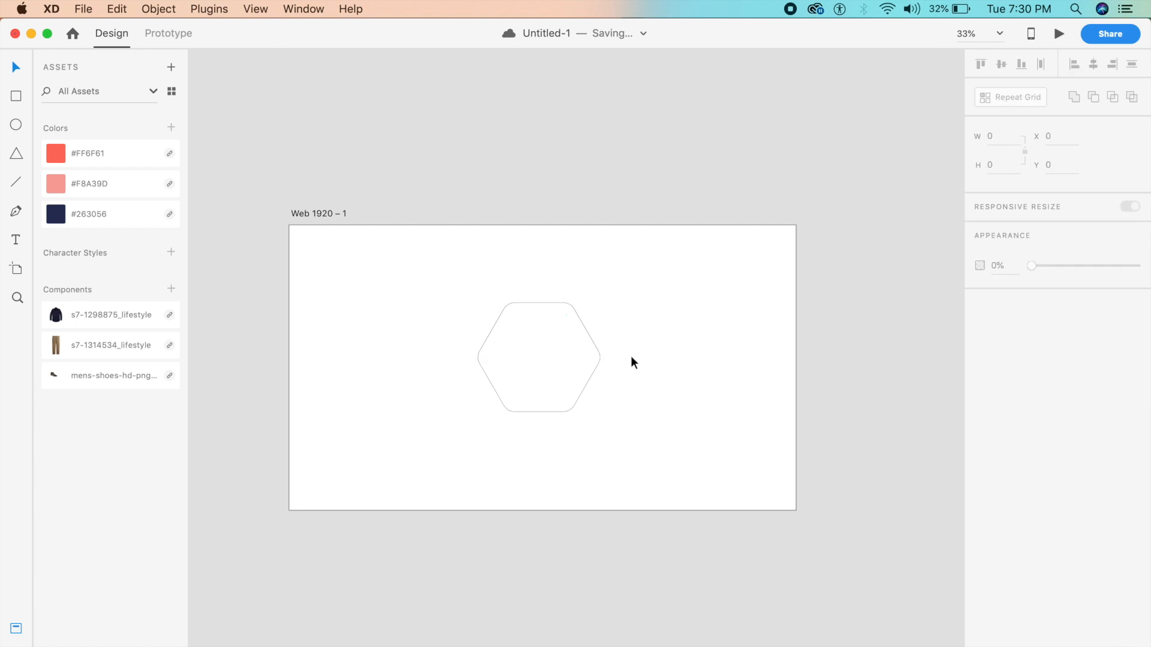
Make the hexagon a reusable component ('Component 1') and save the document
{"action": "left_click", "coordinate": [540, 360]}
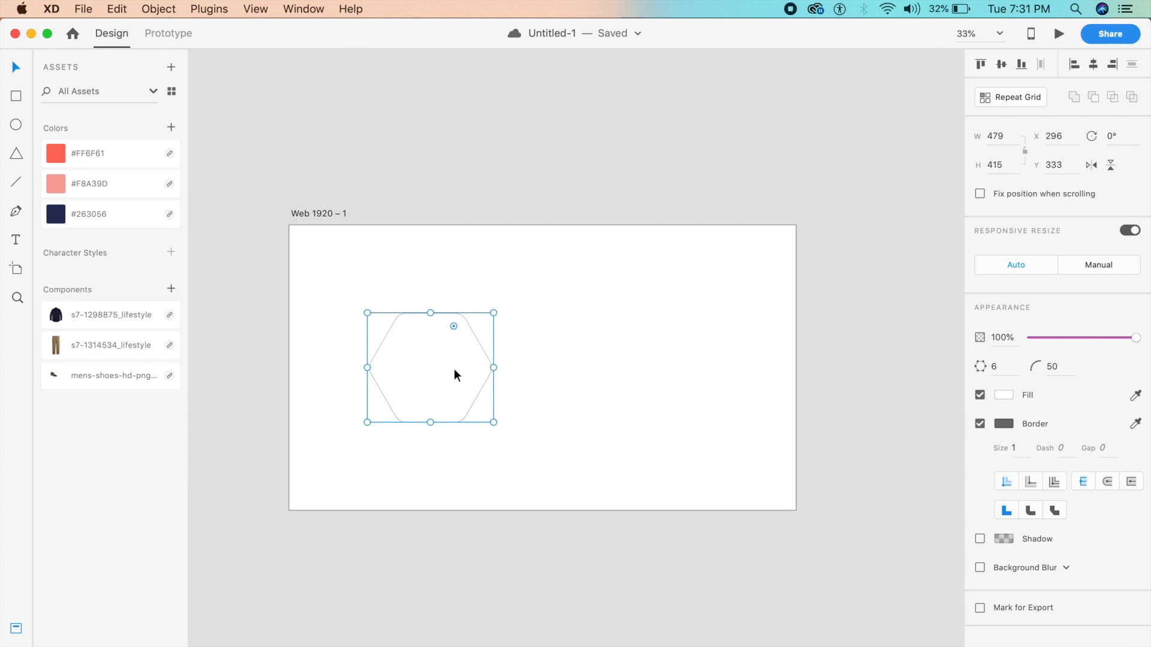
{"action": "mouse_move", "coordinate": [502, 360]}
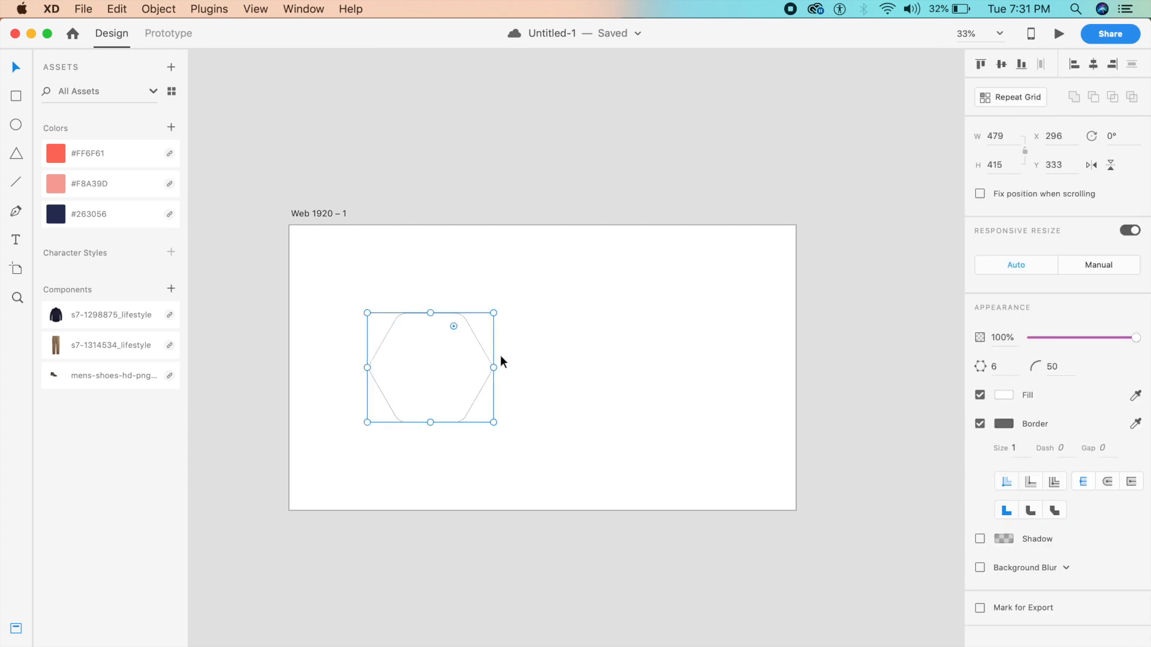
{"action": "right_click", "coordinate": [453, 366]}
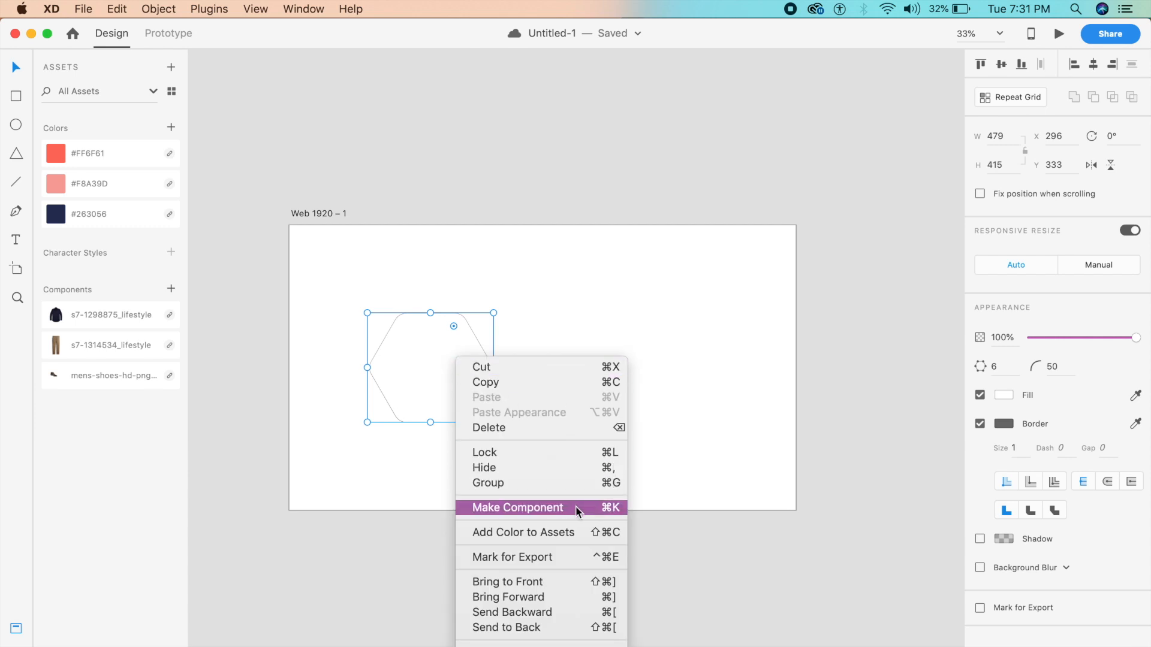
{"action": "left_click", "coordinate": [515, 508]}
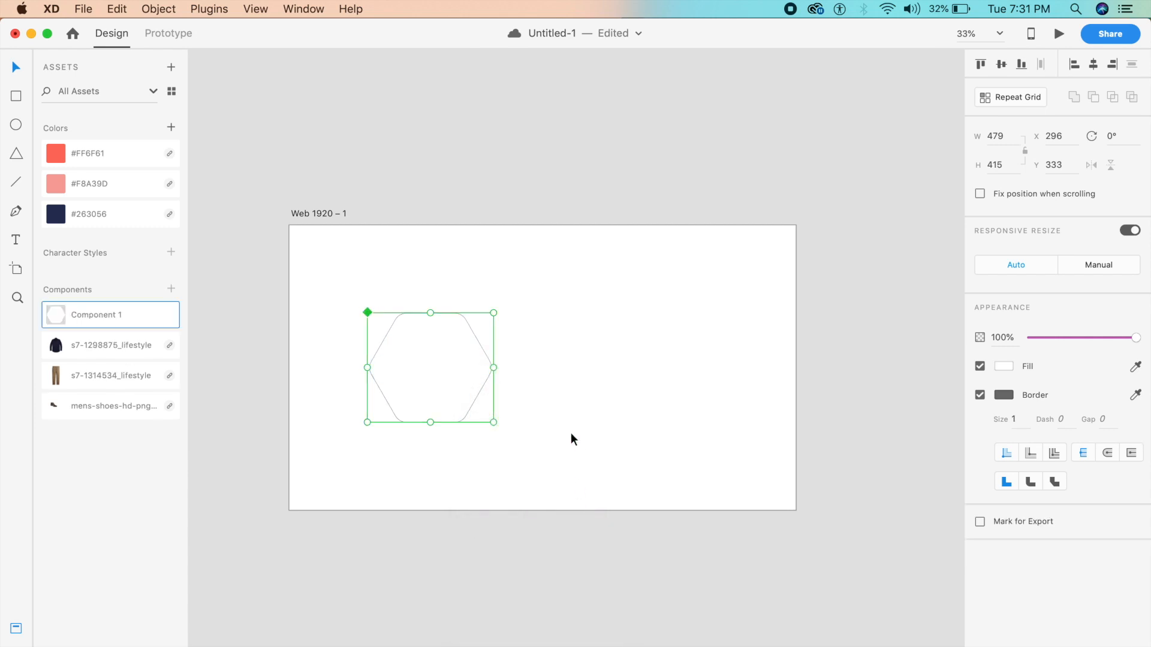
{"action": "mouse_move", "coordinate": [371, 325]}
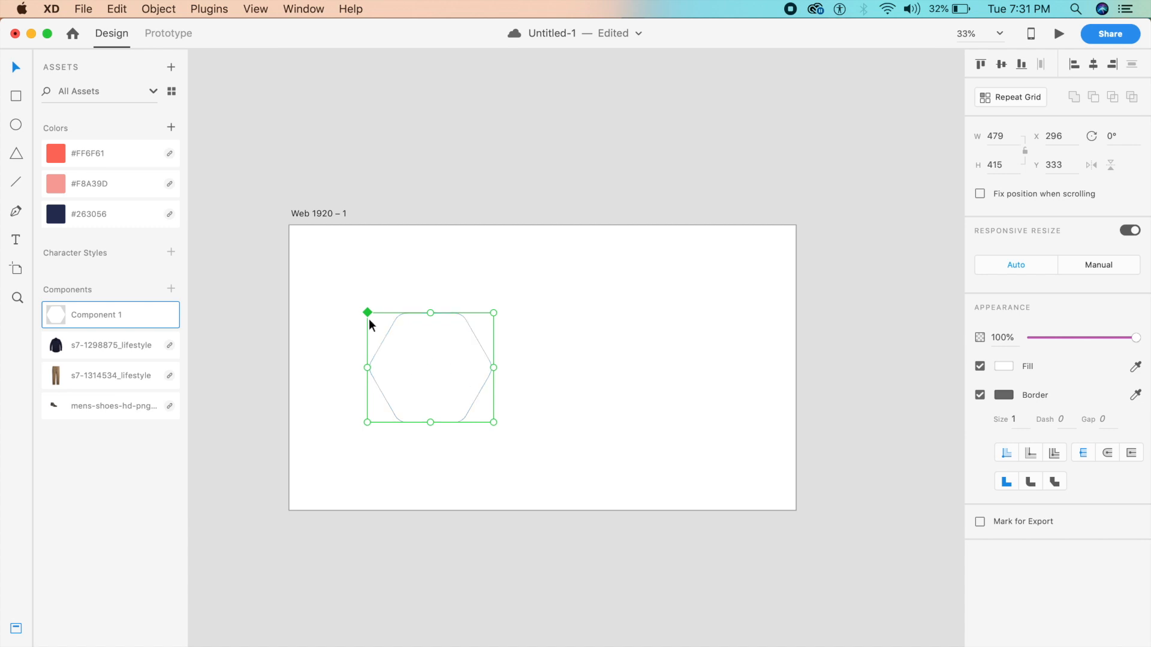
{"action": "mouse_move", "coordinate": [374, 325]}
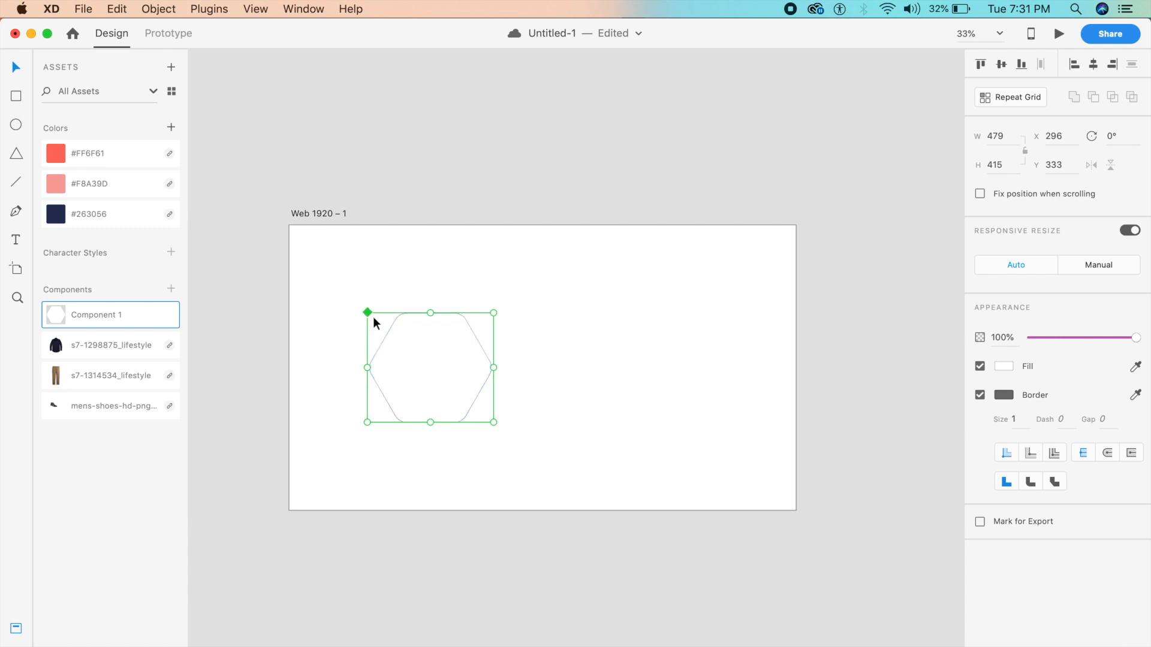
{"action": "key", "text": "cmd+s"}
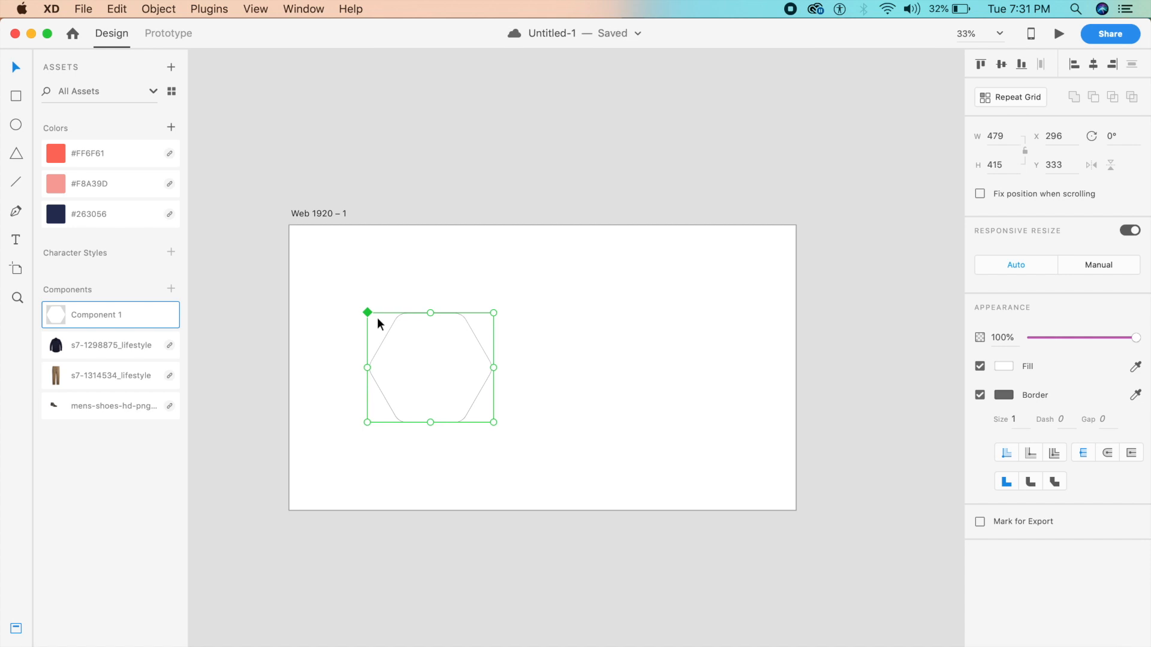
{"action": "mouse_move", "coordinate": [433, 388]}
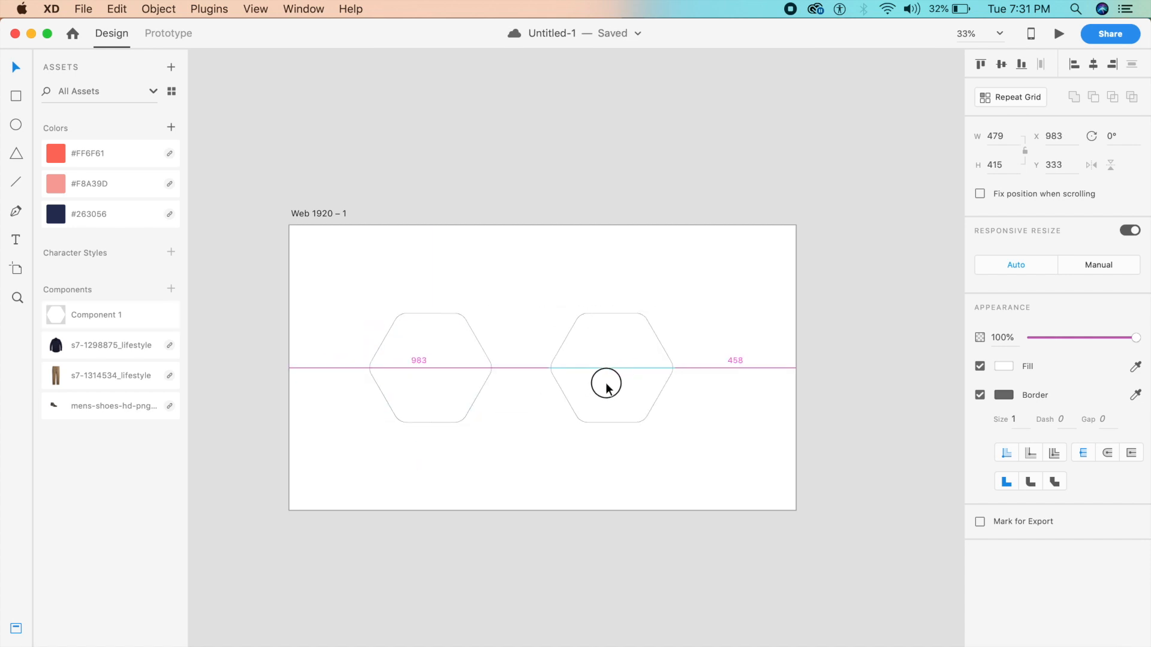
Narrow the right hexagon instance, then delete the left hexagon from the artboard
{"action": "left_click", "coordinate": [429, 367]}
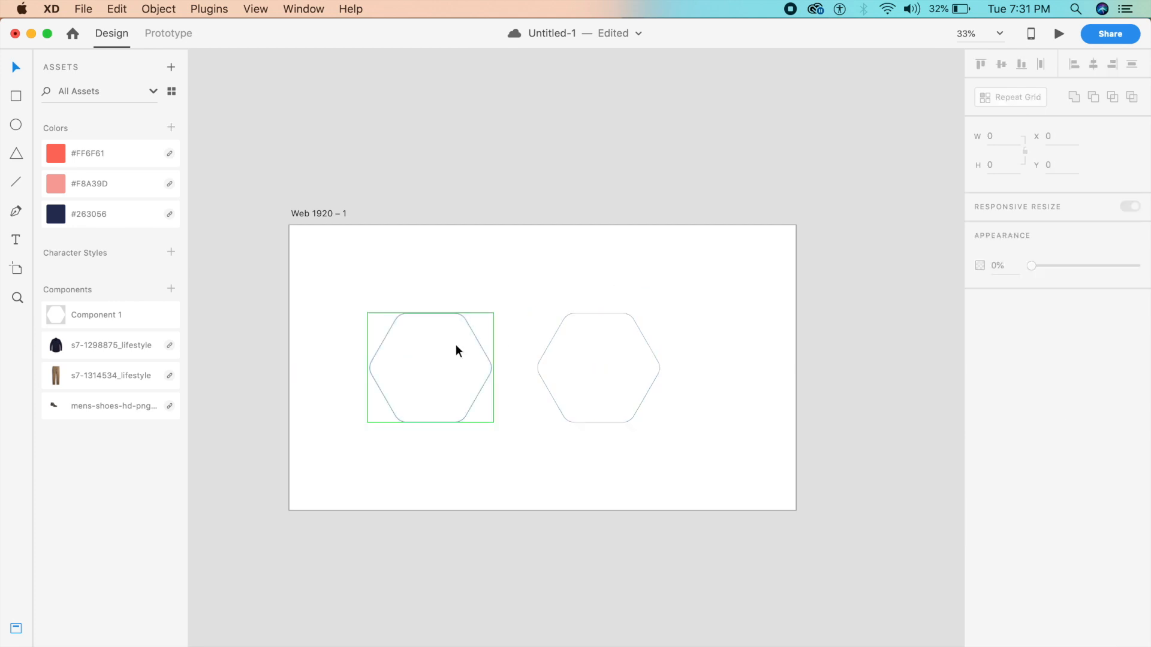
{"action": "left_click", "coordinate": [431, 367]}
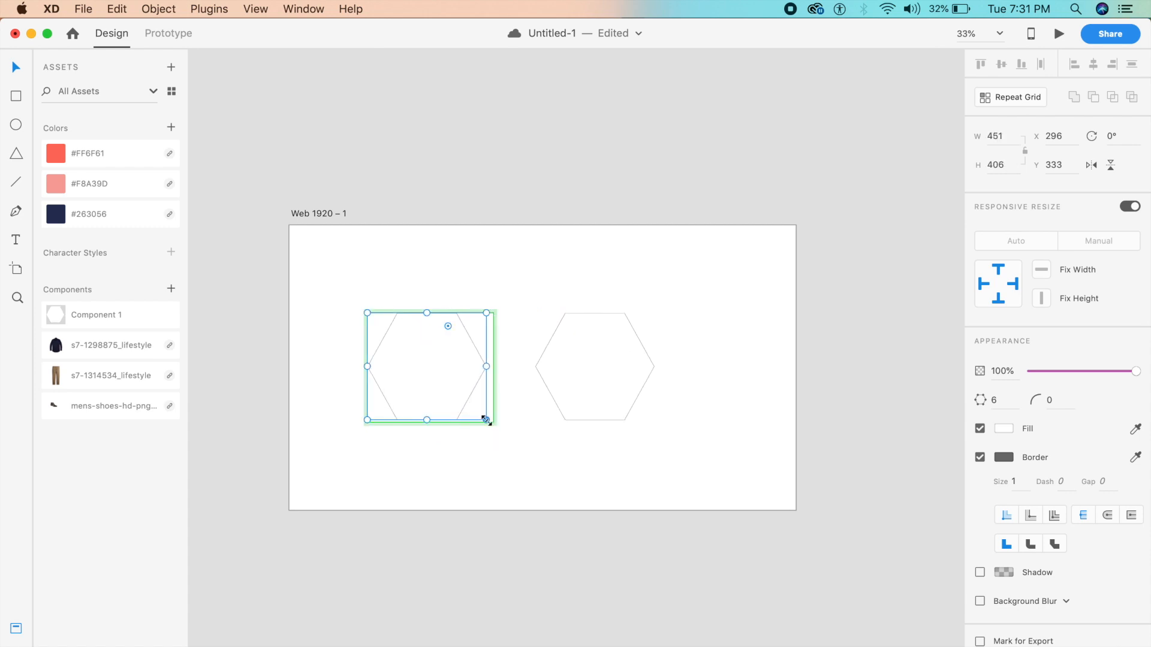
{"action": "left_click", "coordinate": [597, 367]}
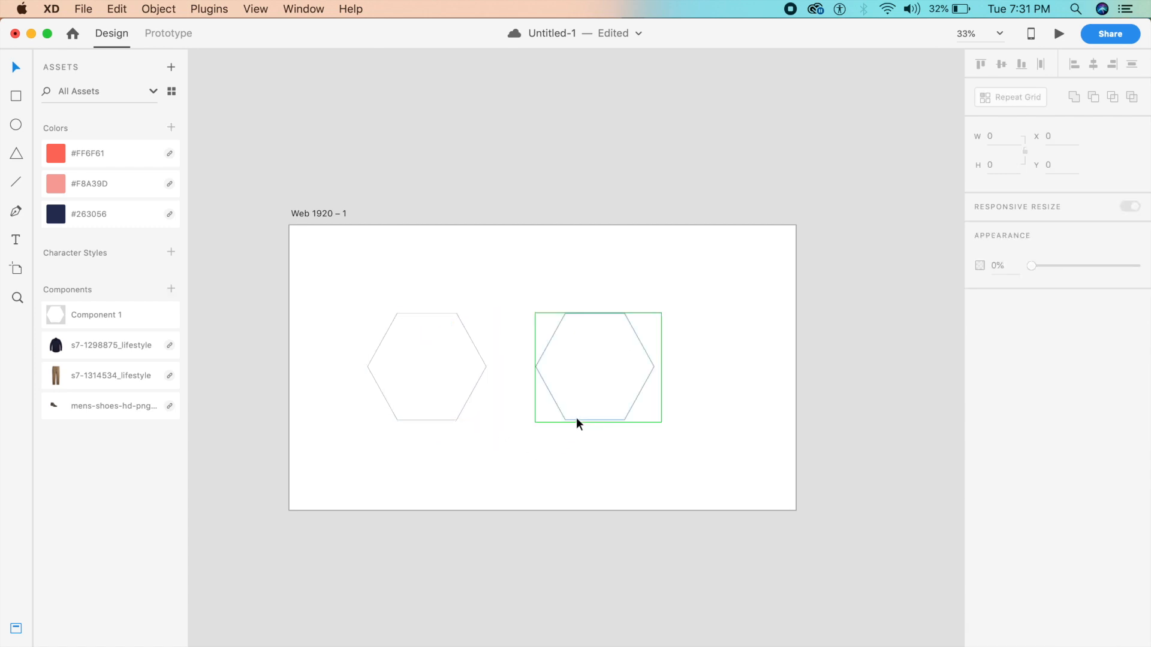
{"action": "left_click", "coordinate": [597, 366]}
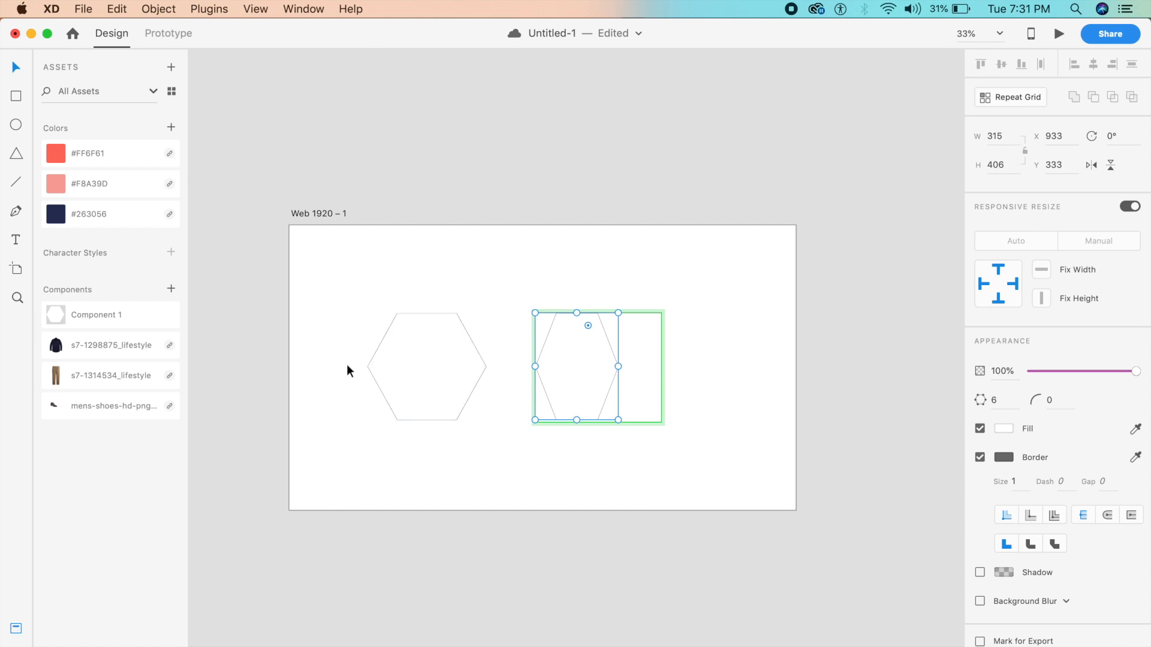
{"action": "left_click", "coordinate": [429, 366]}
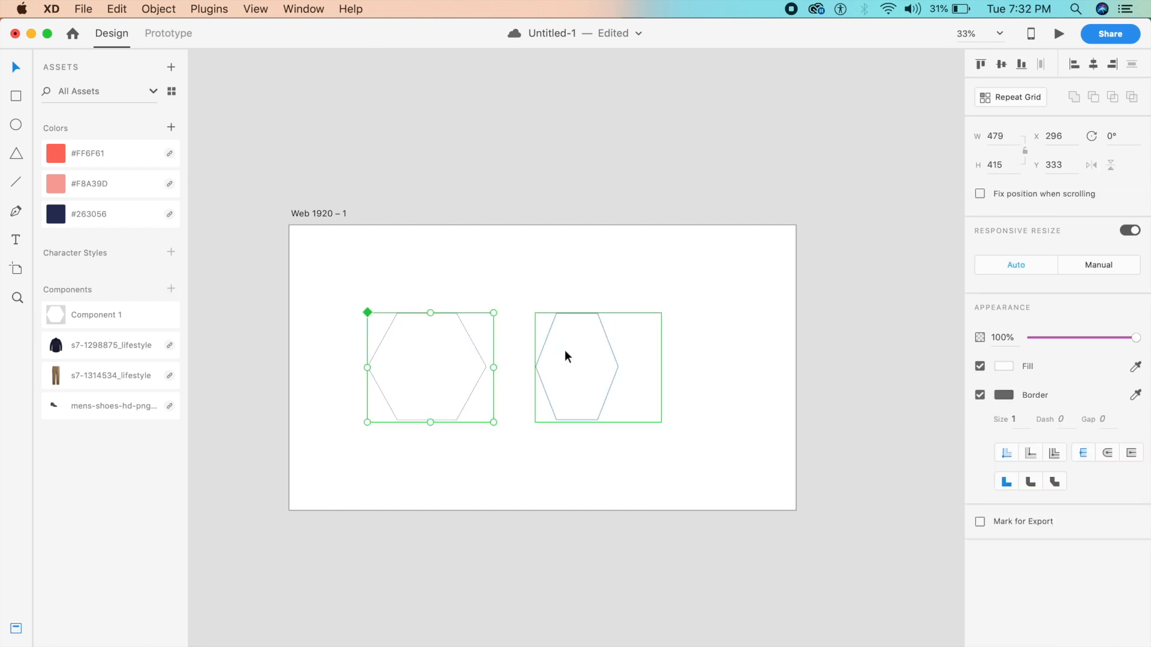
{"action": "left_click", "coordinate": [534, 296]}
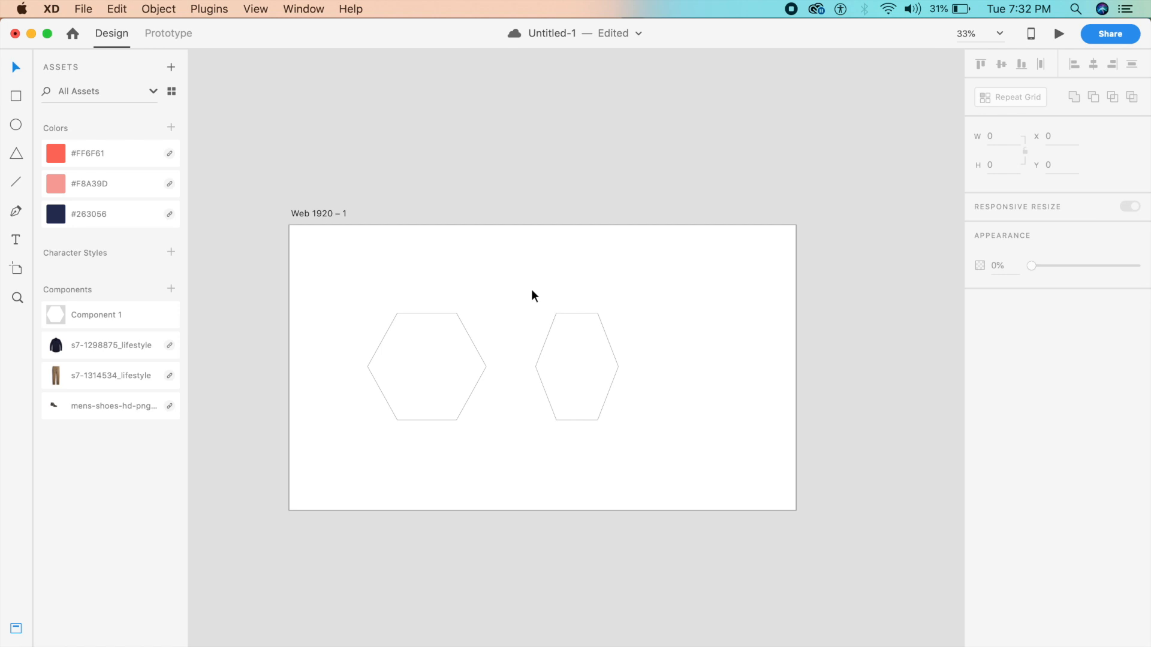
{"action": "left_click", "coordinate": [428, 367]}
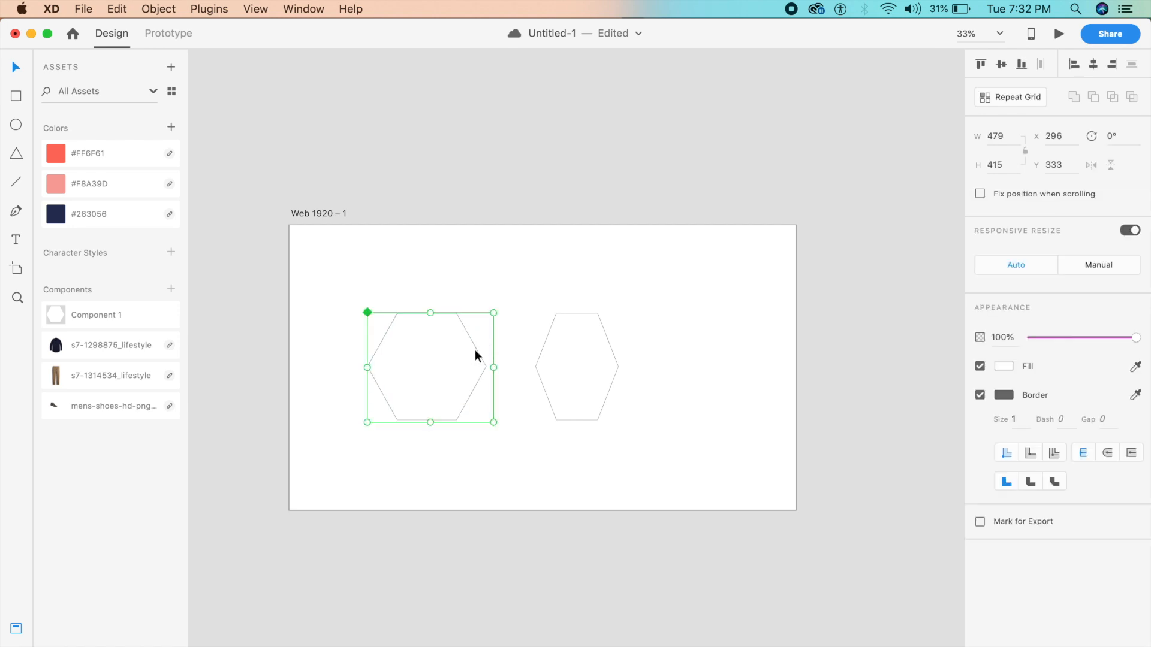
{"action": "mouse_move", "coordinate": [394, 370]}
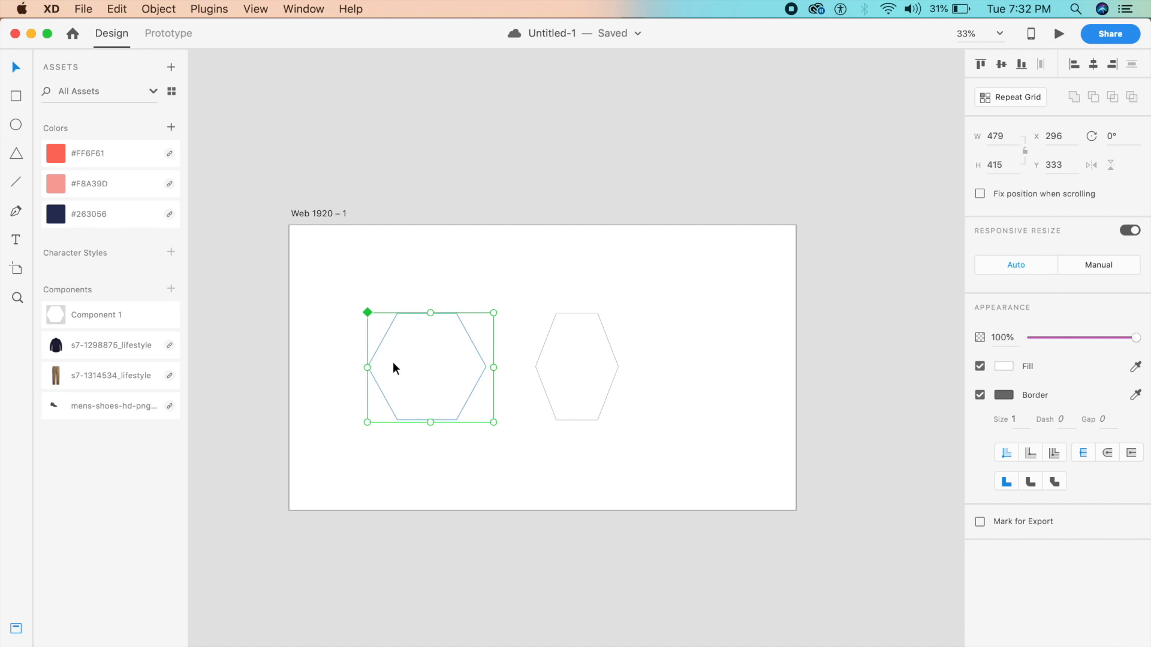
{"action": "key", "text": "Delete"}
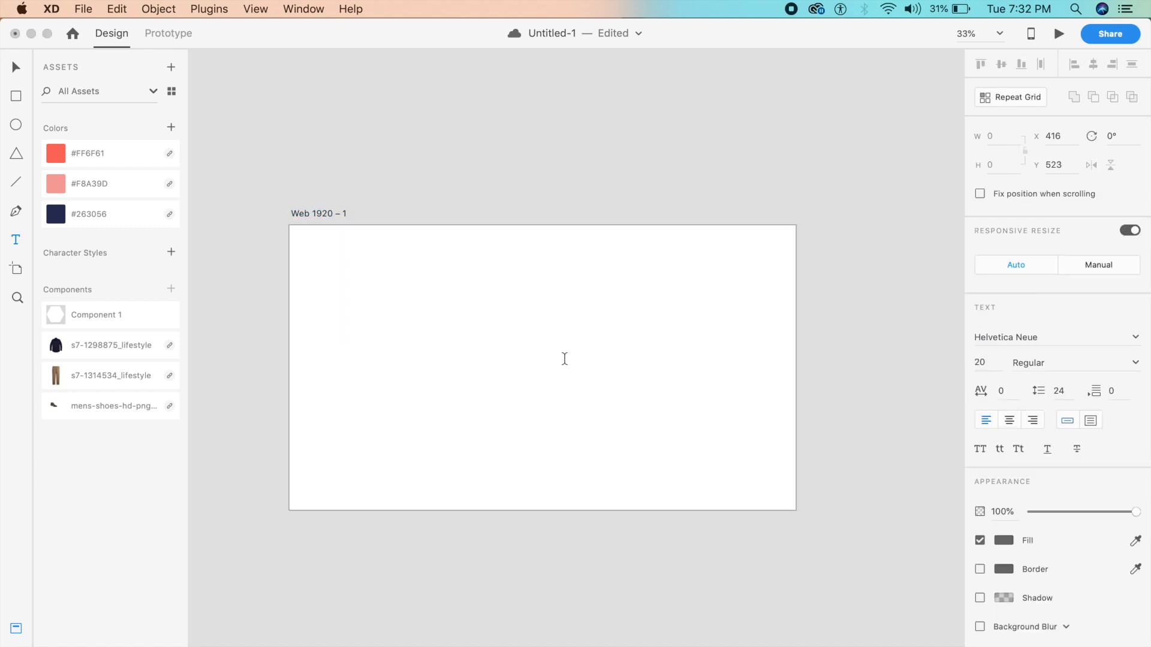
Add a large 'Edit' text box and cycle its casing through uppercase to title case
{"action": "left_click", "coordinate": [398, 361]}
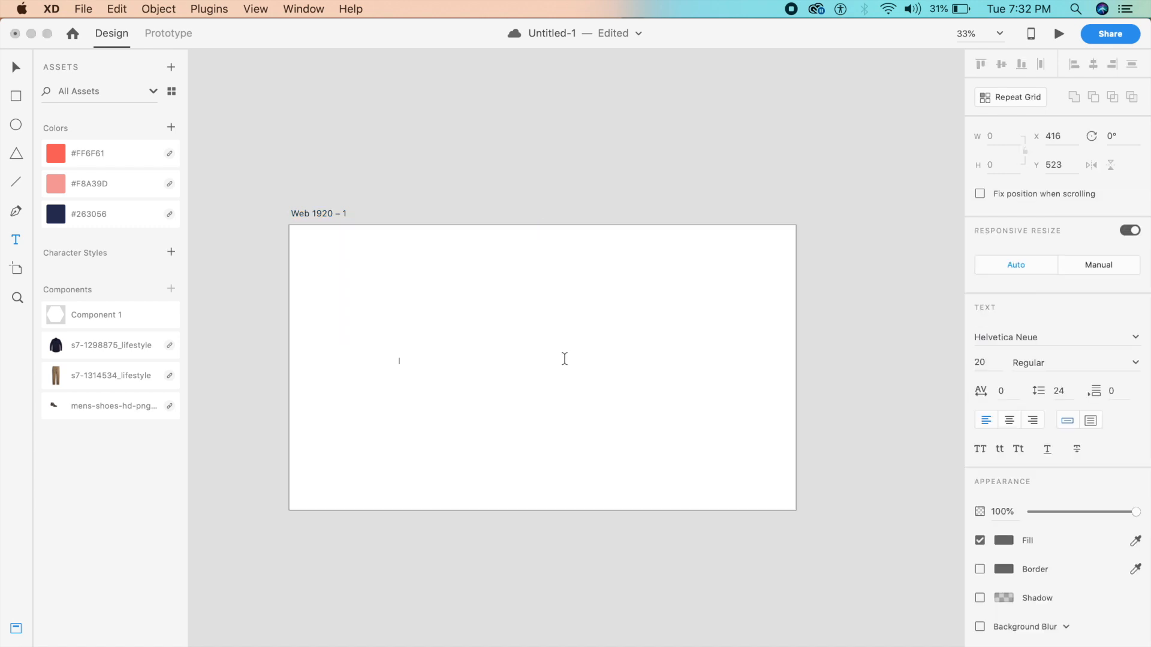
{"action": "type", "text": "EDIT"}
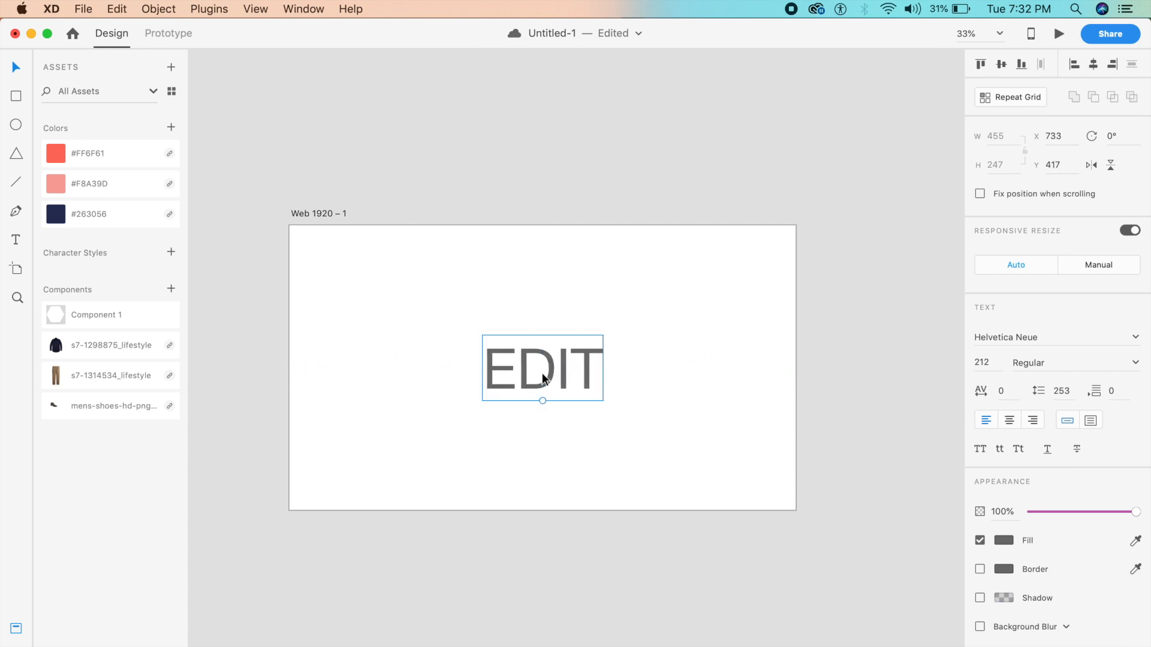
{"action": "type", "text": "edit"}
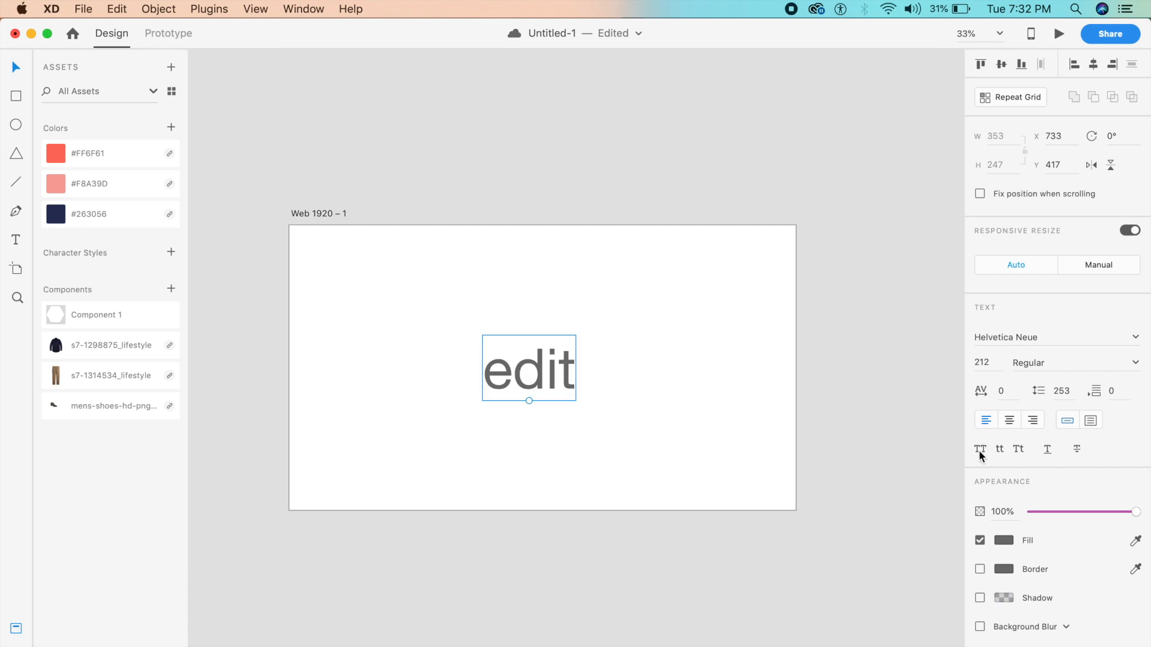
{"action": "mouse_move", "coordinate": [981, 449]}
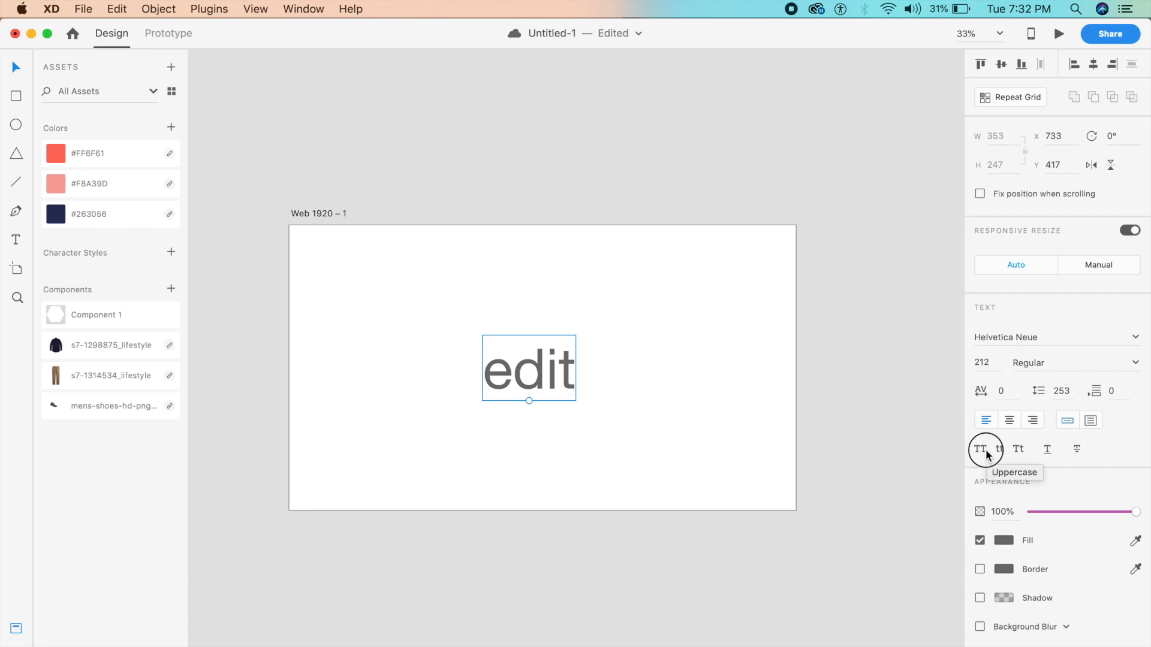
{"action": "left_click", "coordinate": [980, 448]}
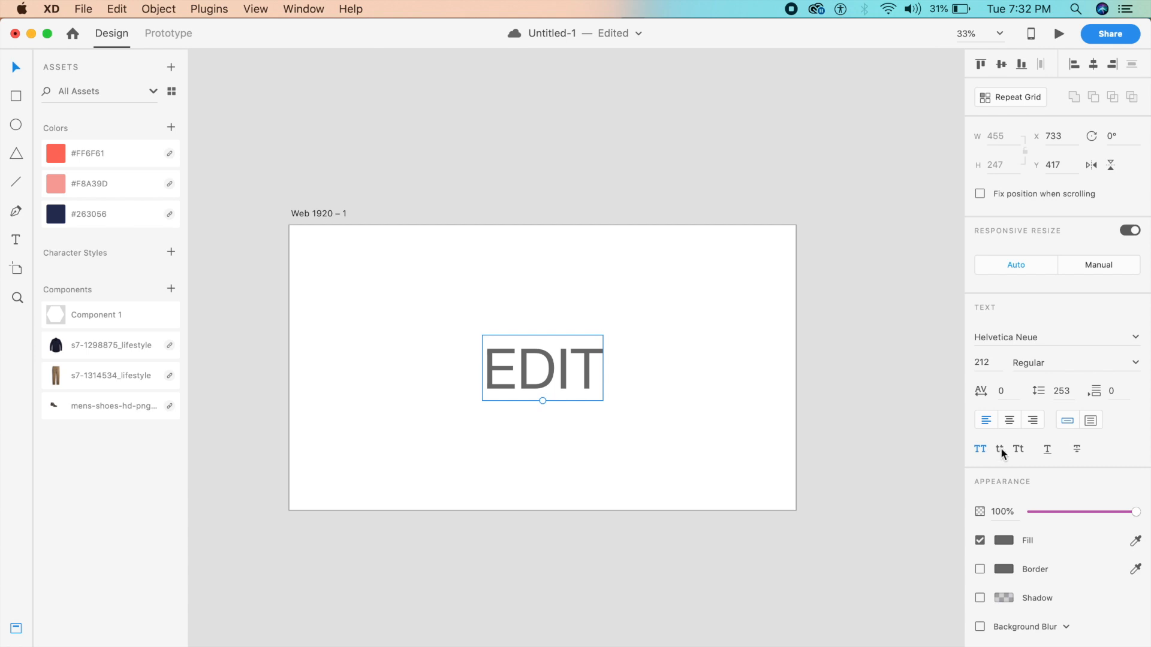
{"action": "left_click", "coordinate": [1019, 450]}
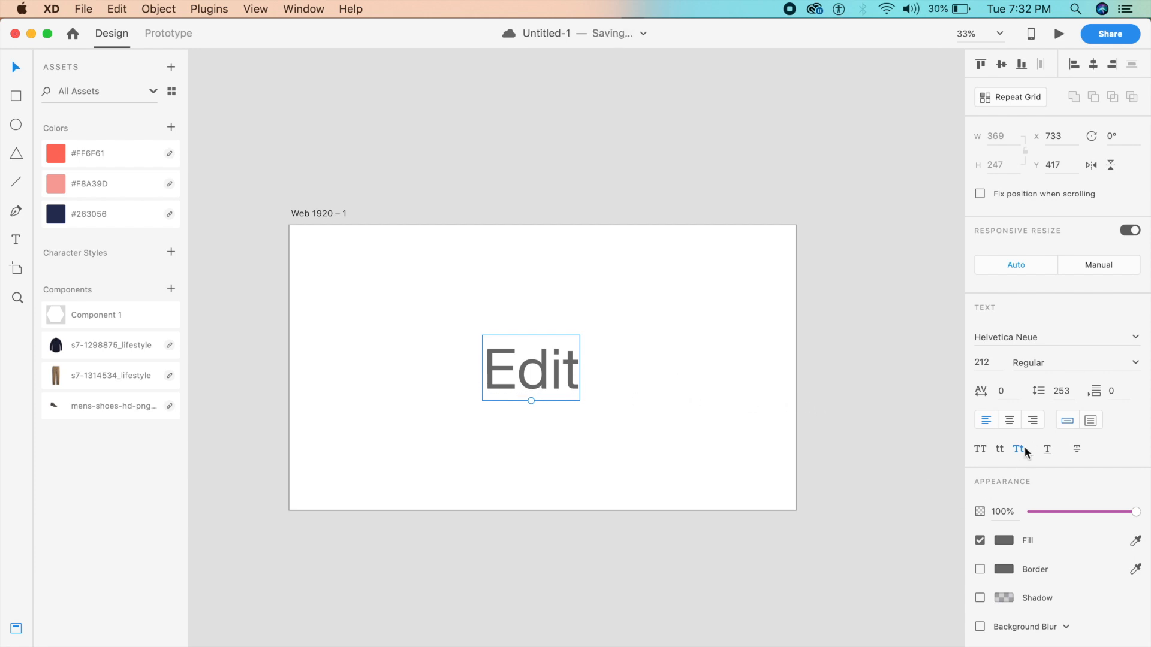
{"action": "mouse_move", "coordinate": [866, 461]}
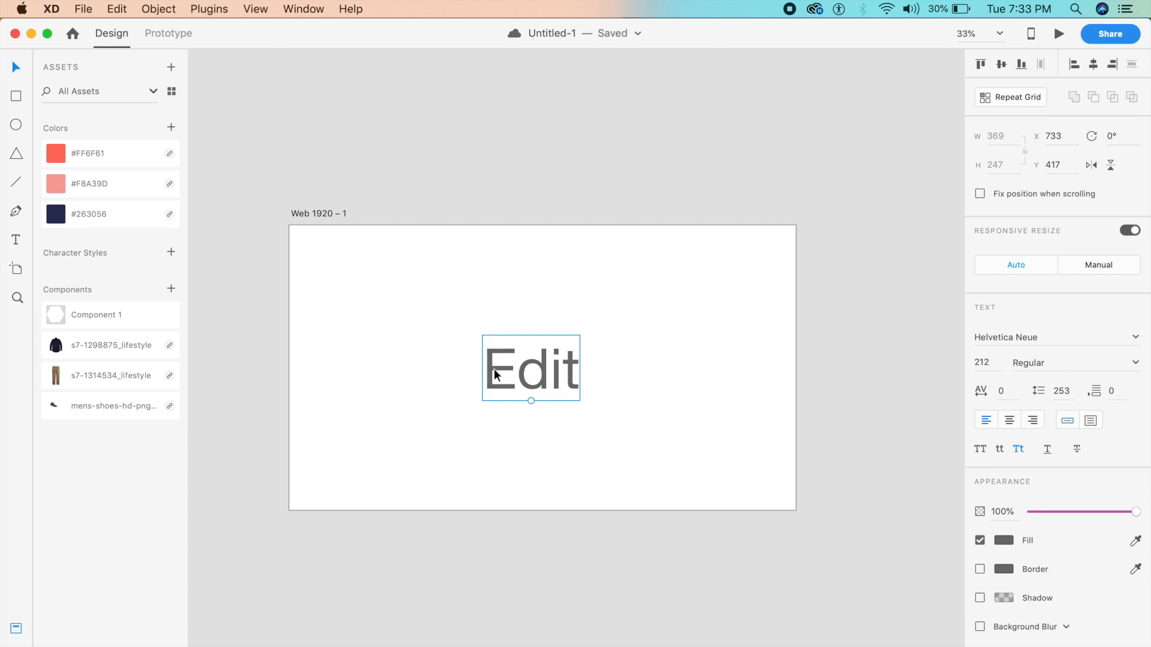
{"action": "mouse_move", "coordinate": [615, 393]}
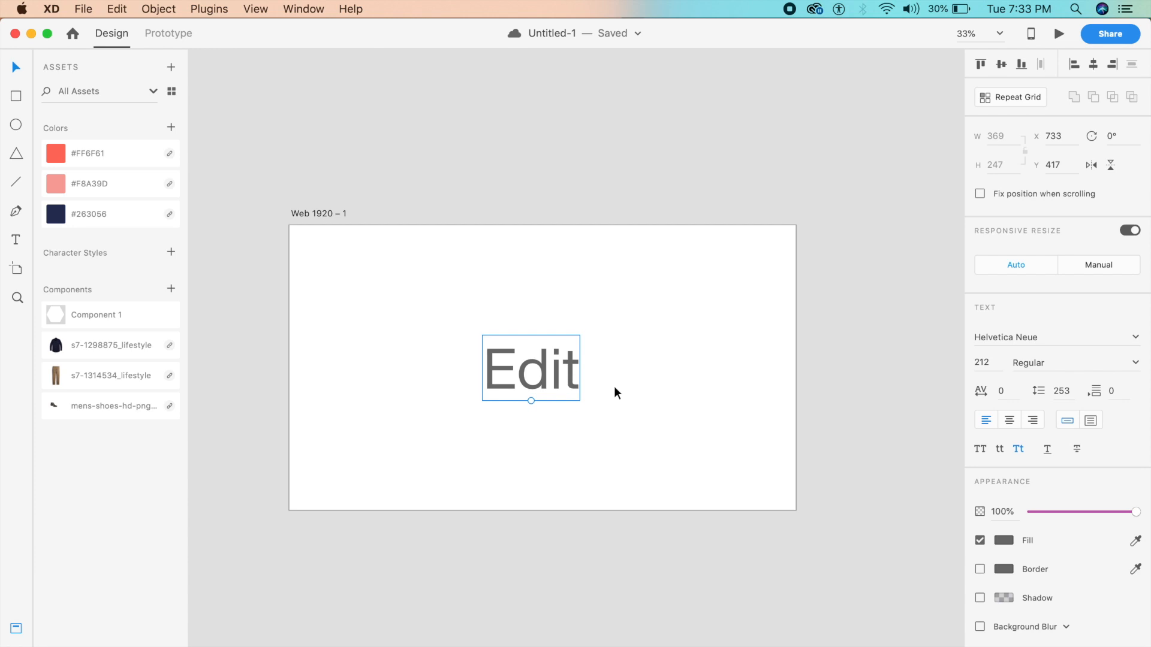
{"action": "mouse_move", "coordinate": [1069, 448]}
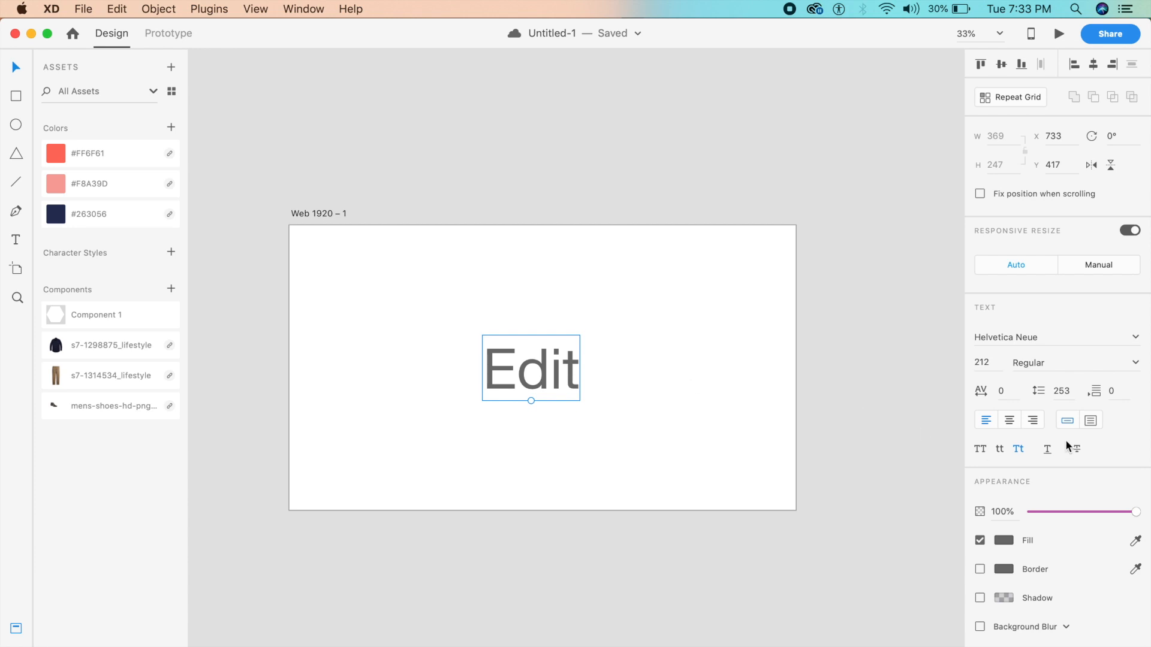
Apply both strikethrough and underline to the 'Edit' text
{"action": "left_click", "coordinate": [1077, 449]}
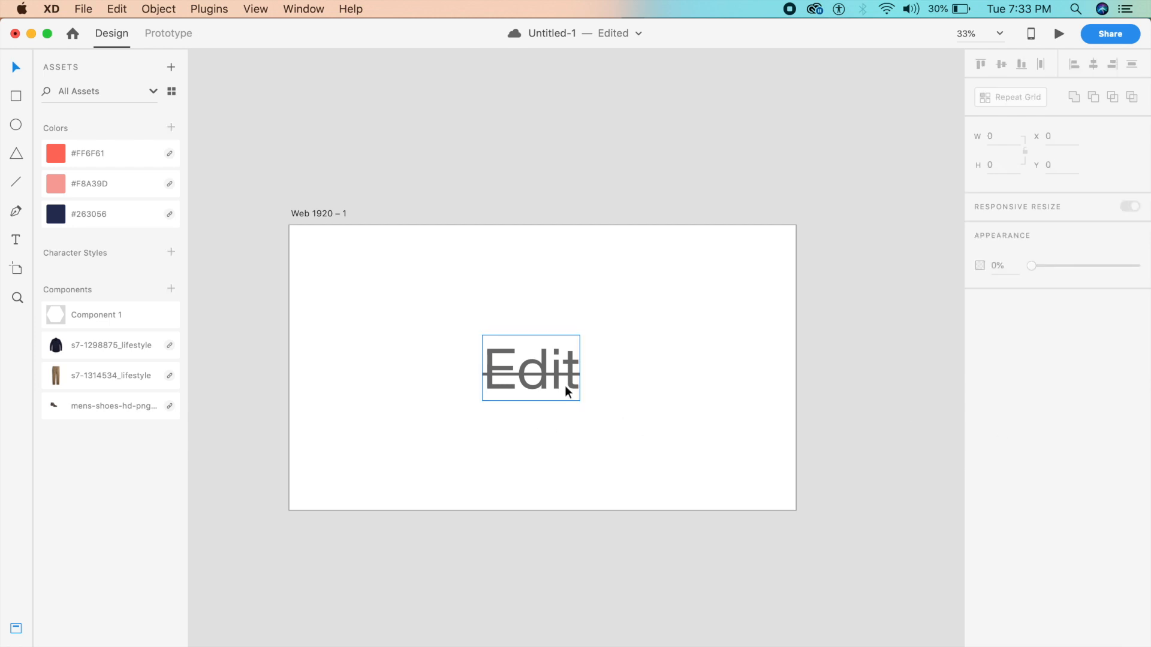
{"action": "left_click", "coordinate": [403, 376]}
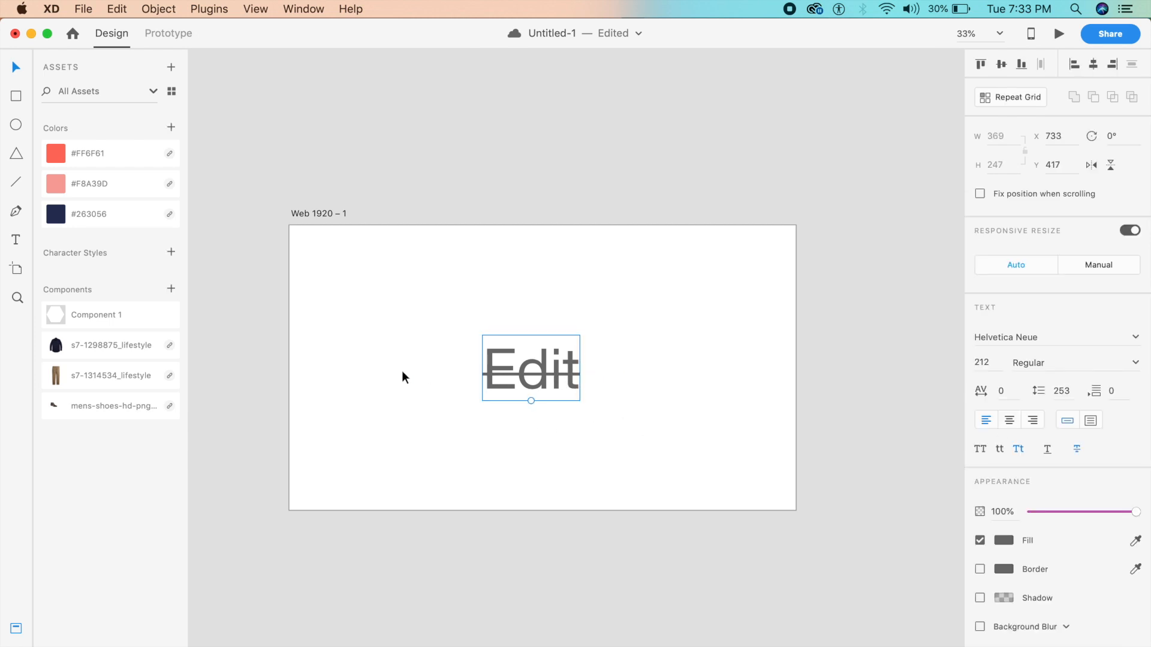
{"action": "left_click", "coordinate": [1048, 448]}
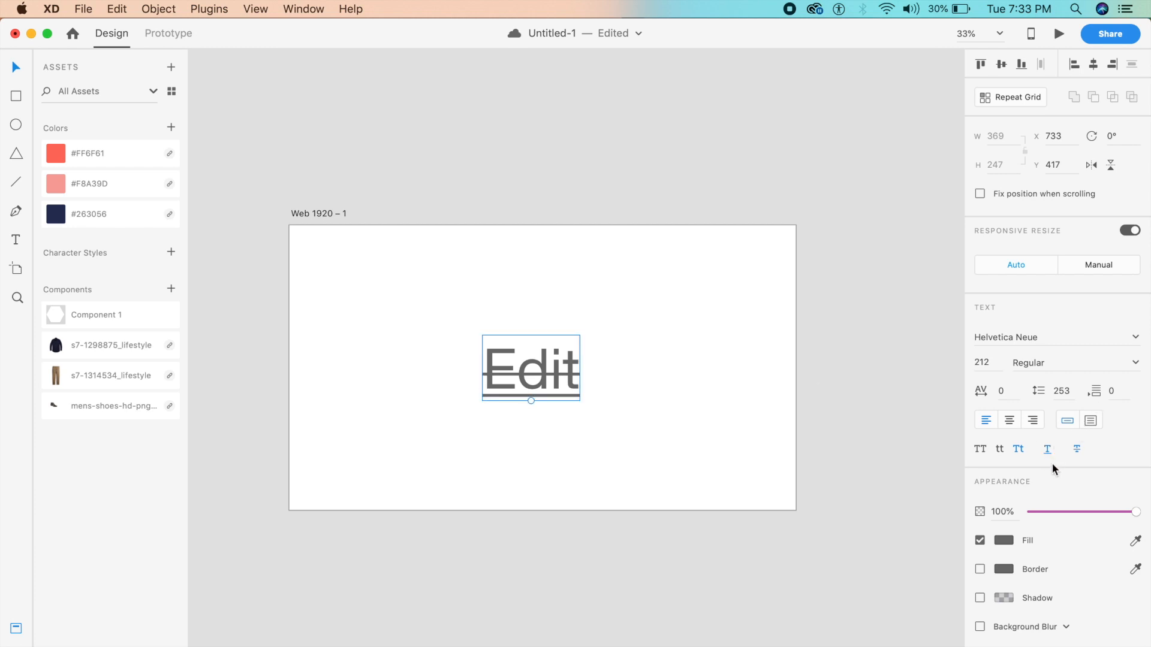
{"action": "mouse_move", "coordinate": [574, 388]}
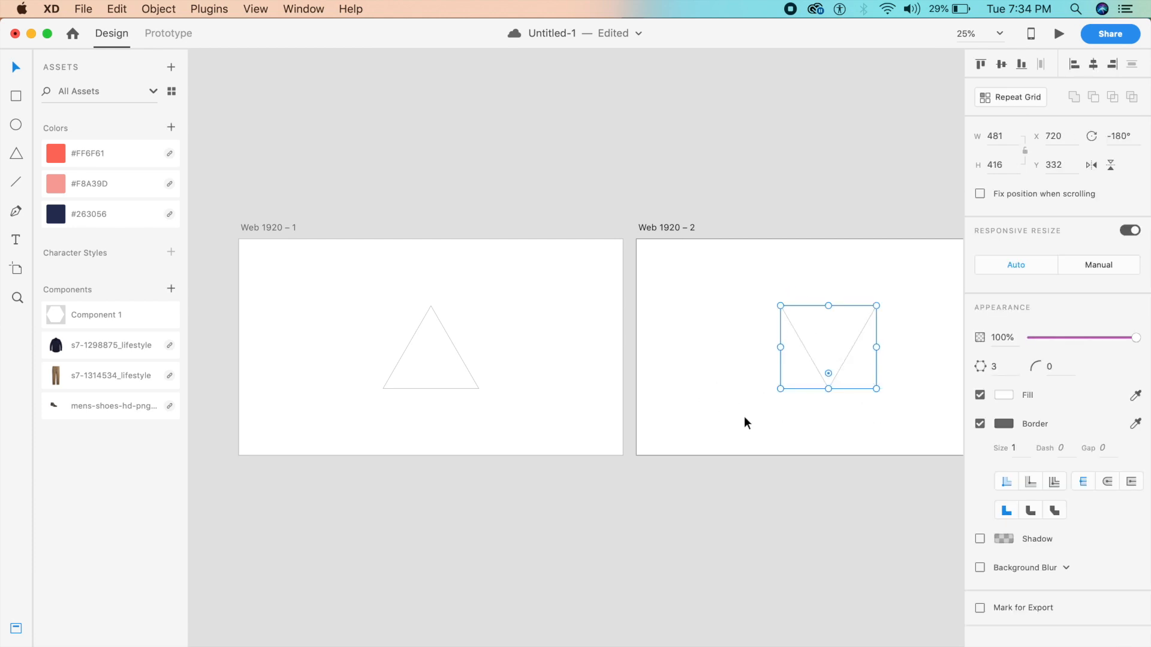
Select the first artboard, which holds the upright triangle
{"action": "left_click", "coordinate": [743, 423]}
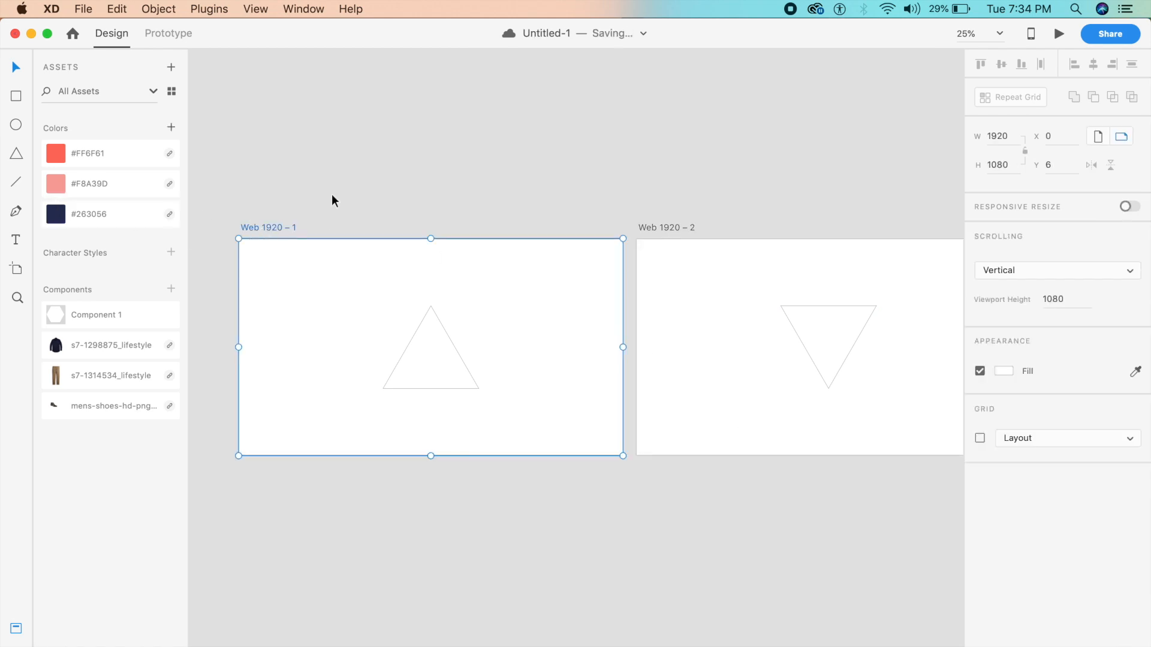
{"action": "mouse_move", "coordinate": [423, 148]}
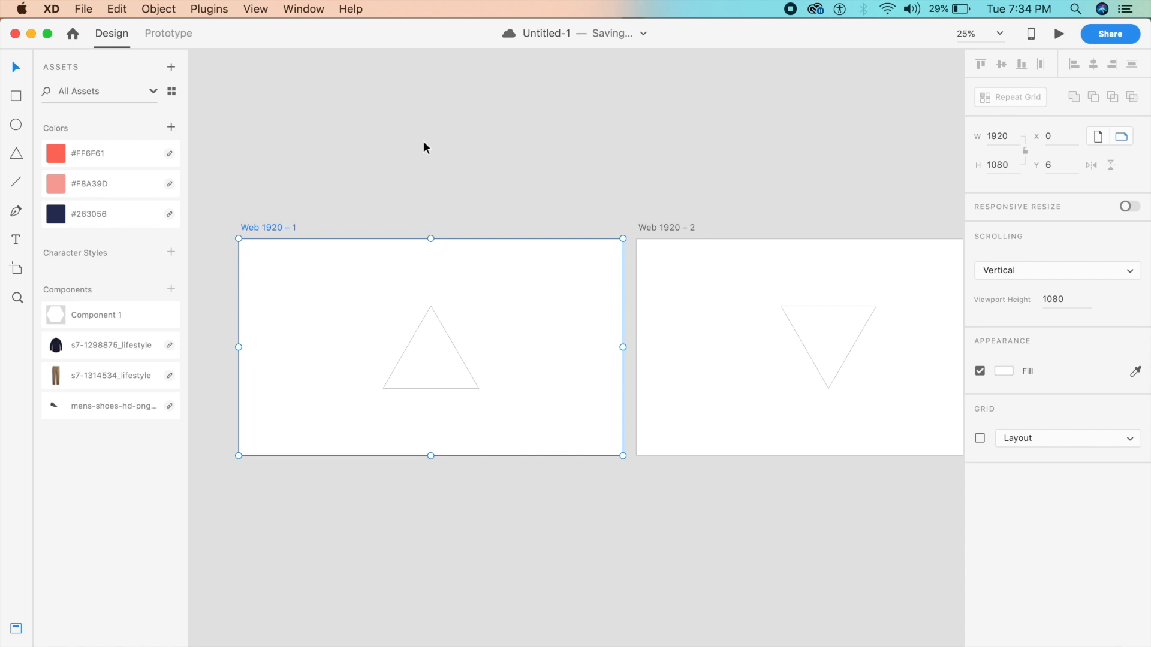
{"action": "mouse_move", "coordinate": [209, 70]}
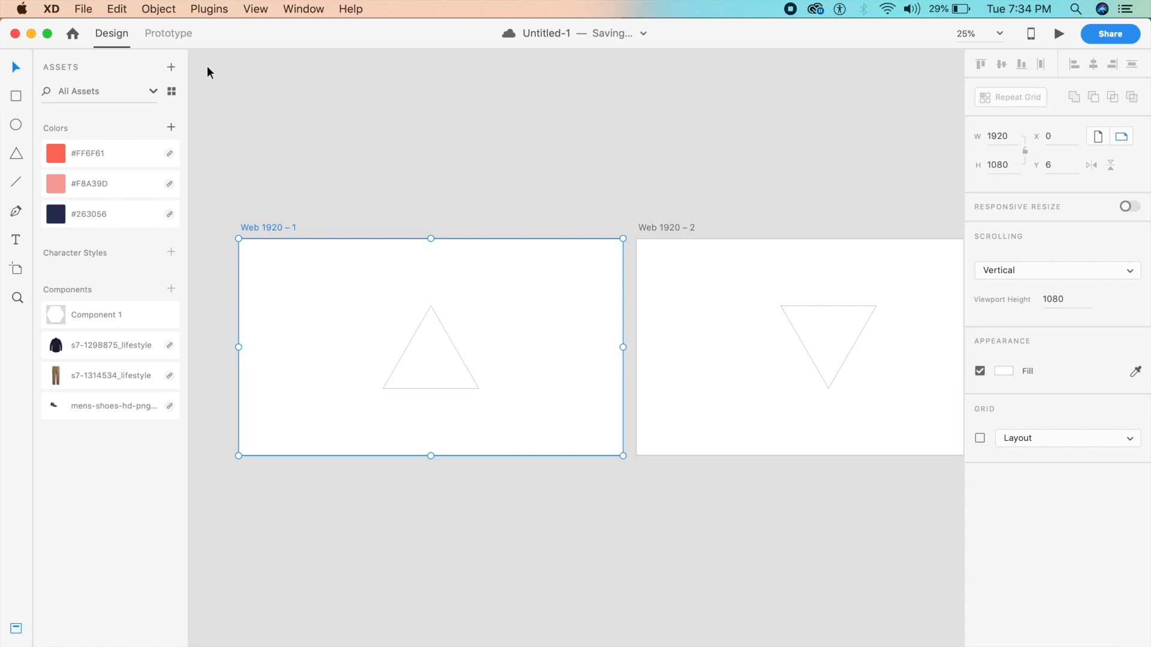
In Prototype mode, set the interaction trigger to Keys & Gamepad and start assigning a key
{"action": "left_click", "coordinate": [168, 34]}
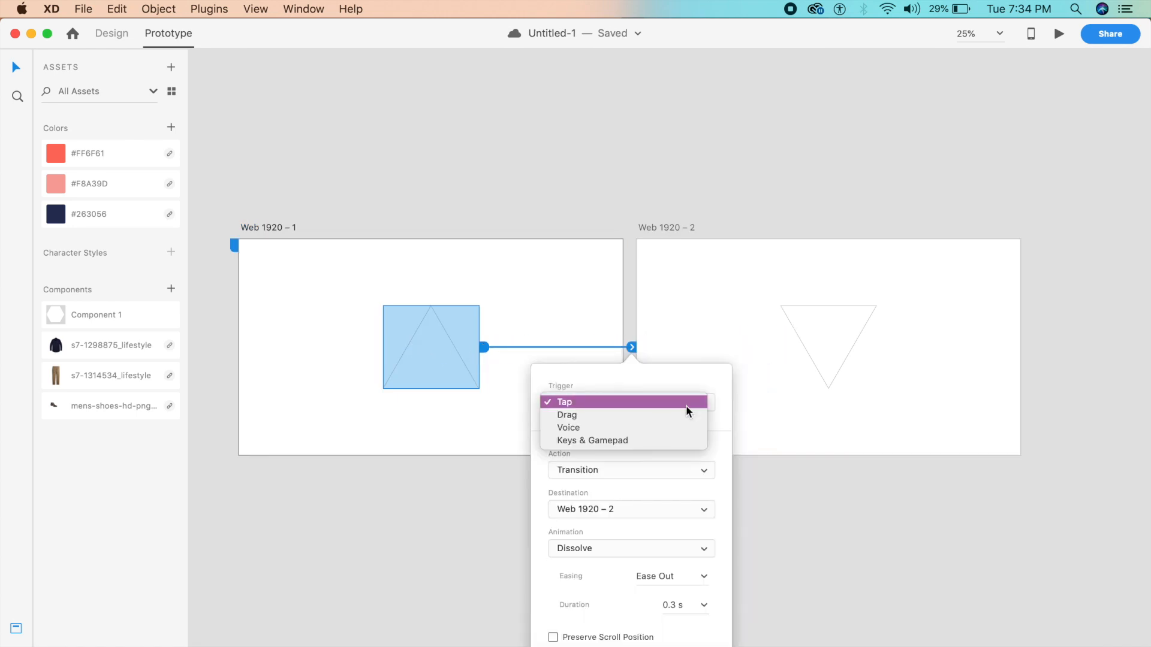
{"action": "mouse_move", "coordinate": [578, 401]}
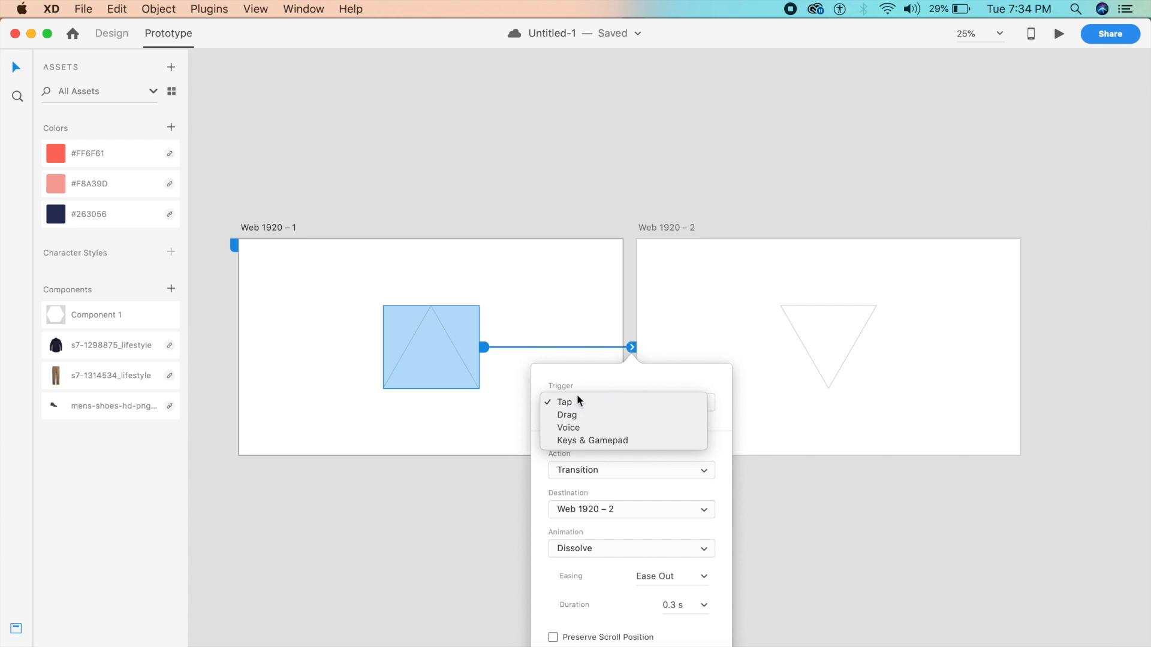
{"action": "mouse_move", "coordinate": [622, 440]}
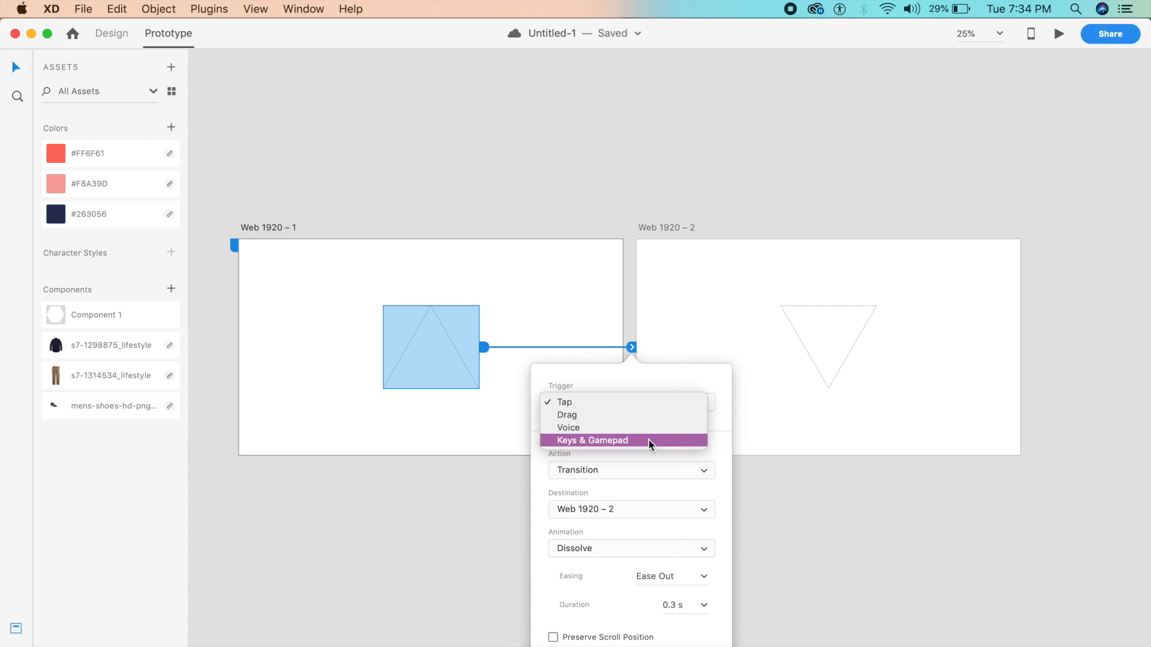
{"action": "left_click", "coordinate": [591, 440]}
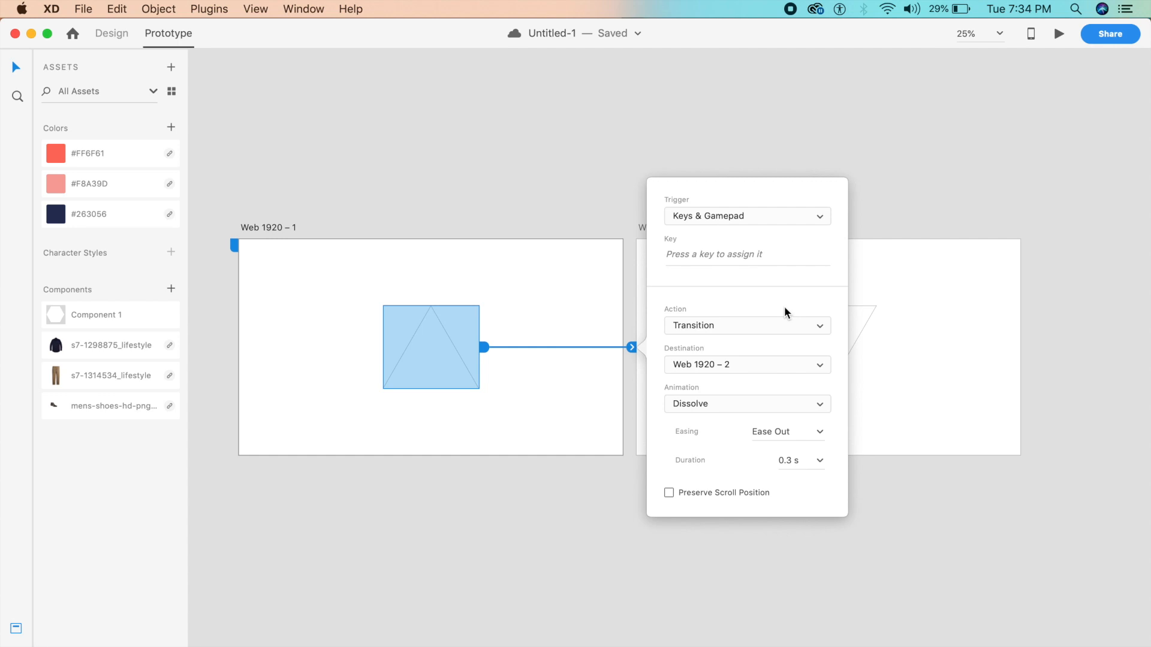
{"action": "left_click", "coordinate": [747, 255]}
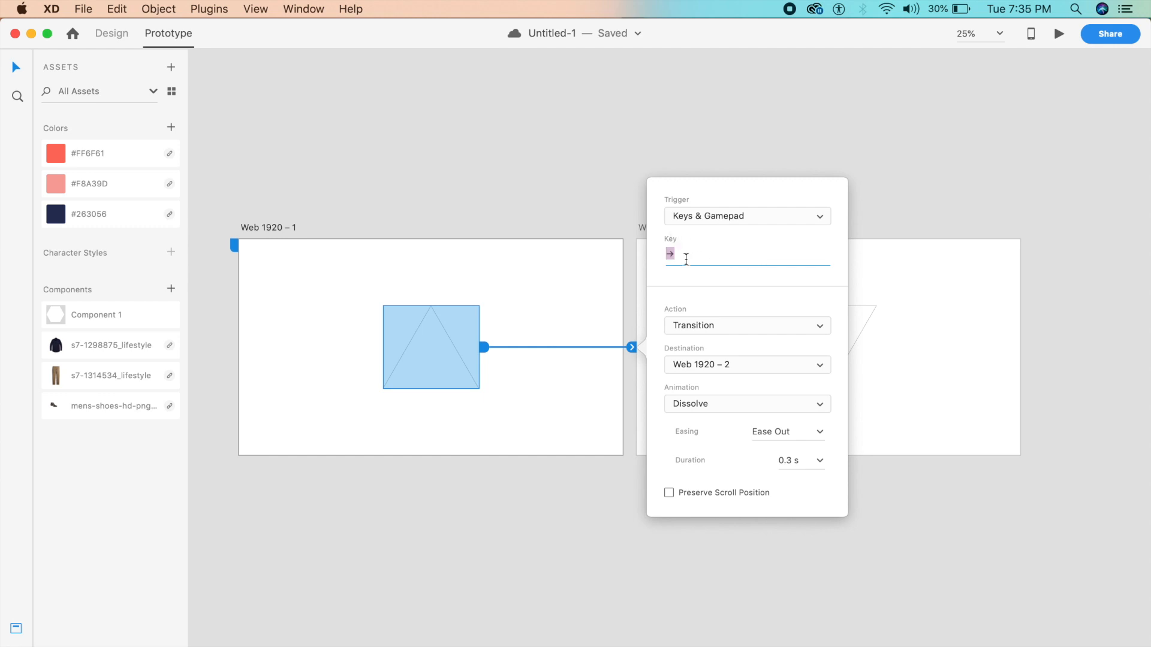
Set the interaction action to Auto-Animate, preview the prototype, and reopen its settings
{"action": "left_click", "coordinate": [744, 325]}
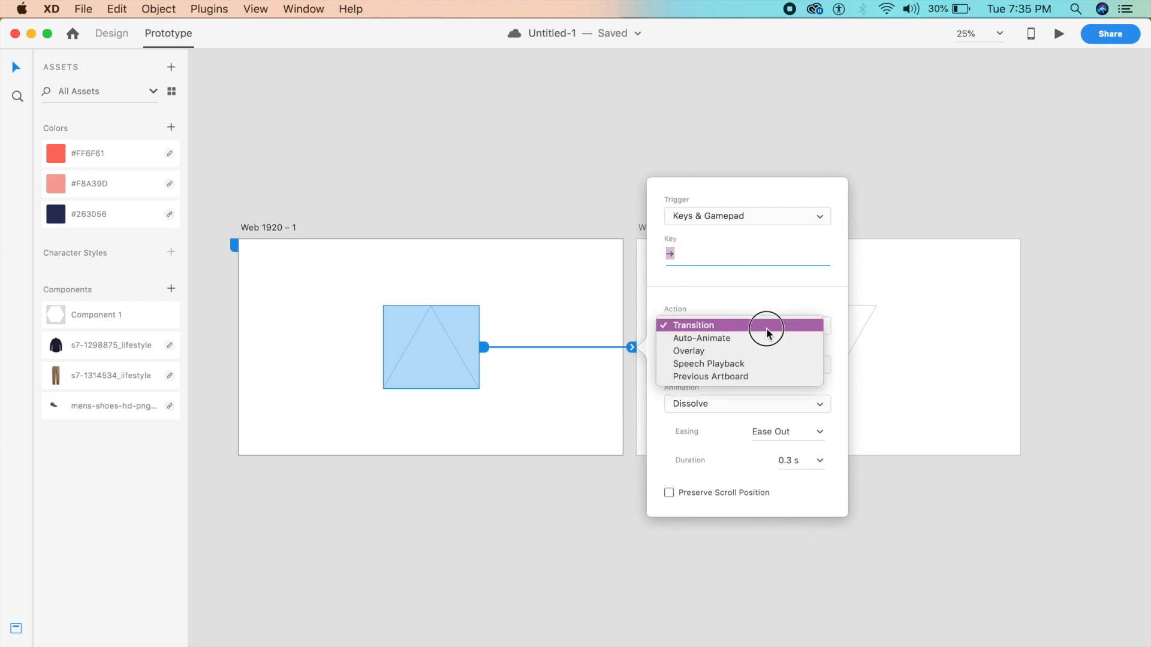
{"action": "left_click", "coordinate": [702, 339]}
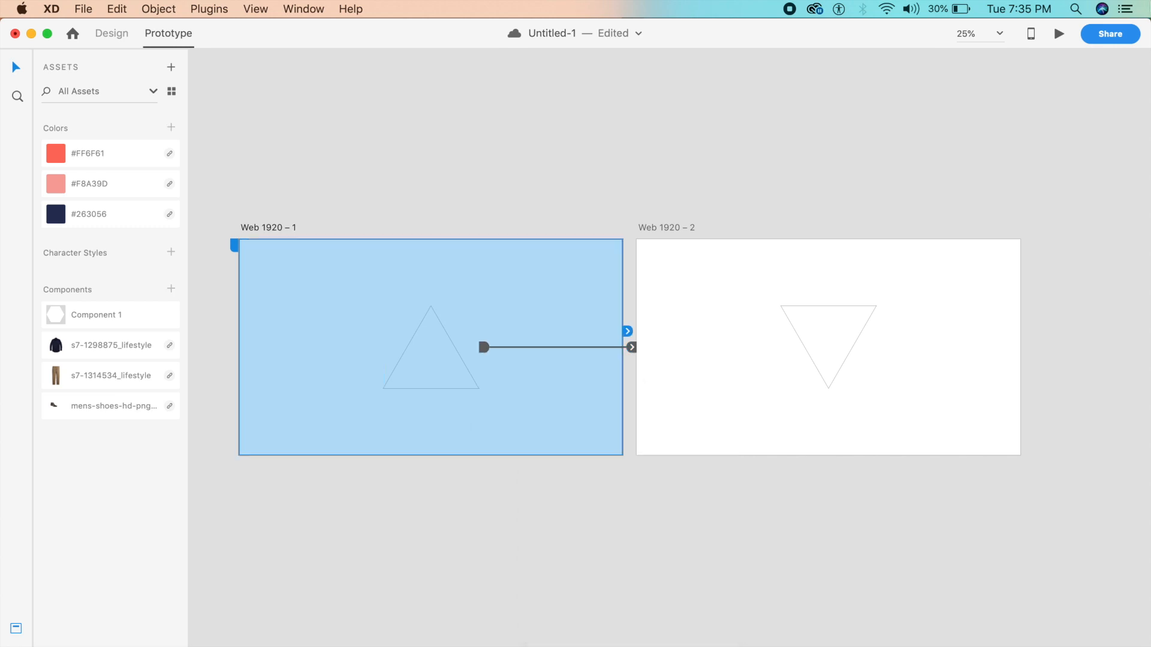
{"action": "left_click", "coordinate": [1059, 33]}
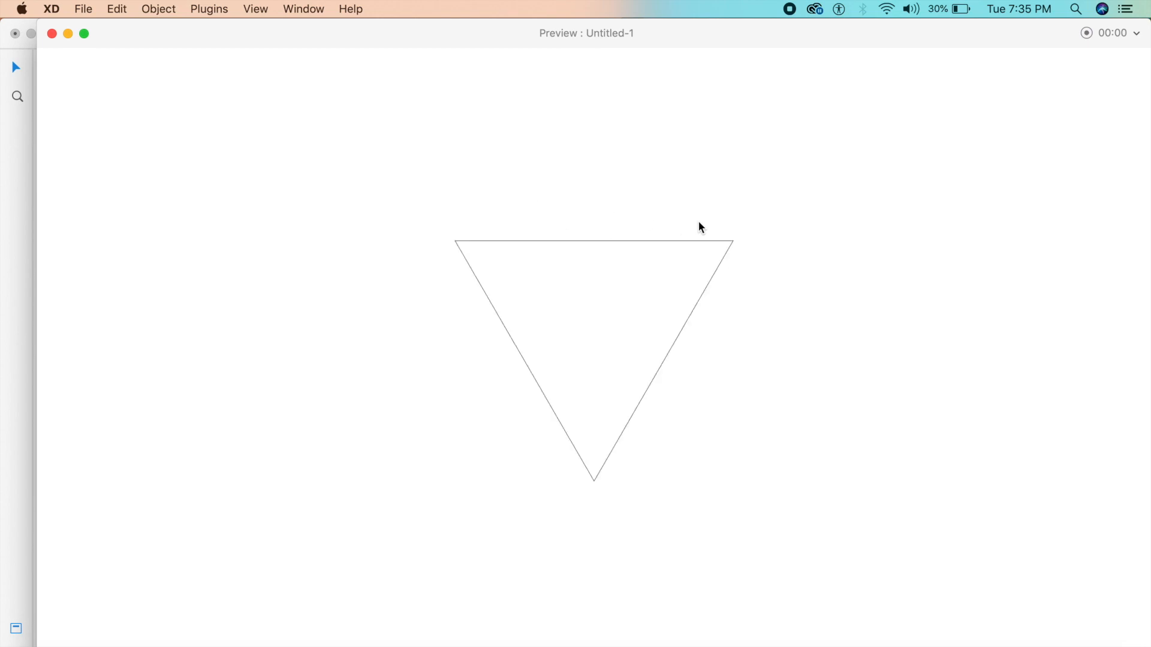
{"action": "mouse_move", "coordinate": [291, 129]}
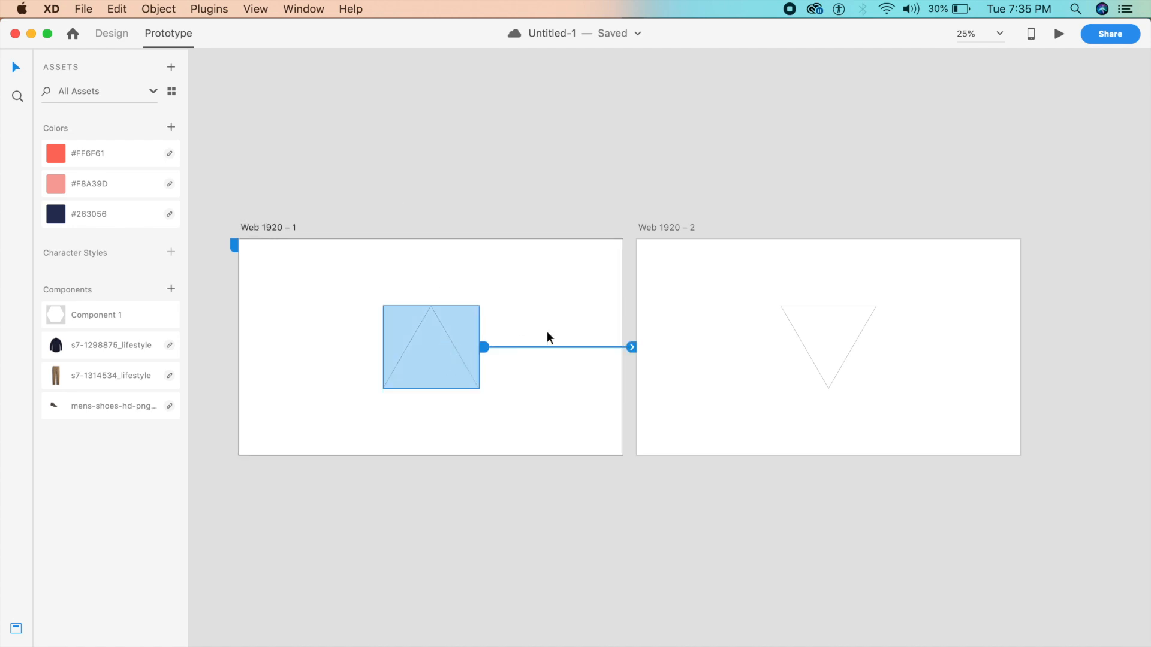
{"action": "left_click", "coordinate": [632, 348]}
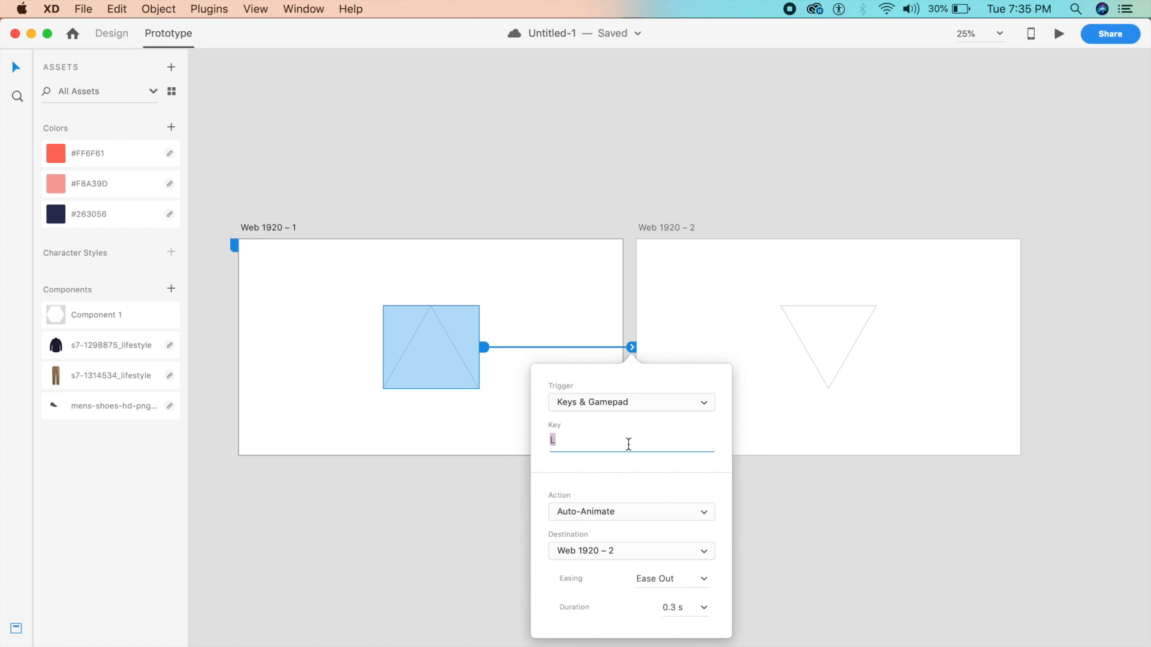
Cycle the trigger key through D, K, M, K, 3 to Esc, then return to Design mode
{"action": "type", "text": "D"}
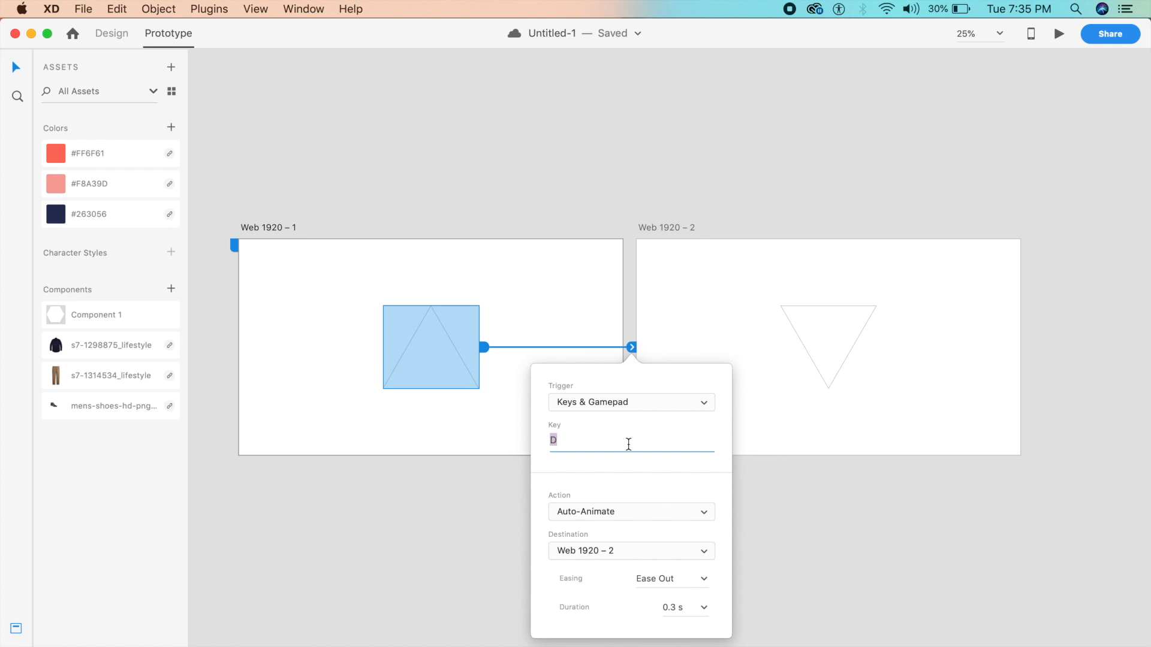
{"action": "type", "text": "K"}
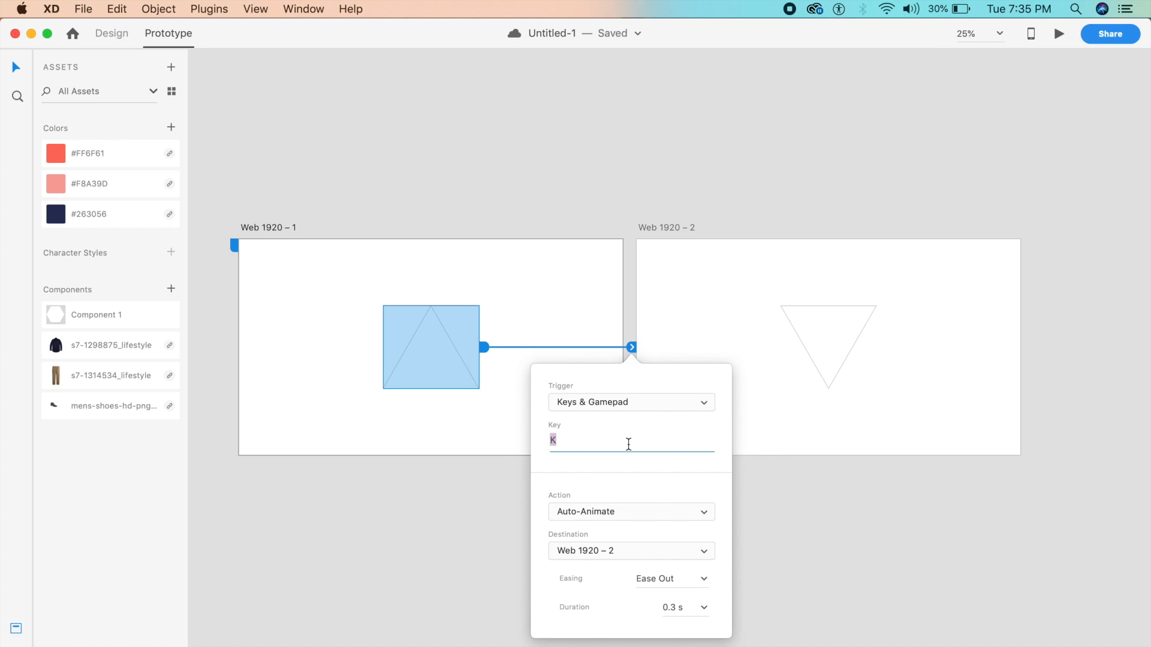
{"action": "type", "text": "M"}
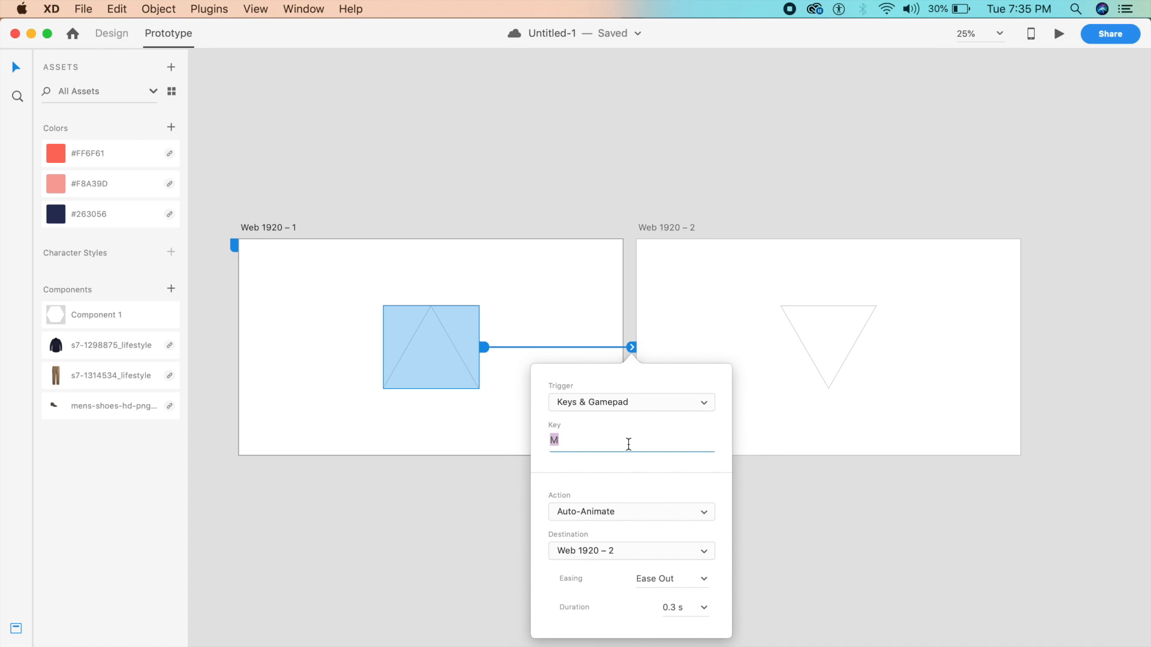
{"action": "type", "text": "K"}
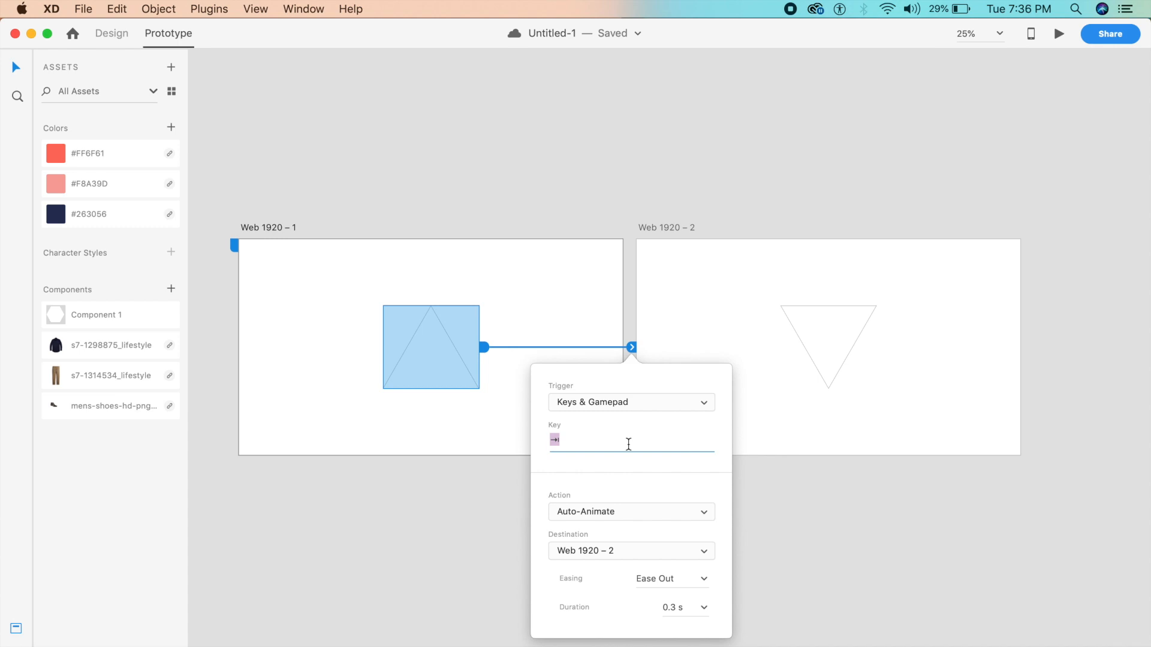
{"action": "type", "text": "3"}
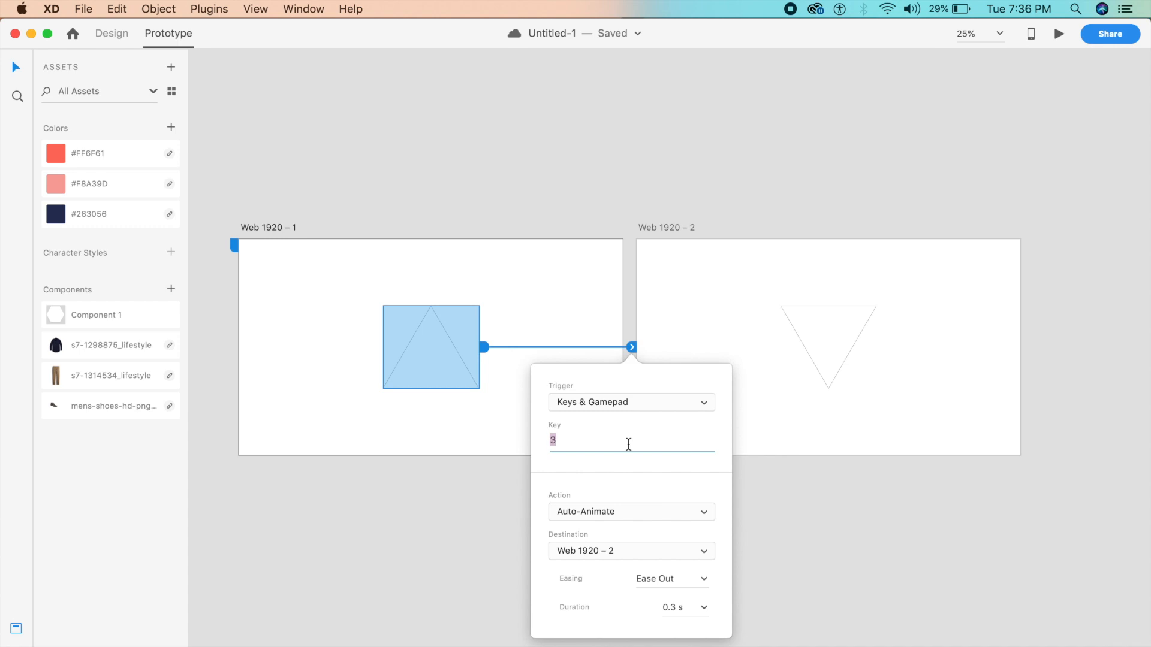
{"action": "key", "text": "Escape"}
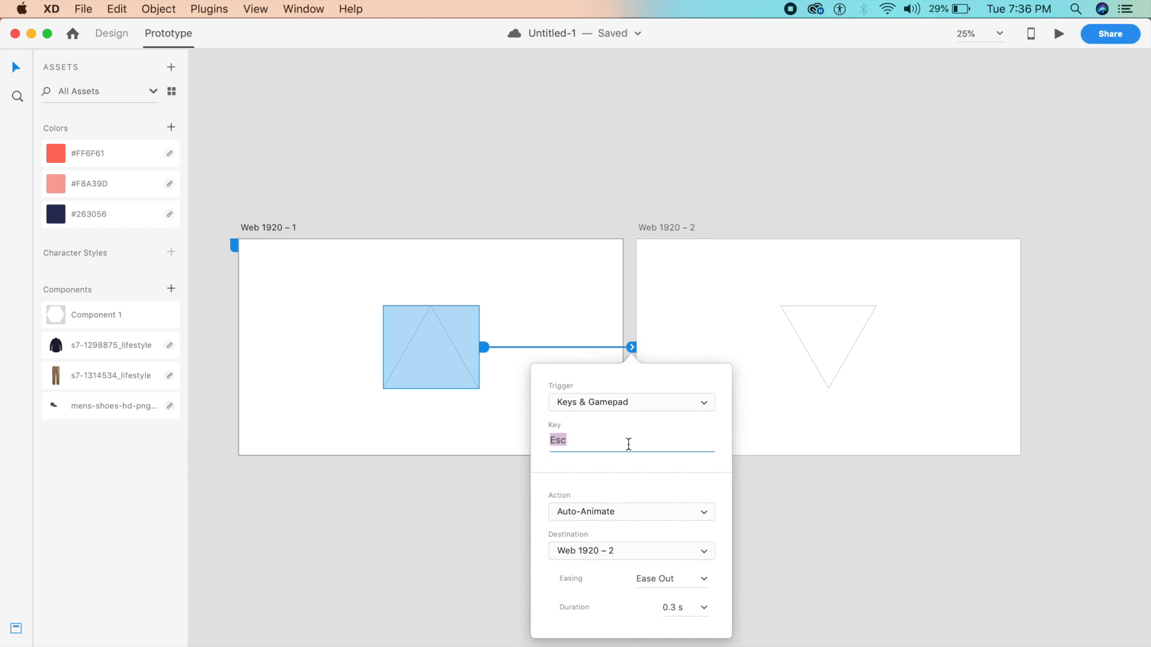
{"action": "mouse_move", "coordinate": [698, 578]}
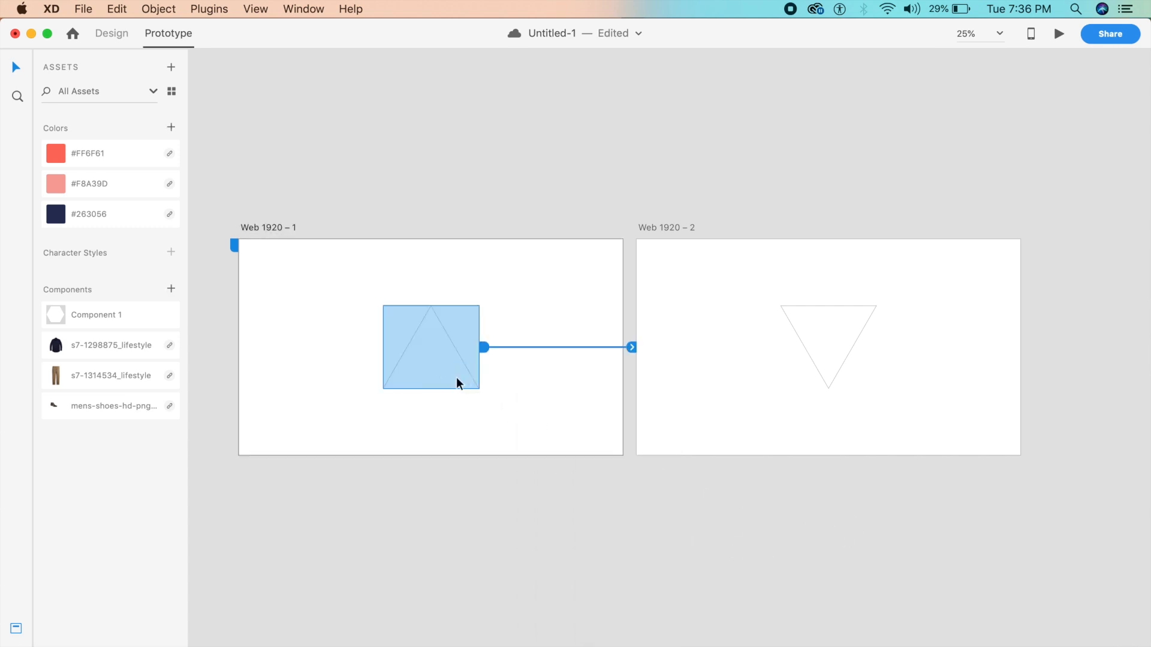
{"action": "mouse_move", "coordinate": [612, 478]}
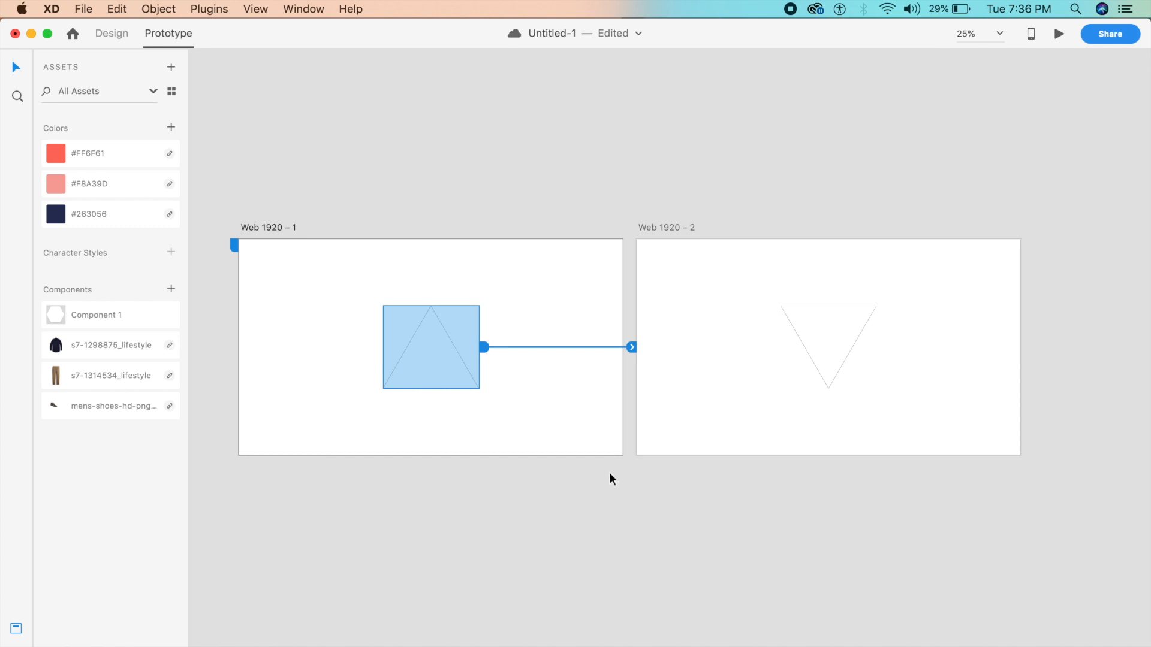
{"action": "mouse_move", "coordinate": [293, 623]}
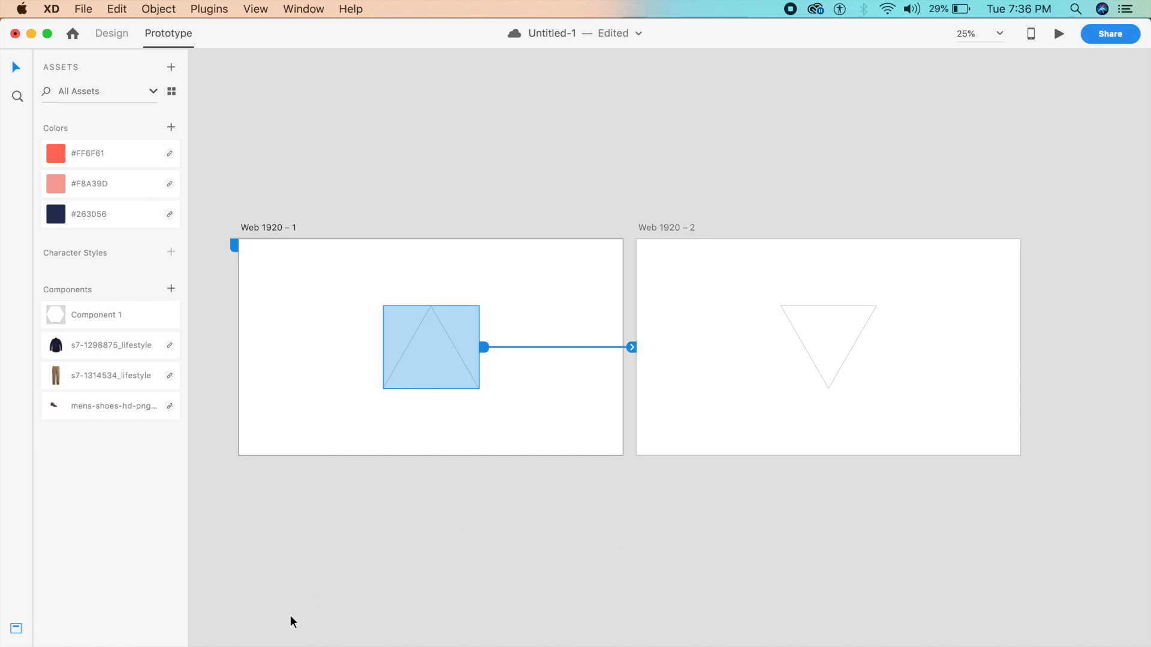
{"action": "left_click", "coordinate": [112, 34]}
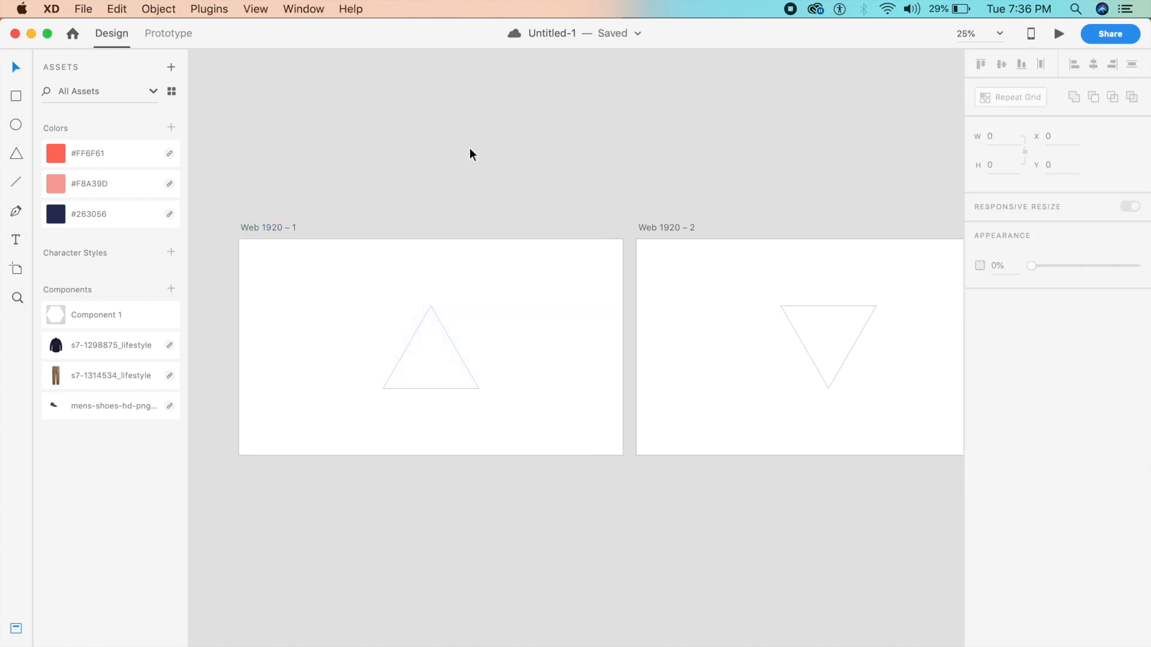
{"action": "mouse_move", "coordinate": [528, 348]}
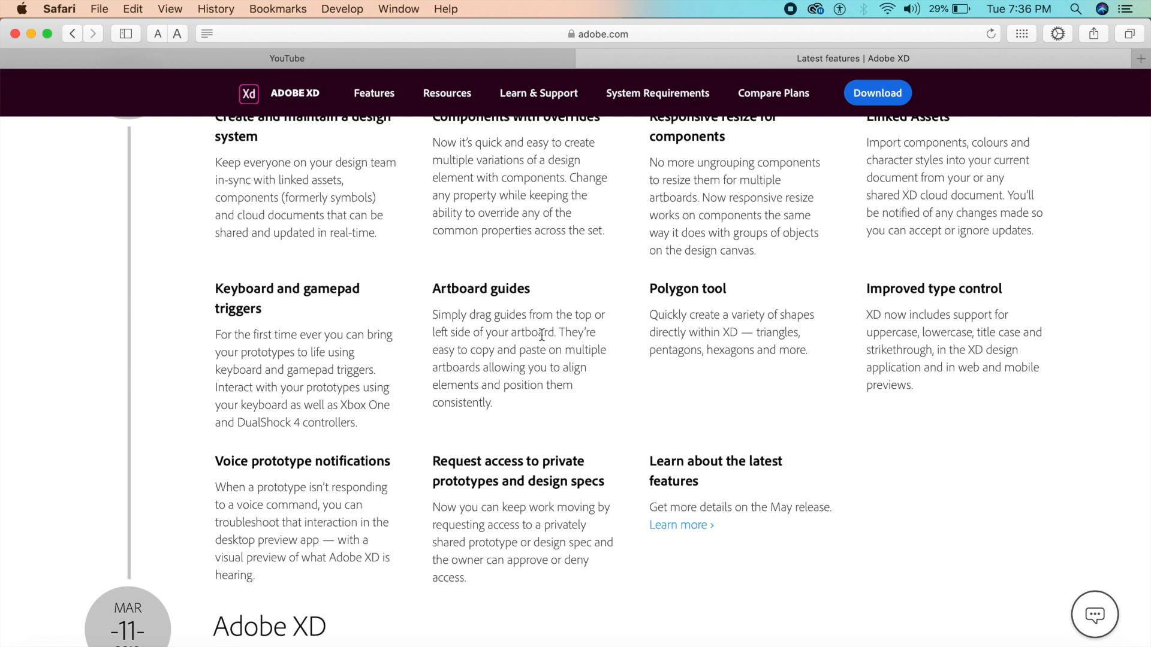
{"action": "mouse_move", "coordinate": [530, 335]}
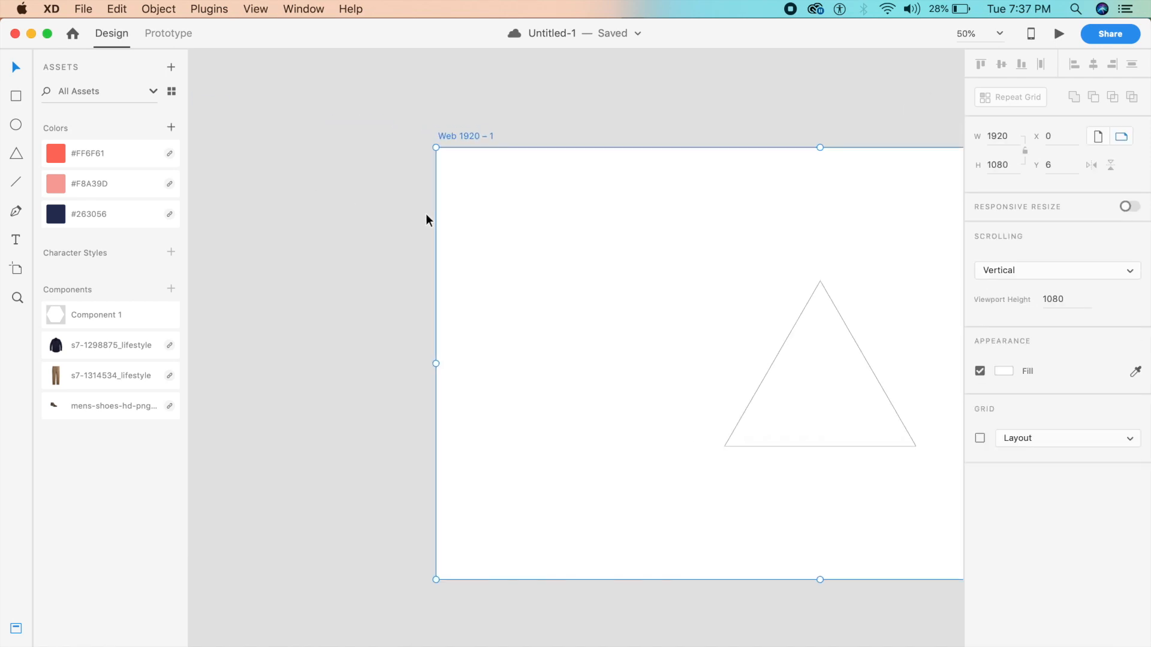
{"action": "mouse_move", "coordinate": [441, 220]}
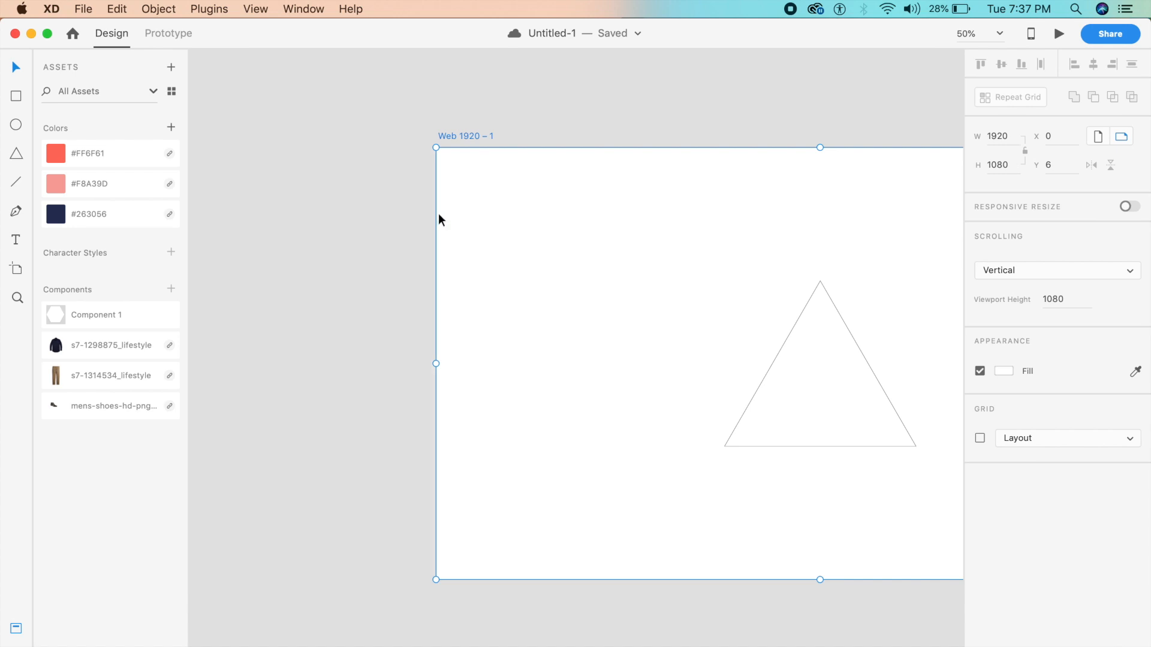
{"action": "mouse_move", "coordinate": [435, 213]}
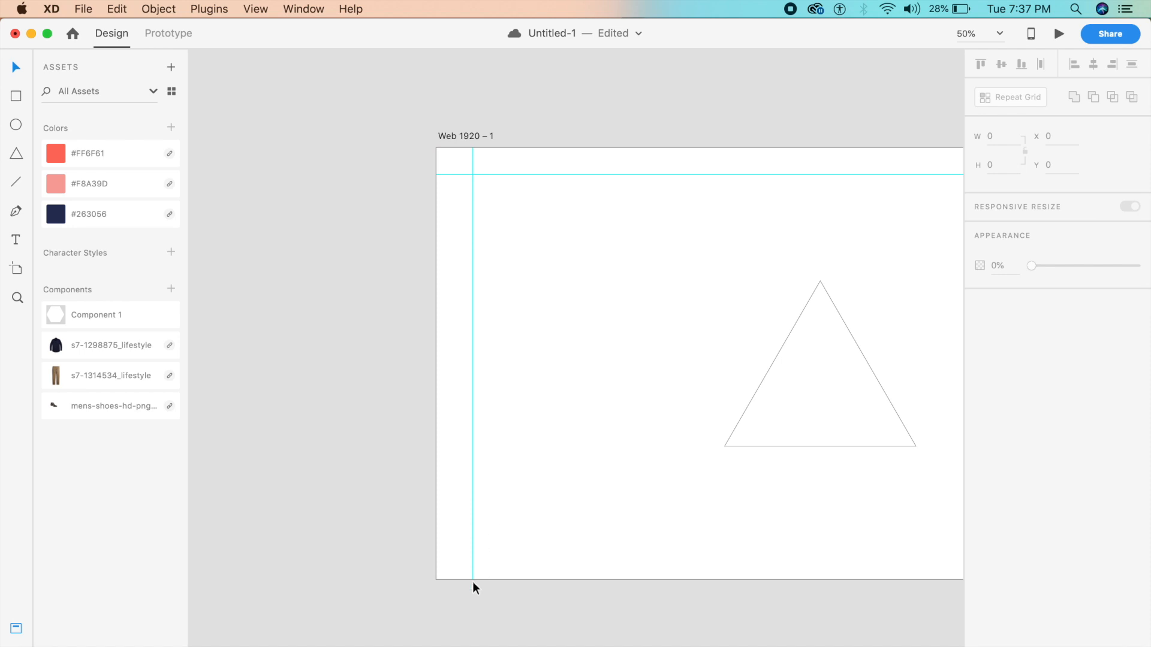
{"action": "mouse_move", "coordinate": [464, 581]}
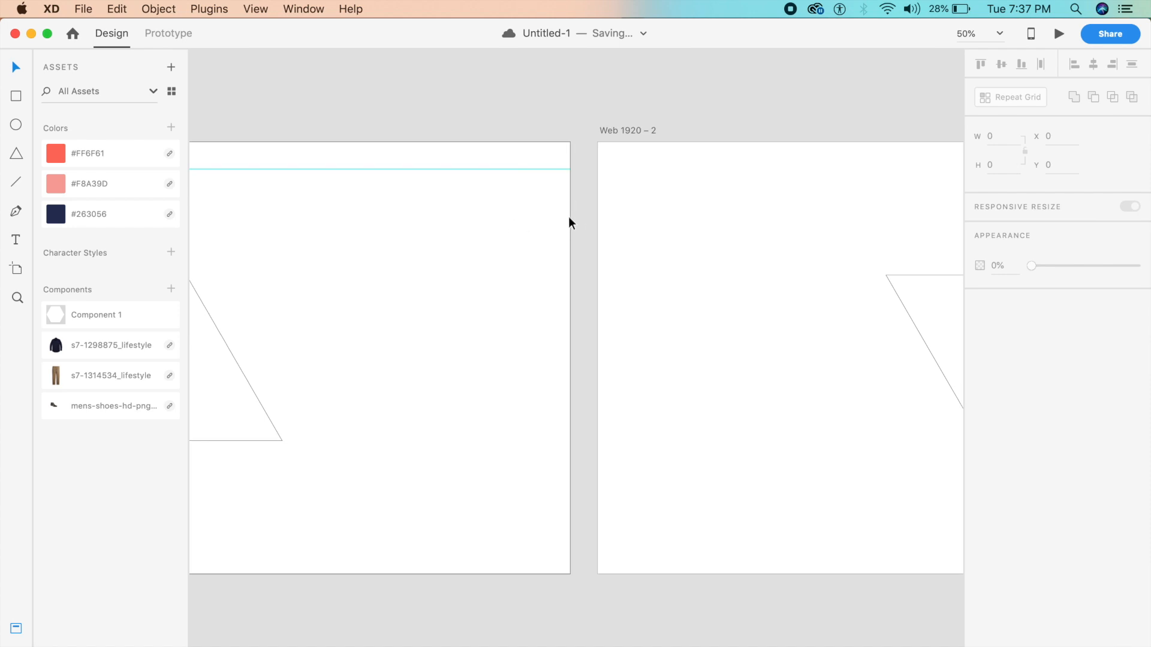
{"action": "mouse_move", "coordinate": [484, 588]}
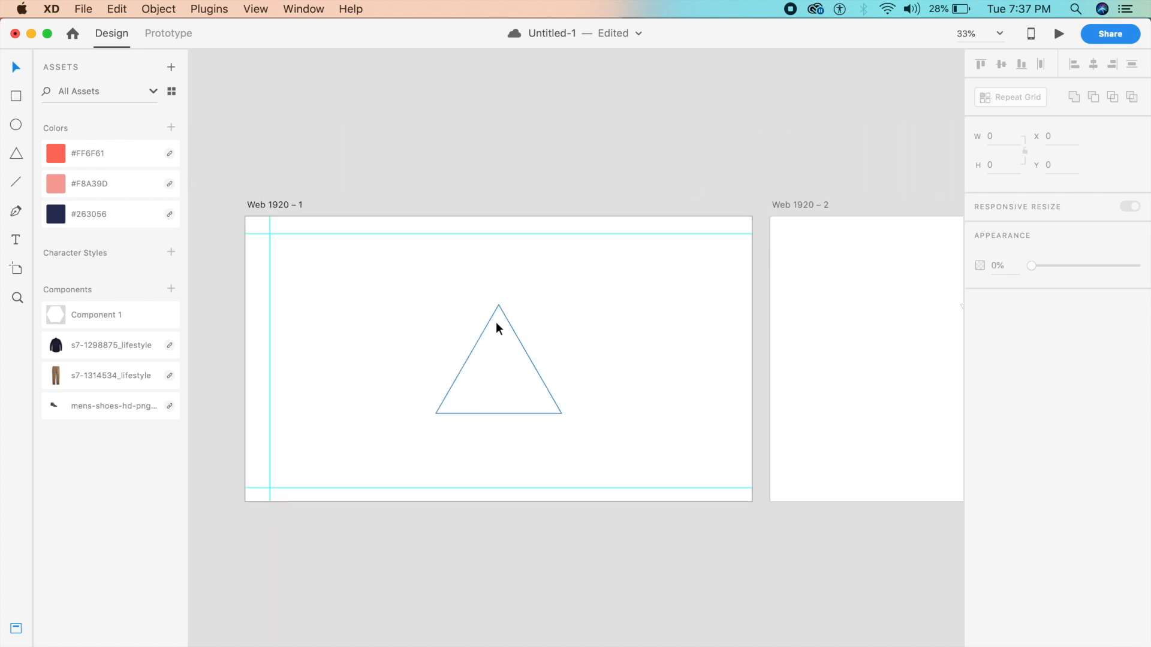
Move the vertical guide nearer the Web 1920 – 1 artboard's left edge and enable its layout grid
{"action": "left_click", "coordinate": [422, 157]}
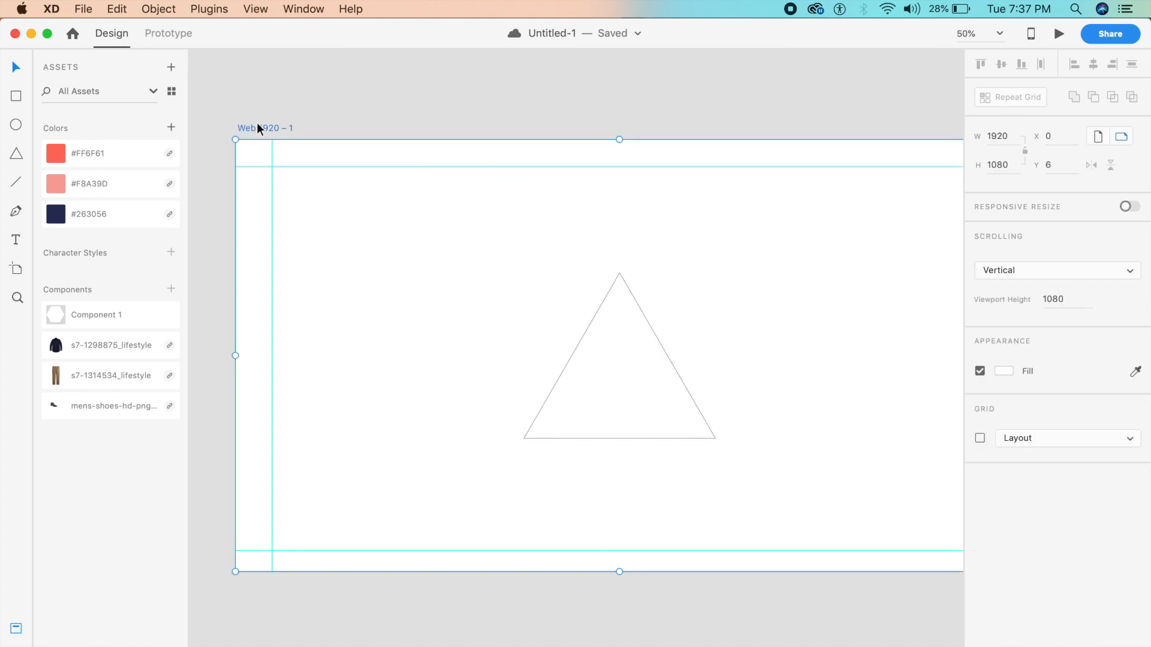
{"action": "mouse_move", "coordinate": [266, 184]}
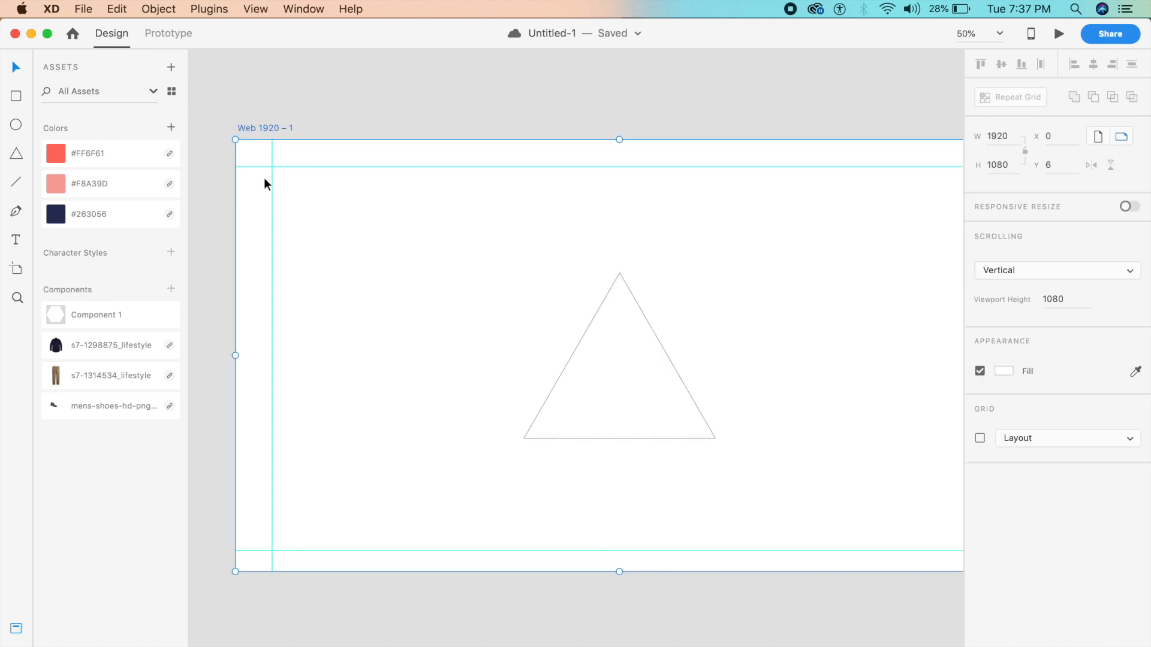
{"action": "mouse_move", "coordinate": [485, 91]}
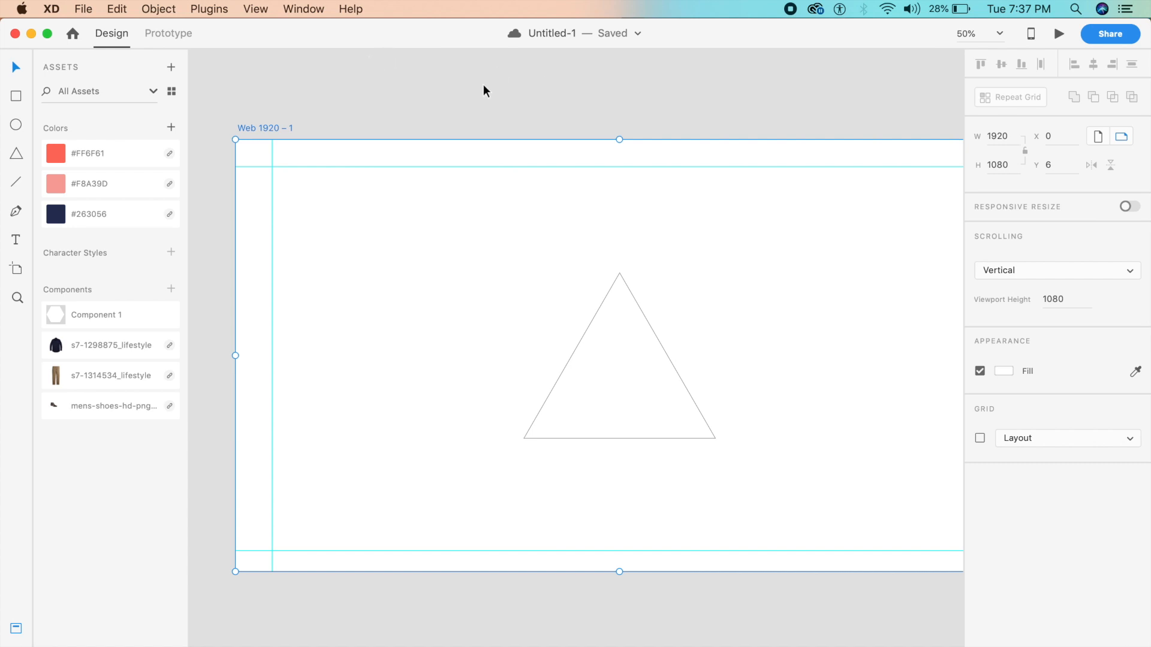
{"action": "mouse_move", "coordinate": [259, 214]}
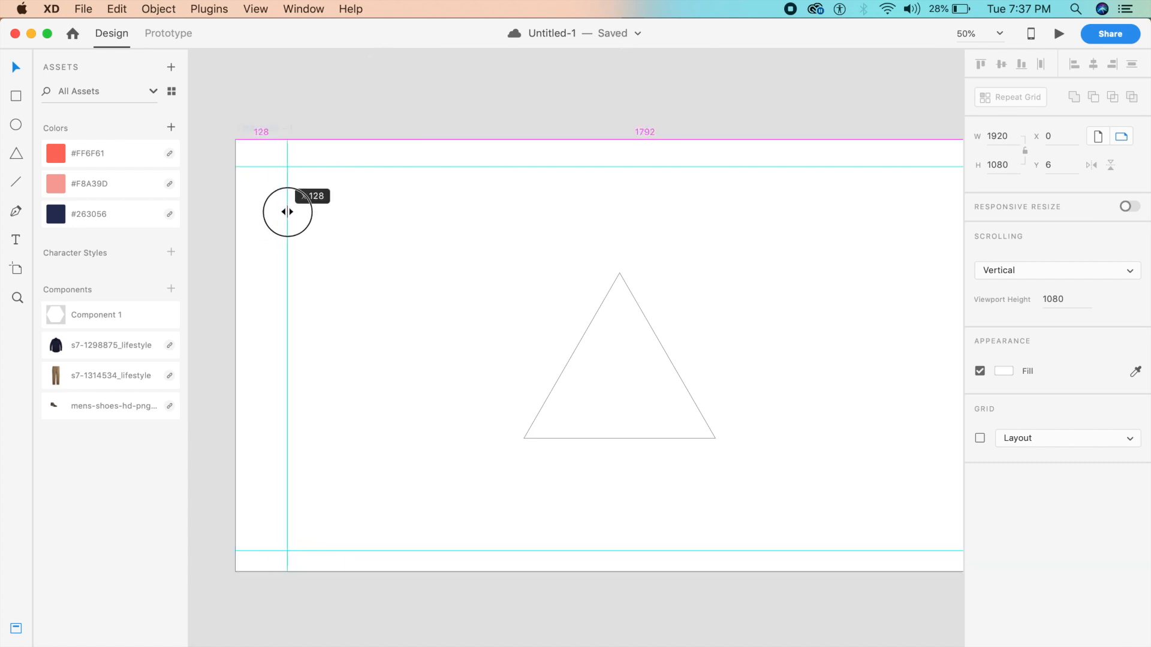
{"action": "left_click_drag", "start_coordinate": [287, 212], "coordinate": [267, 205]}
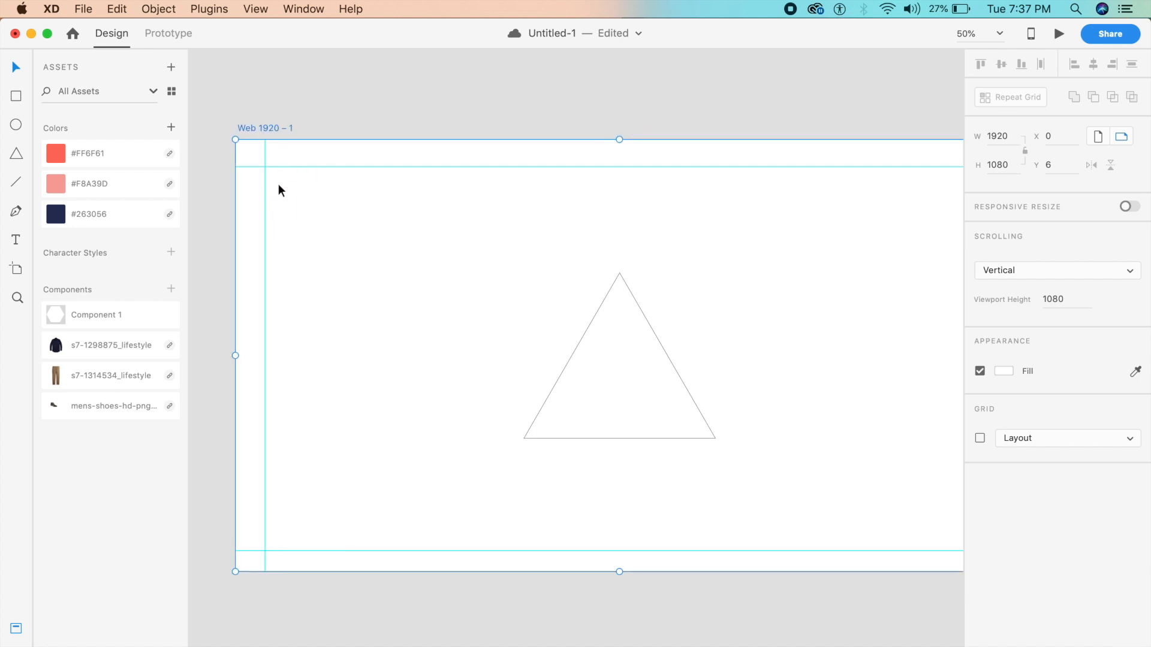
{"action": "mouse_move", "coordinate": [546, 189]}
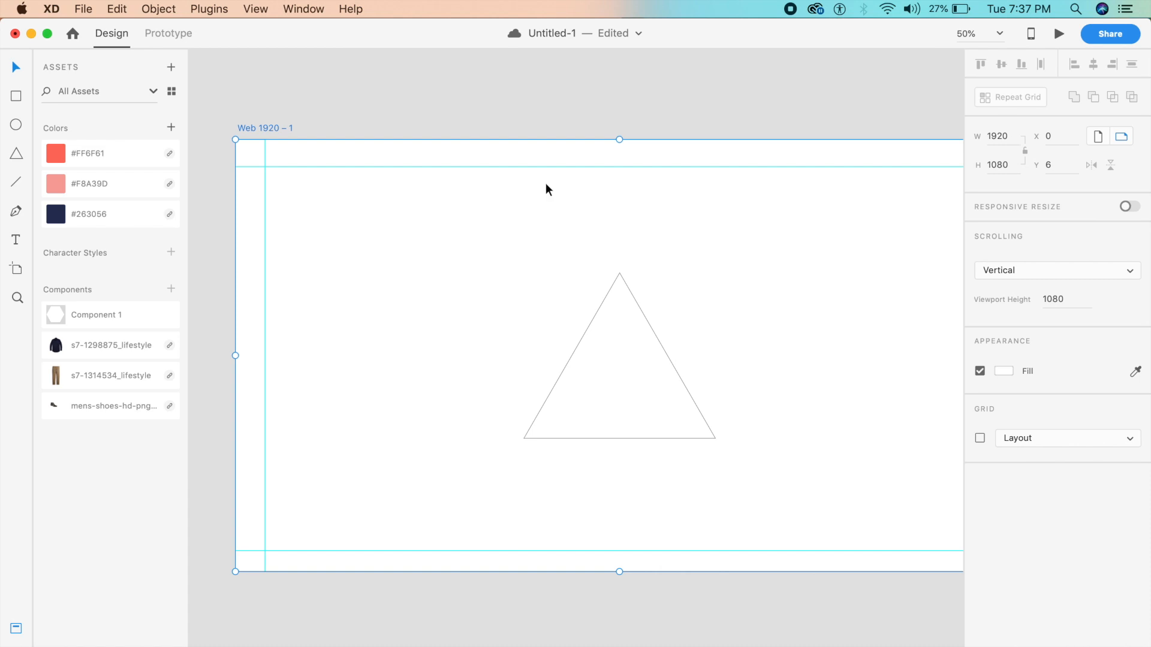
{"action": "left_click", "coordinate": [980, 439]}
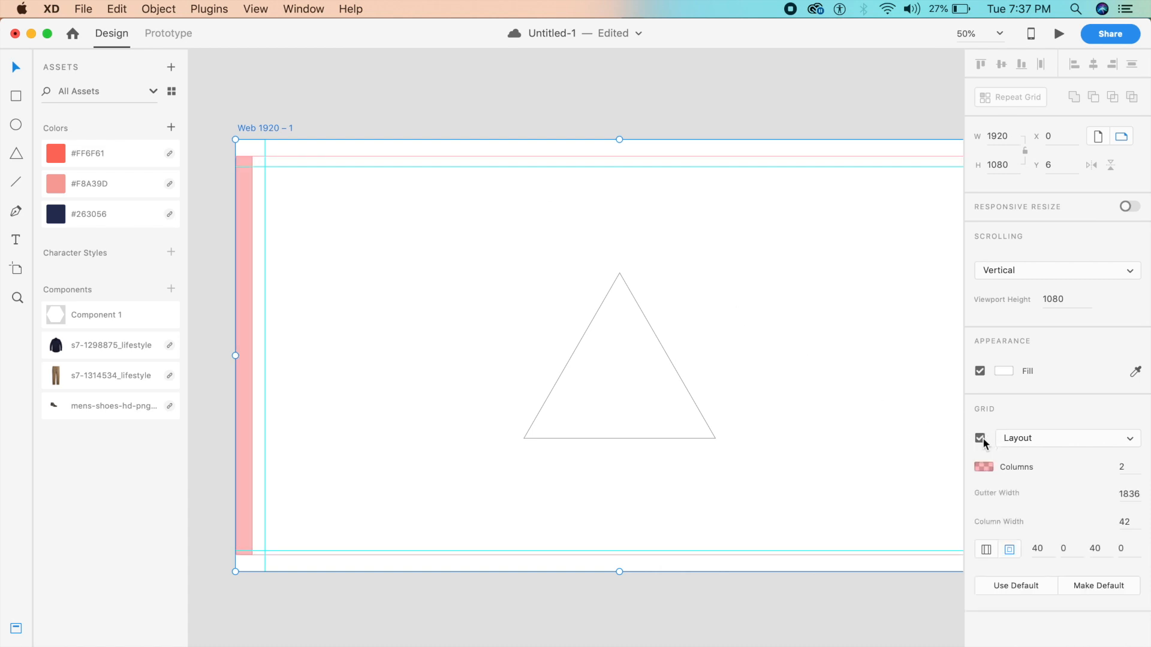
Scroll the Latest features page down to the Artboard guides and Polygon tool entries
{"action": "left_click", "coordinate": [981, 439]}
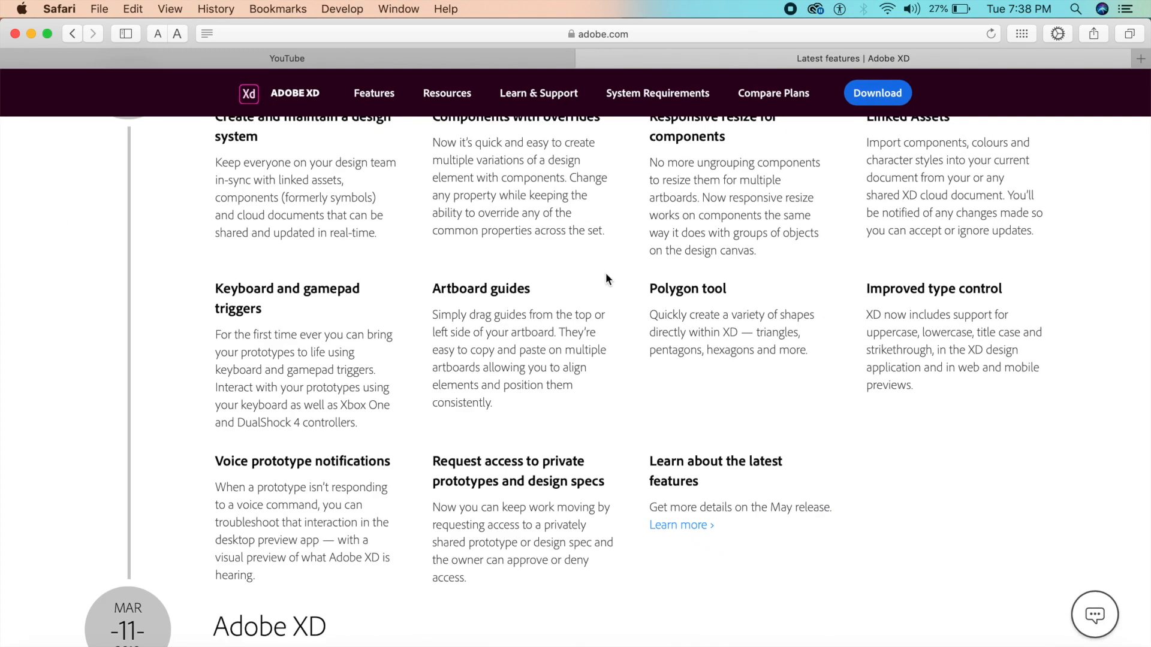
{"action": "scroll", "scroll_direction": "down", "scroll_amount": 3}
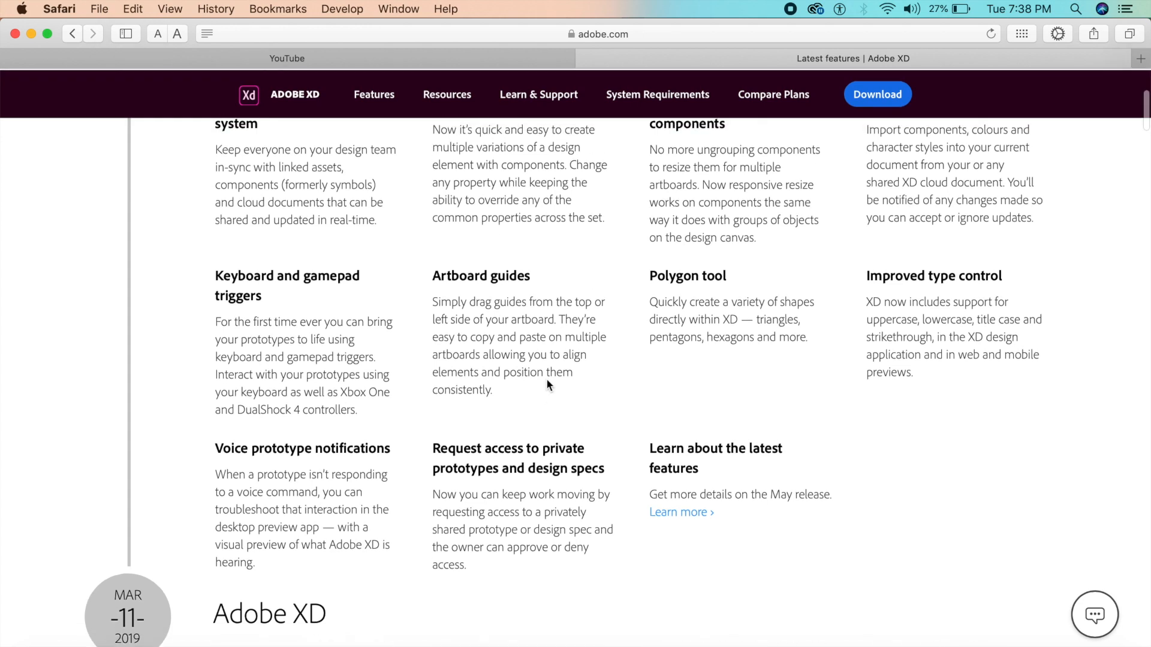
{"action": "scroll", "scroll_direction": "down", "scroll_amount": 3}
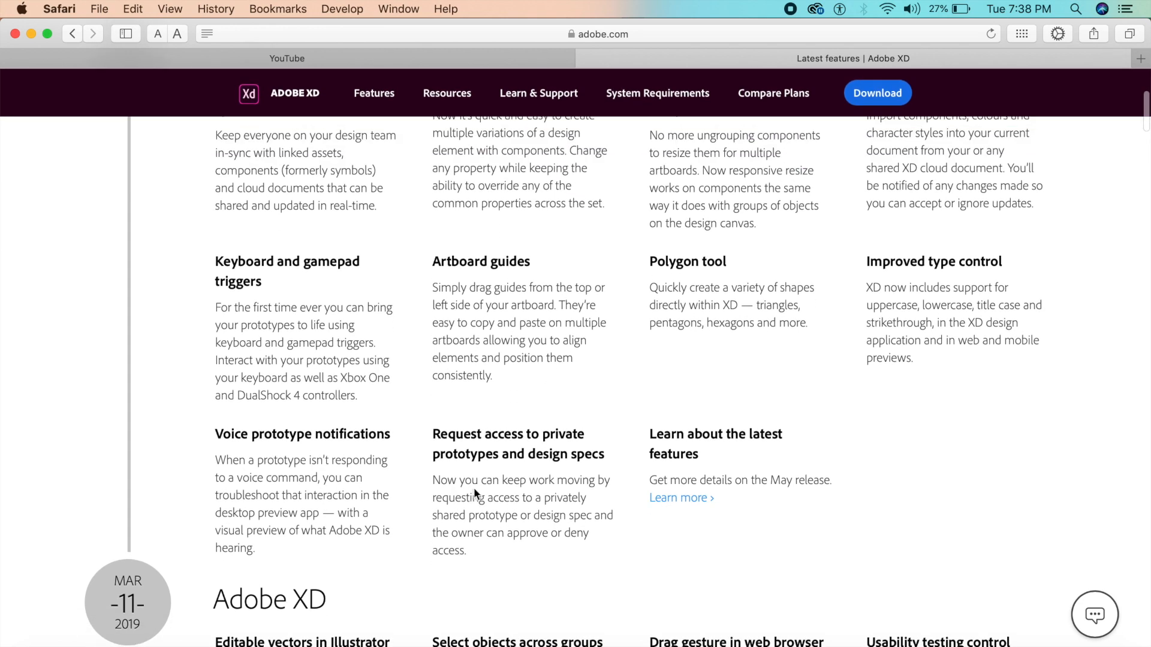
{"action": "mouse_move", "coordinate": [515, 436]}
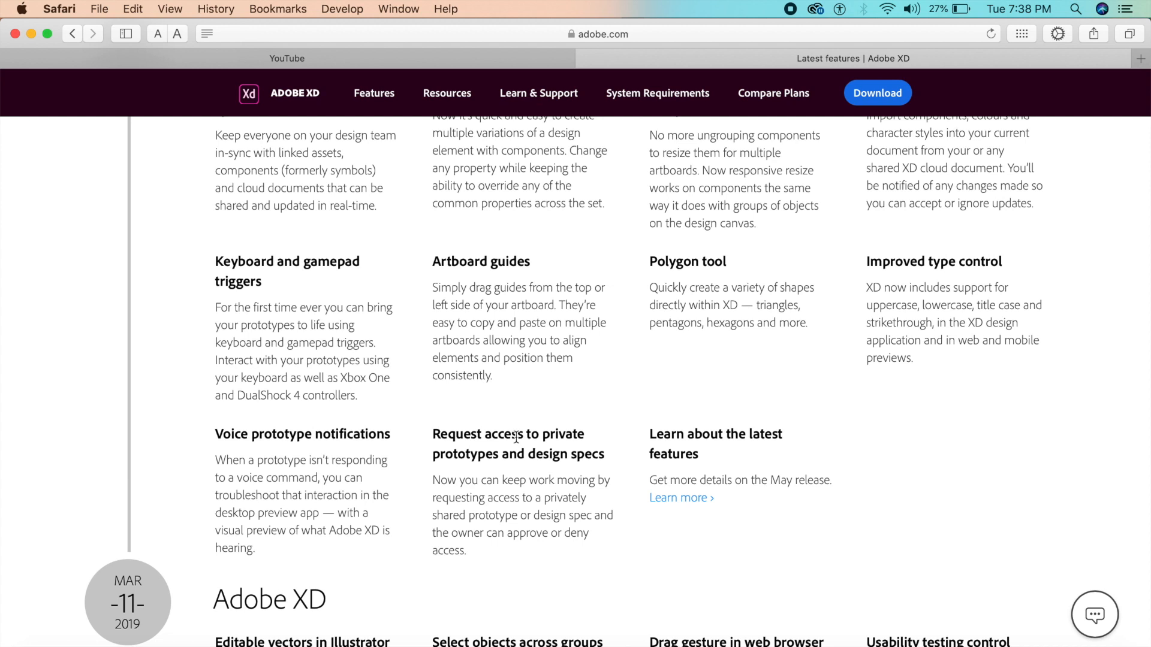
{"action": "mouse_move", "coordinate": [528, 437]}
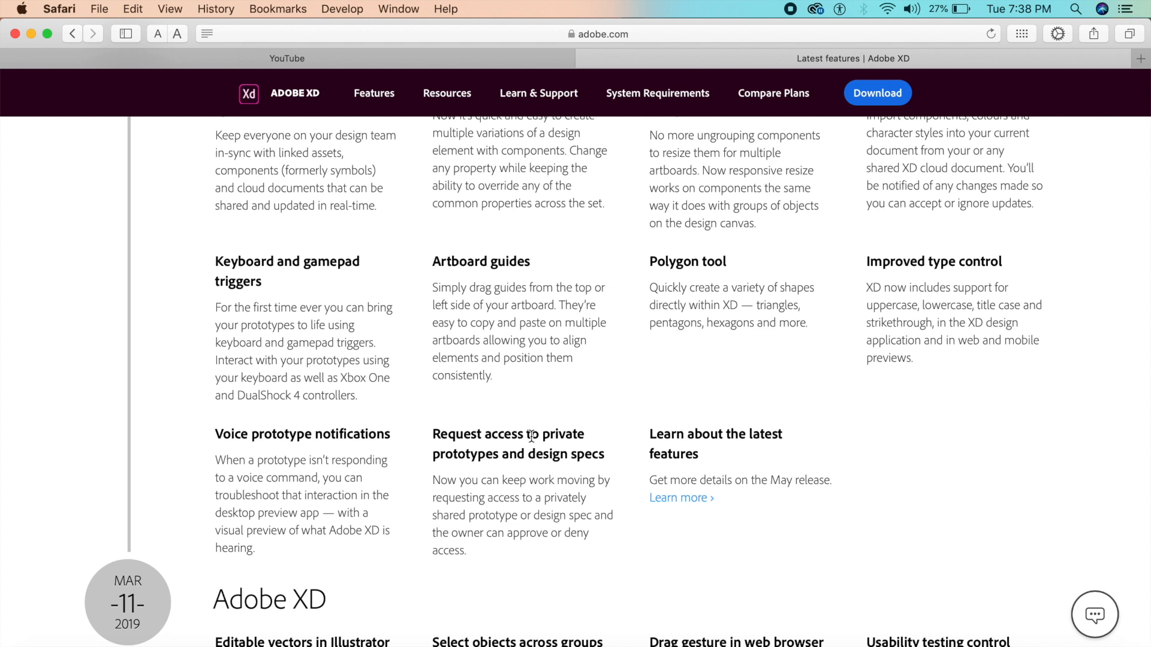
{"action": "mouse_move", "coordinate": [315, 440]}
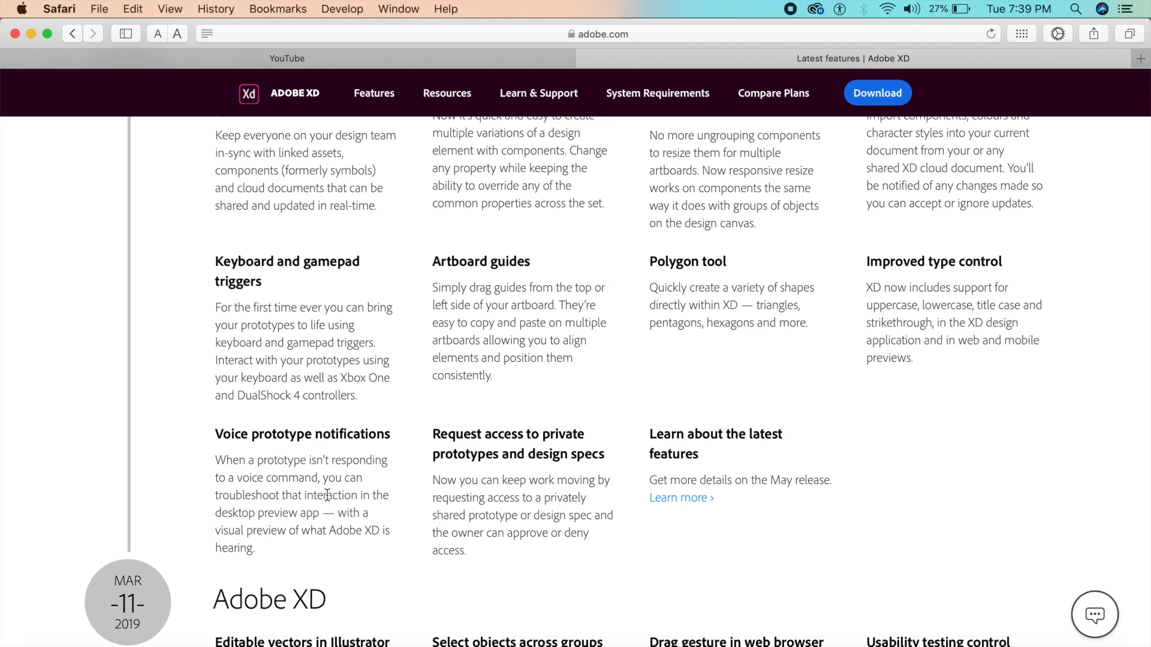
{"action": "mouse_move", "coordinate": [264, 553]}
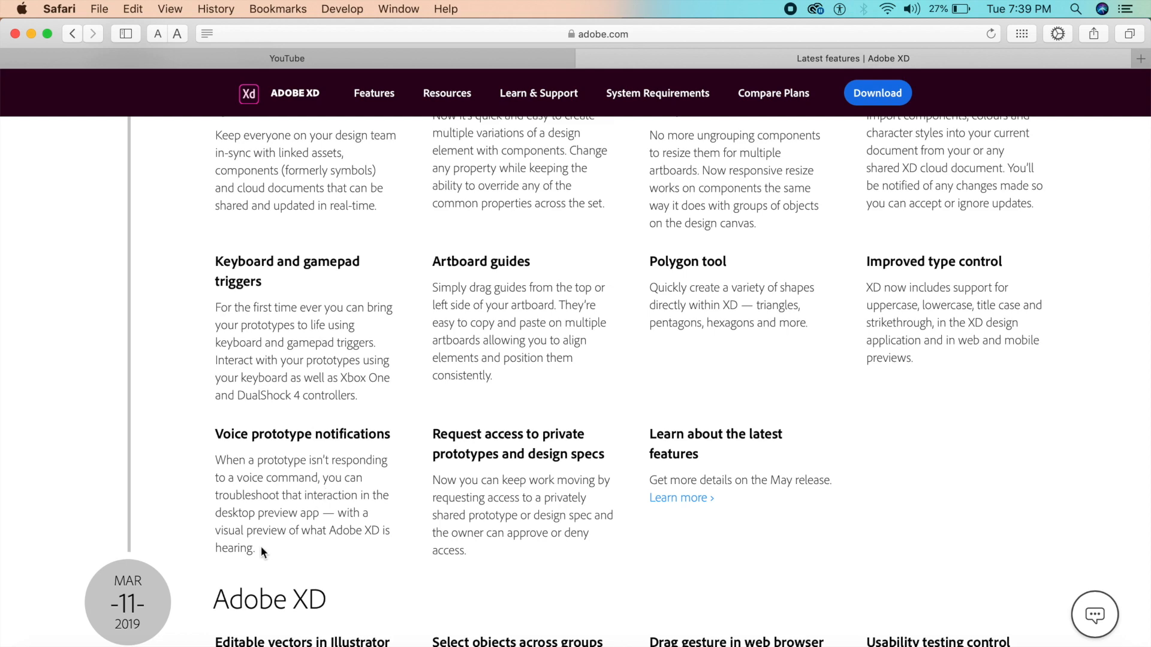
{"action": "mouse_move", "coordinate": [355, 537]}
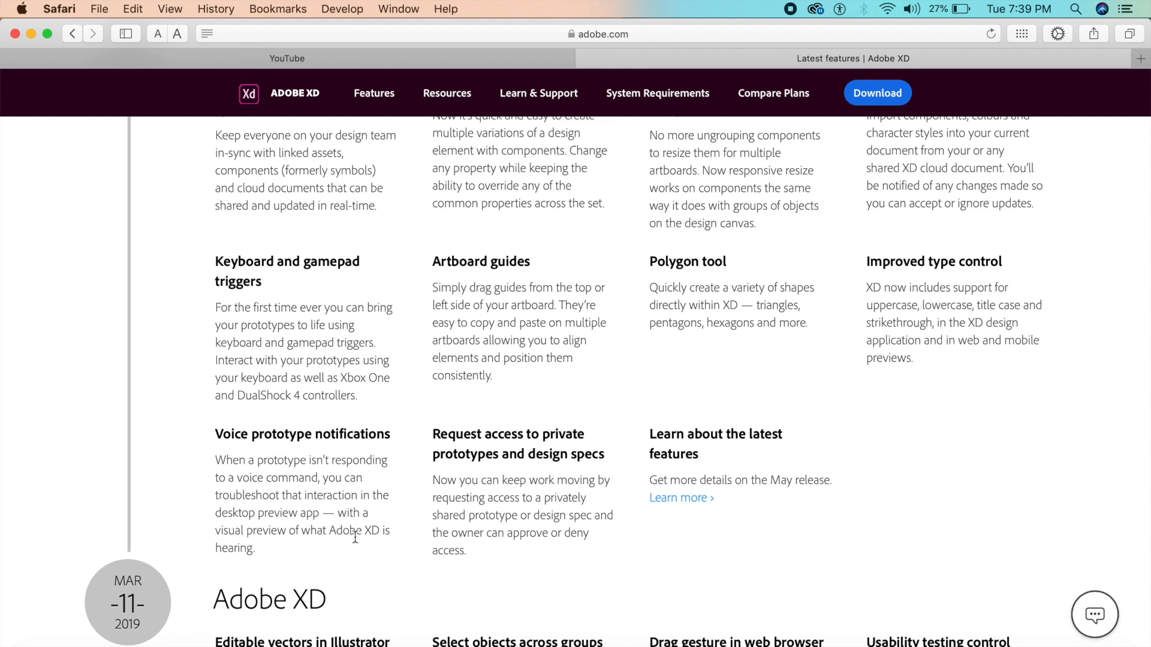
Scroll the features page and follow Learn more to the What's new in Adobe XD help article
{"action": "scroll", "scroll_direction": "up", "scroll_amount": 3}
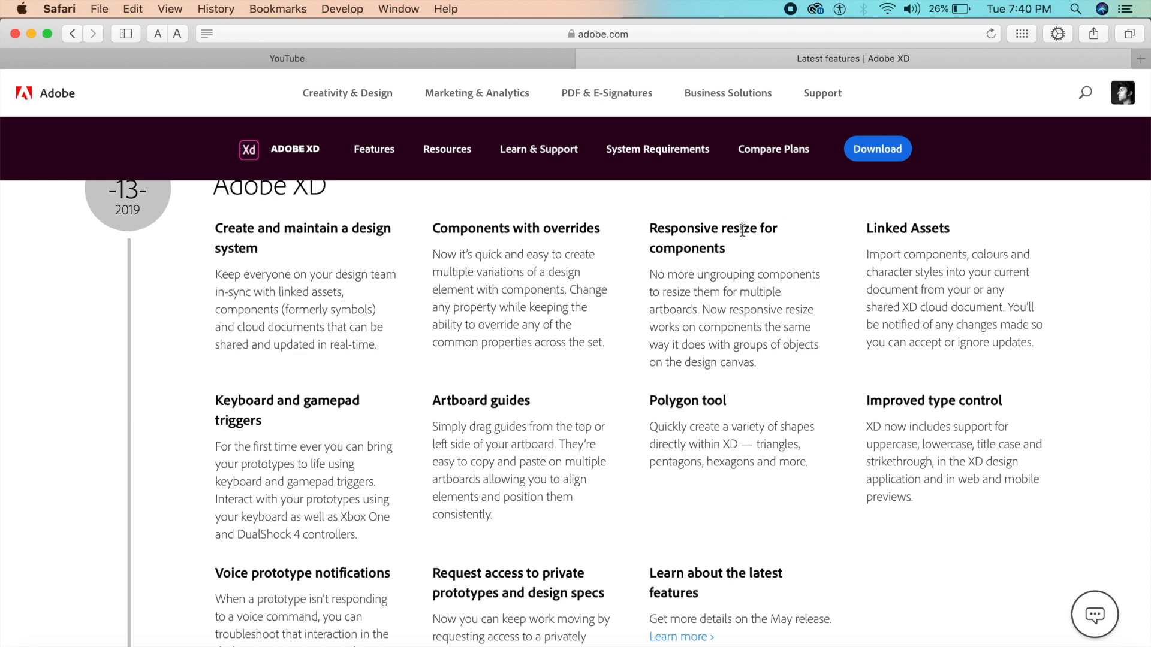
{"action": "mouse_move", "coordinate": [713, 270]}
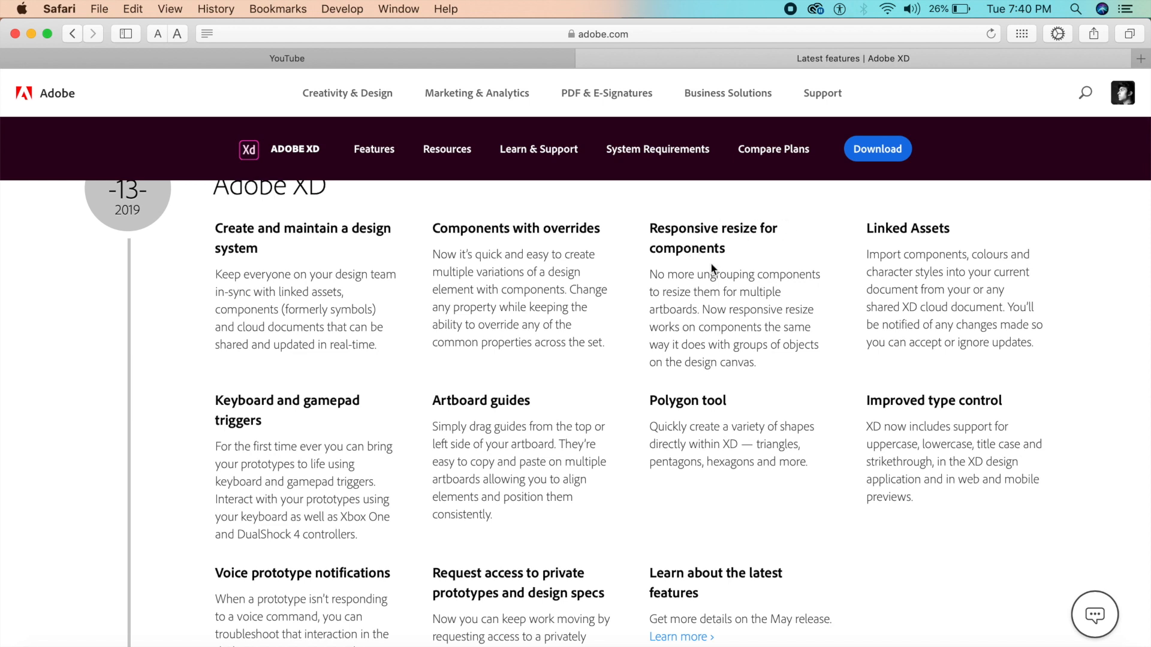
{"action": "mouse_move", "coordinate": [741, 286]}
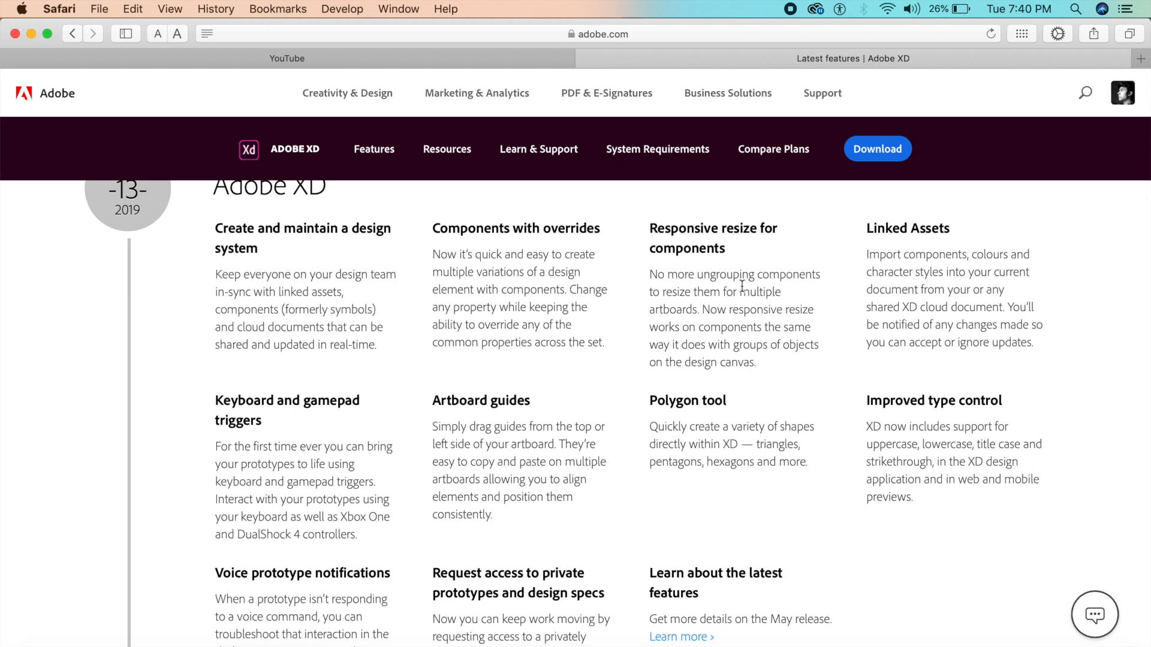
{"action": "mouse_move", "coordinate": [740, 286]}
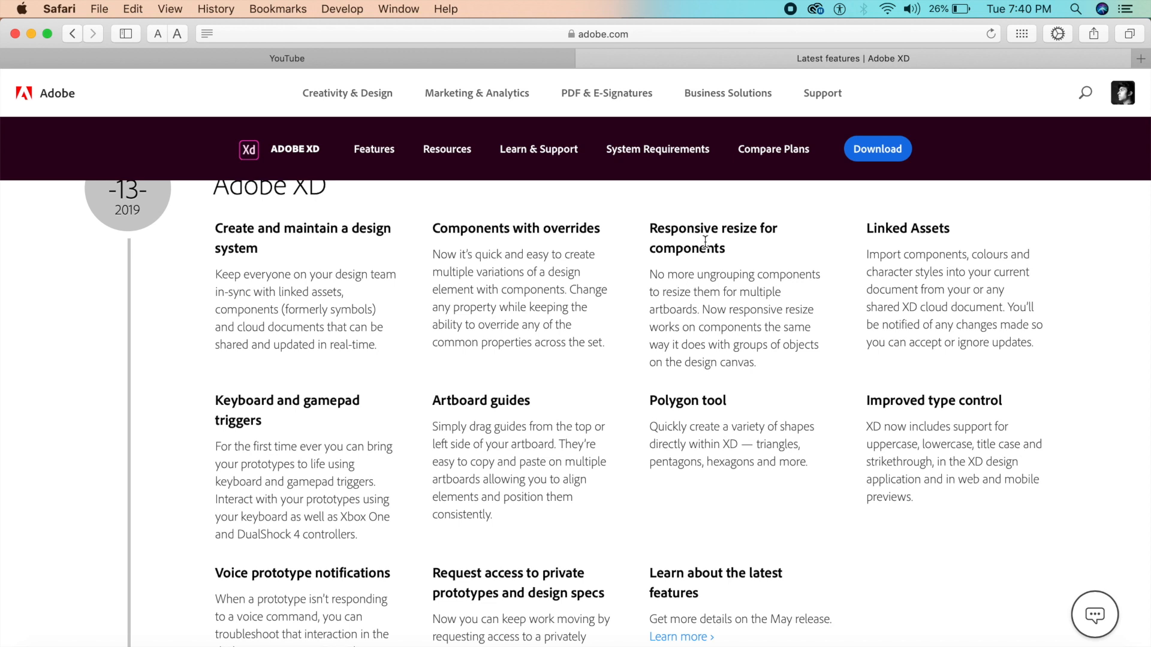
{"action": "mouse_move", "coordinate": [739, 307]}
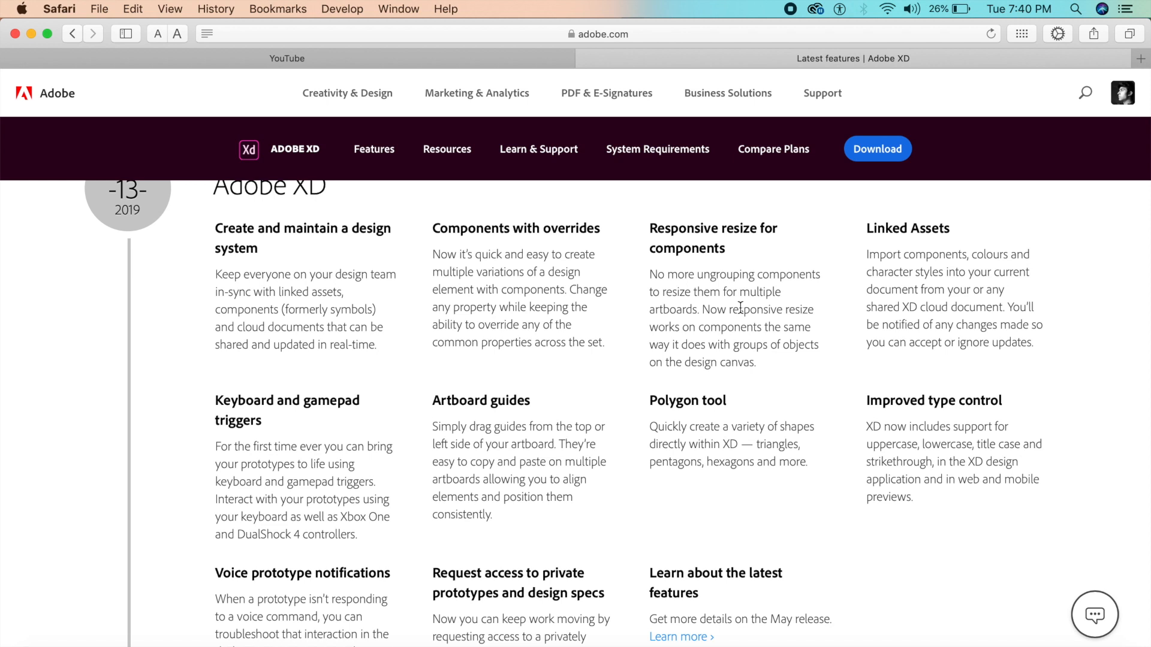
{"action": "mouse_move", "coordinate": [701, 324]}
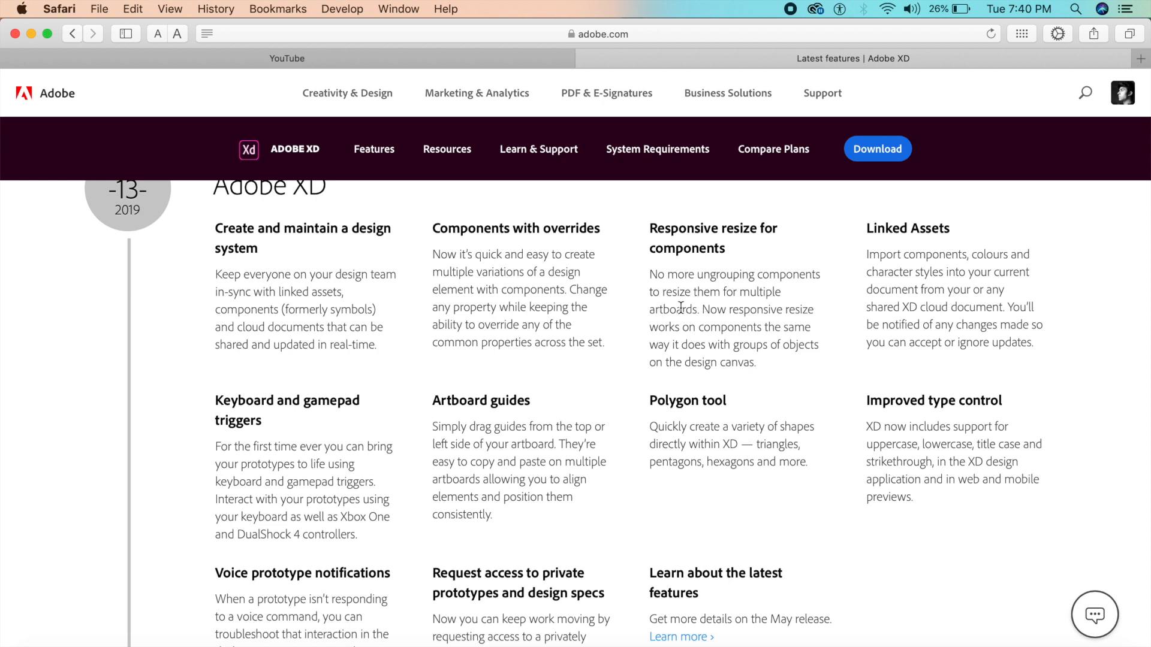
{"action": "mouse_move", "coordinate": [707, 273]}
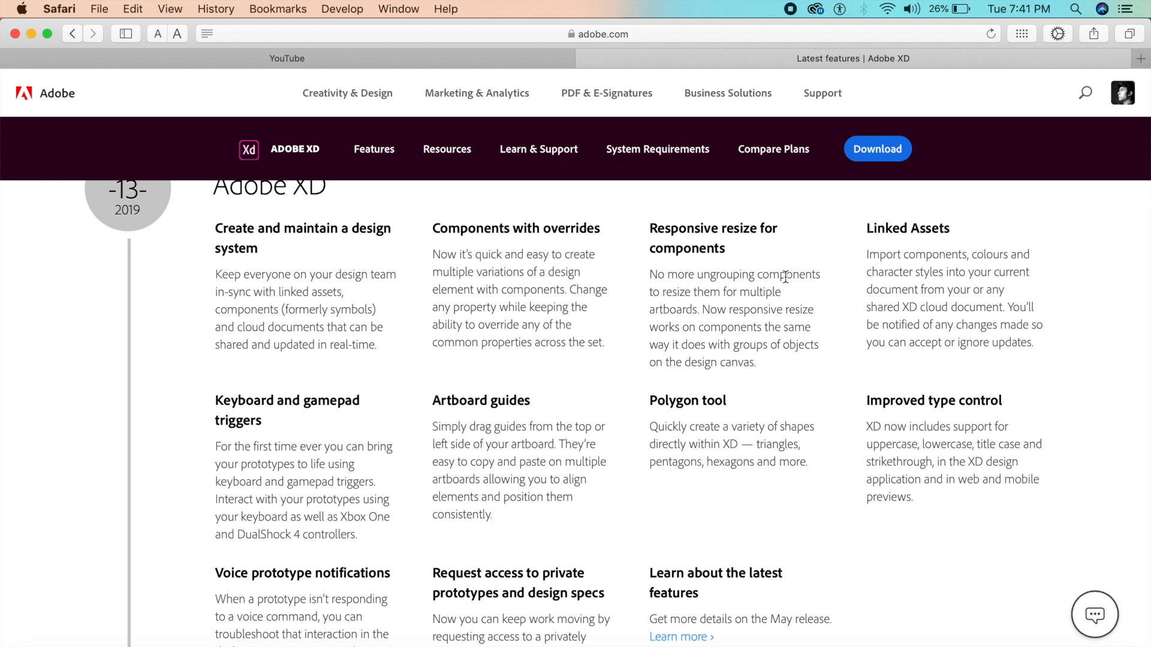
{"action": "mouse_move", "coordinate": [633, 319]}
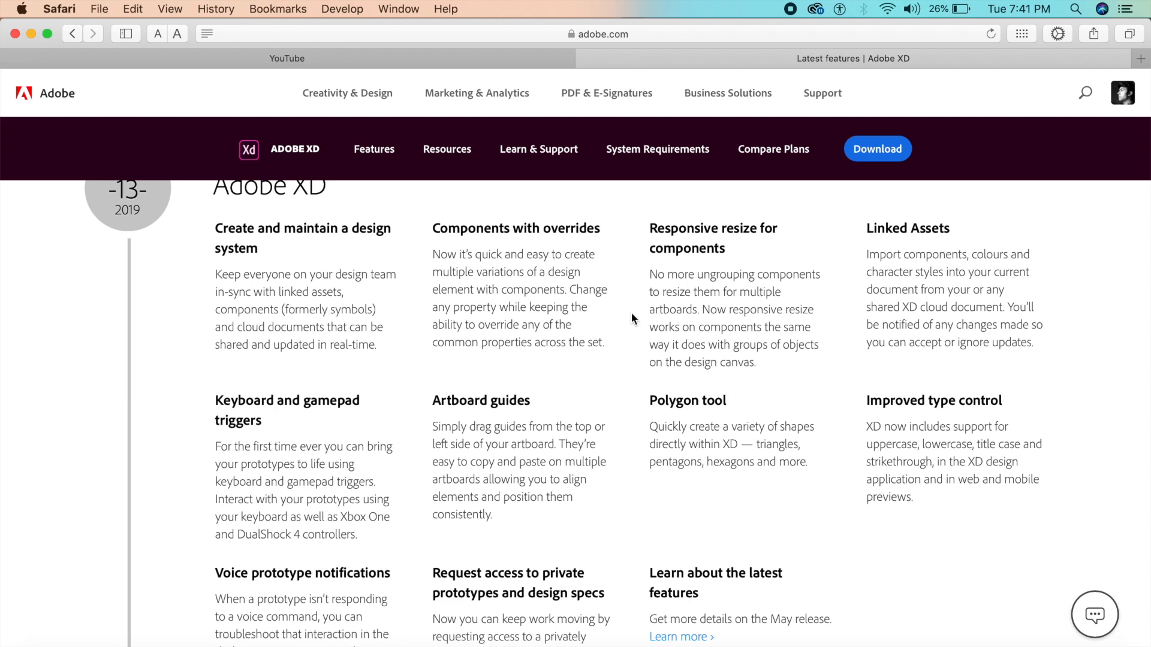
{"action": "mouse_move", "coordinate": [159, 268]}
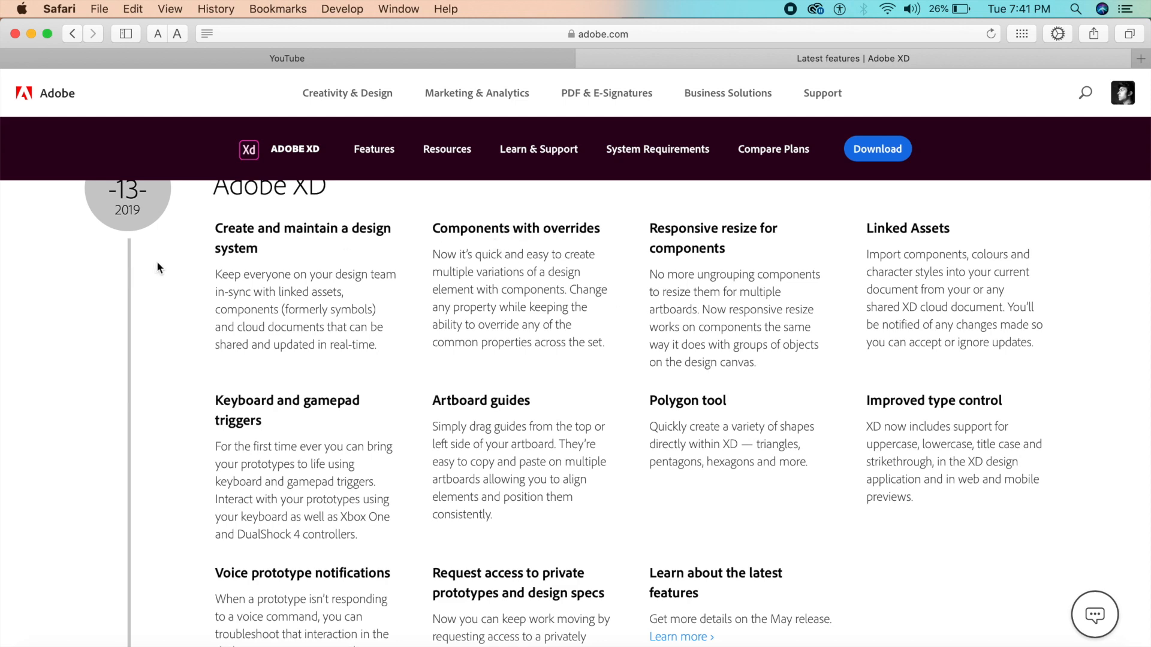
{"action": "scroll", "scroll_direction": "down", "scroll_amount": 3}
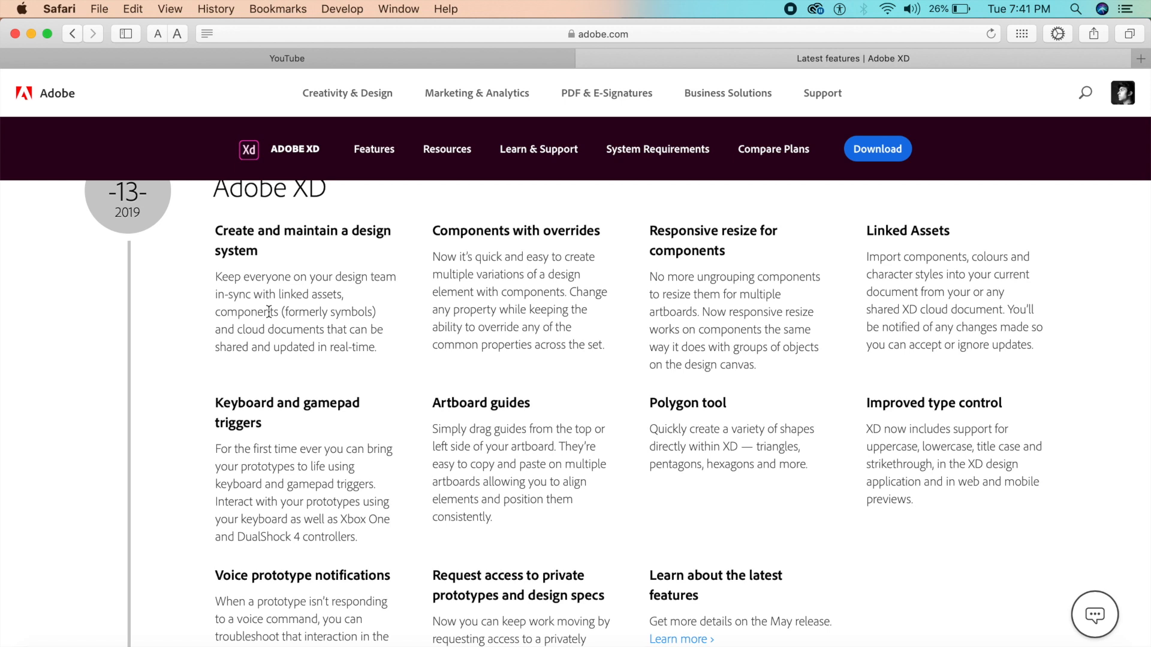
{"action": "scroll", "scroll_direction": "down", "scroll_amount": 3}
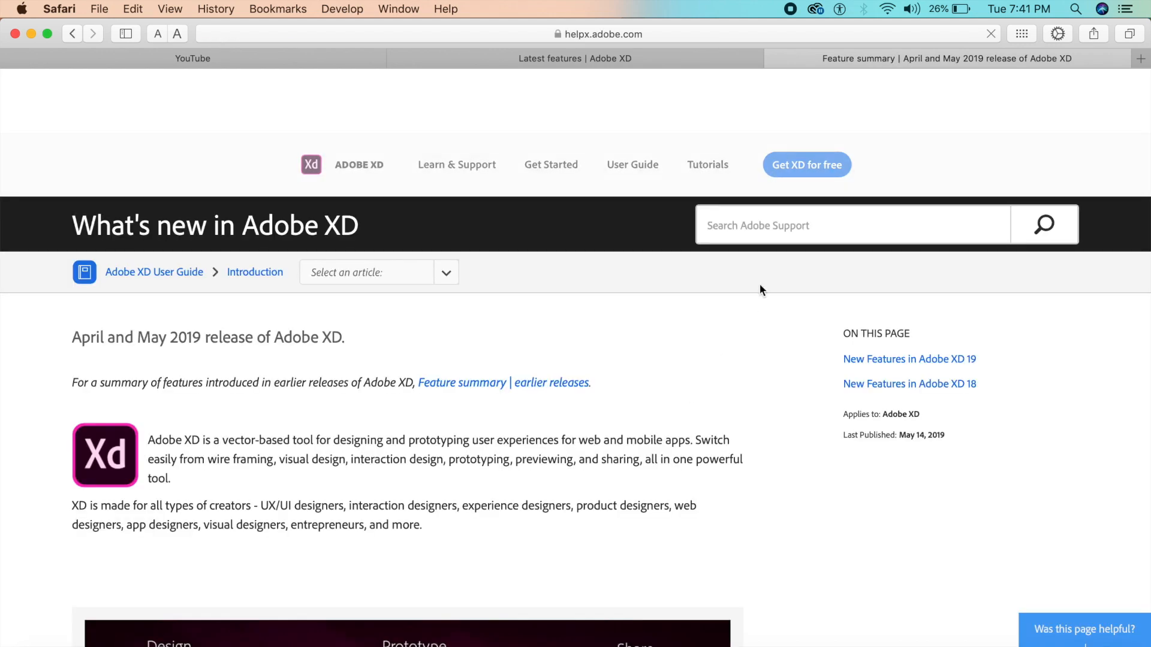
{"action": "scroll", "scroll_direction": "down", "scroll_amount": 3}
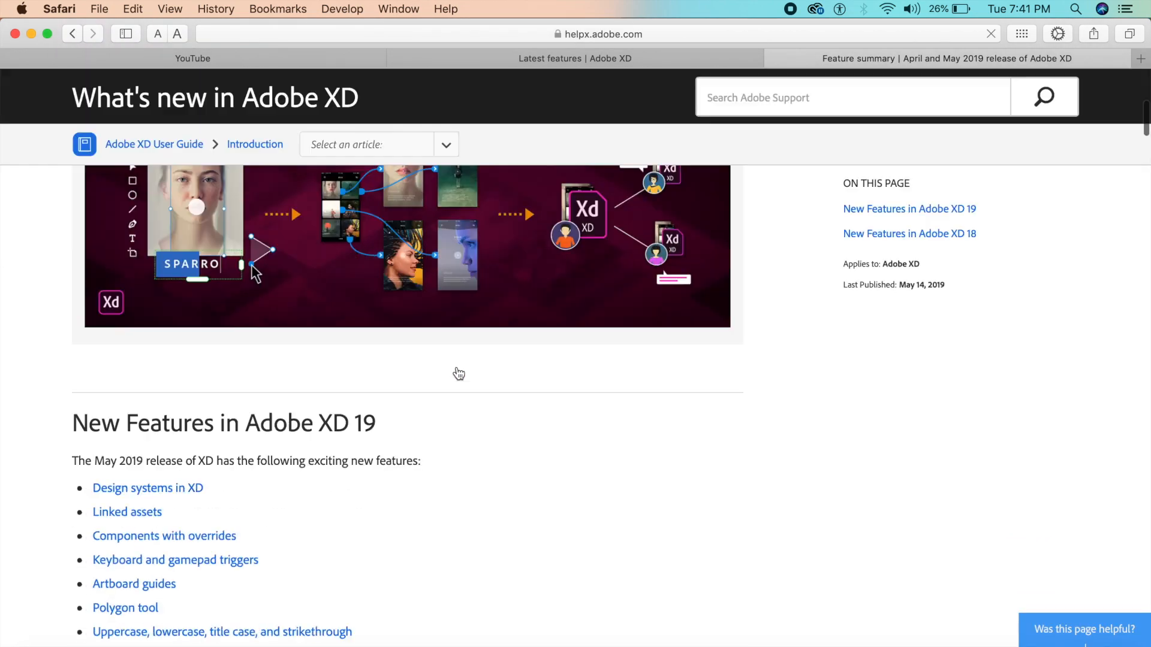
{"action": "scroll", "scroll_direction": "up", "scroll_amount": 3}
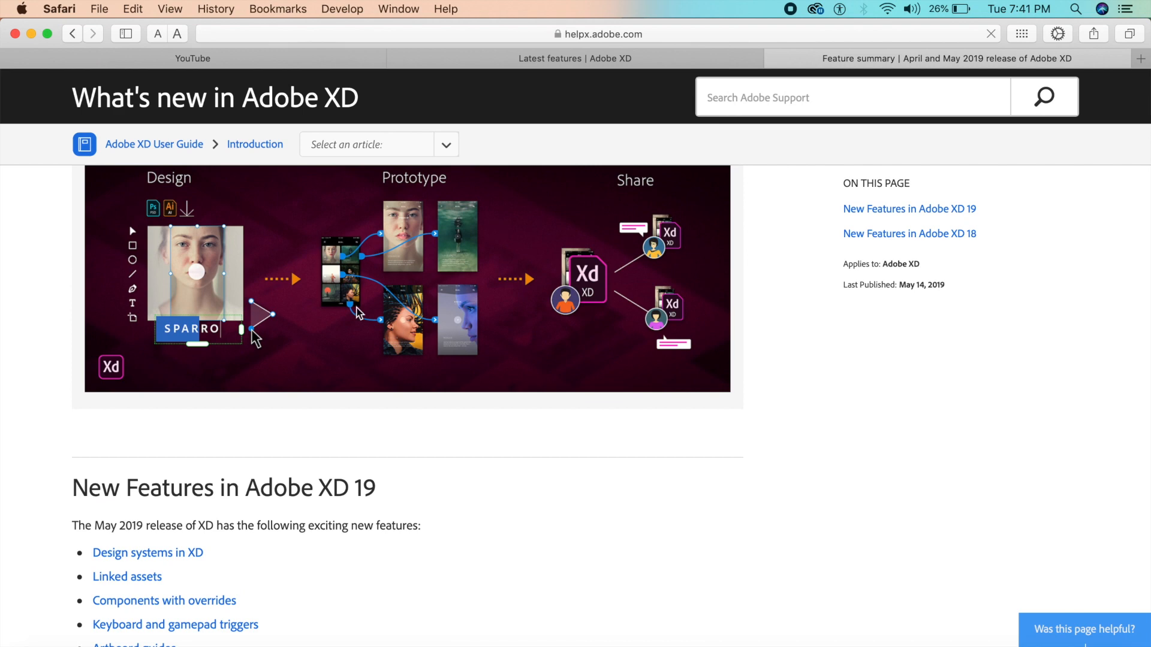
{"action": "scroll", "scroll_direction": "down", "scroll_amount": 3}
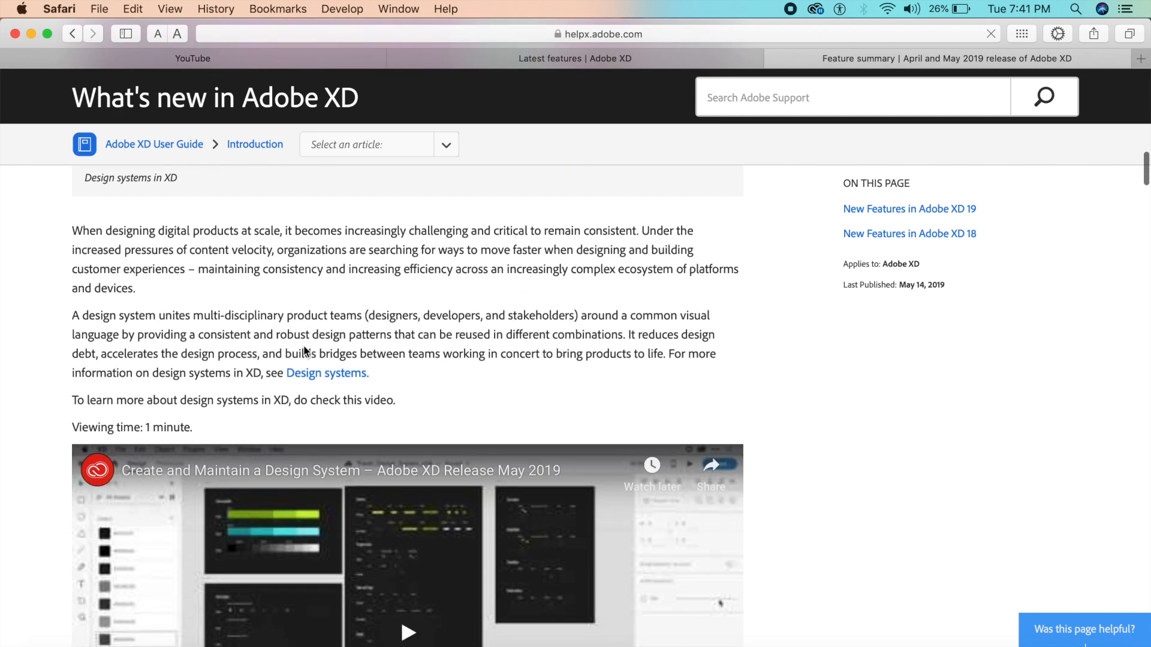
{"action": "scroll", "scroll_direction": "up", "scroll_amount": 3}
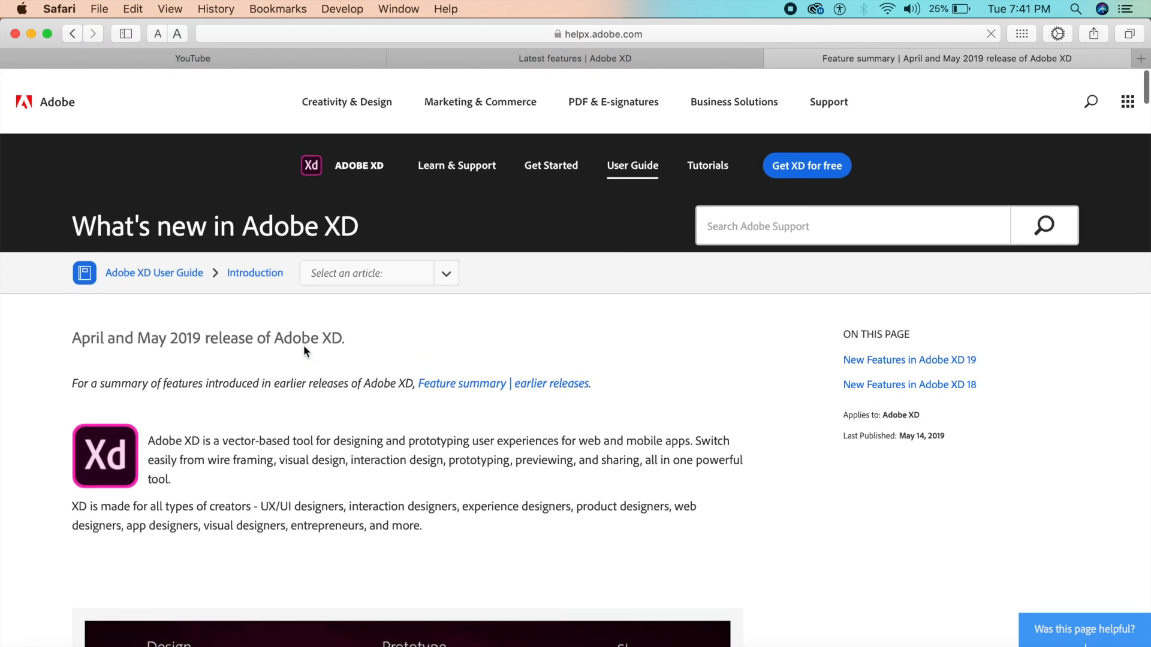
{"action": "mouse_move", "coordinate": [716, 58]}
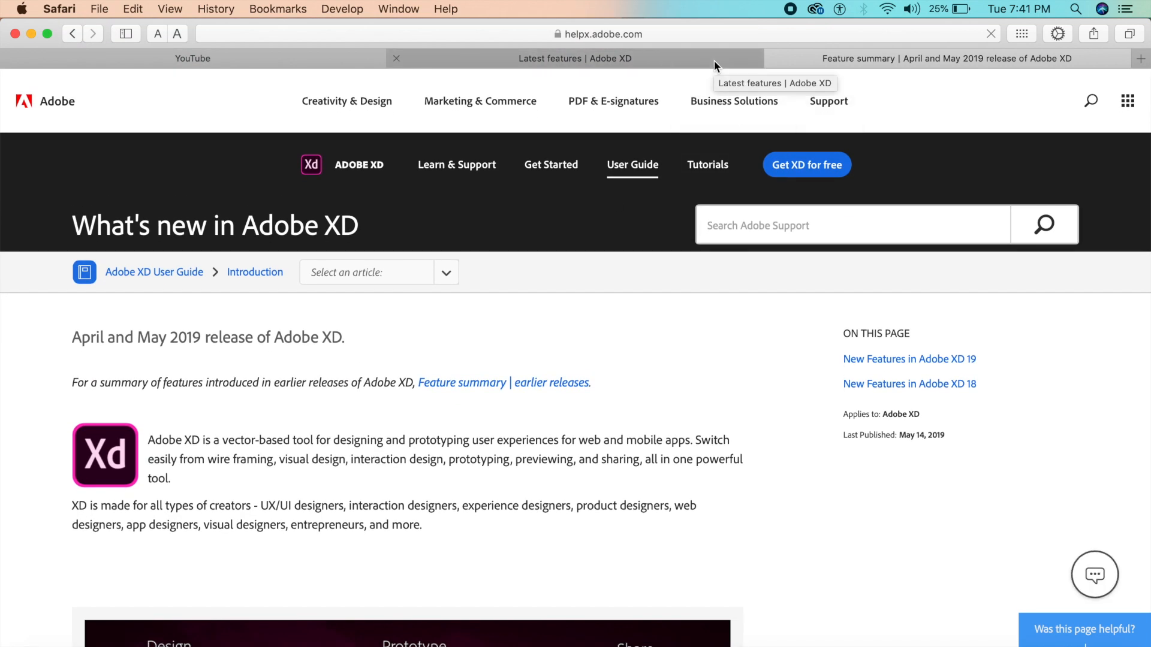